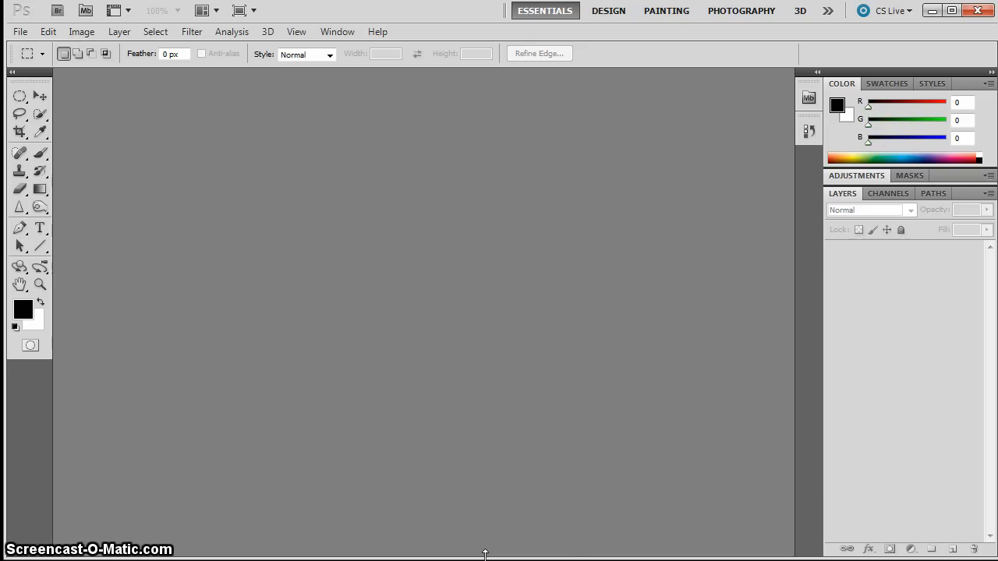
mouse_move(795, 480)
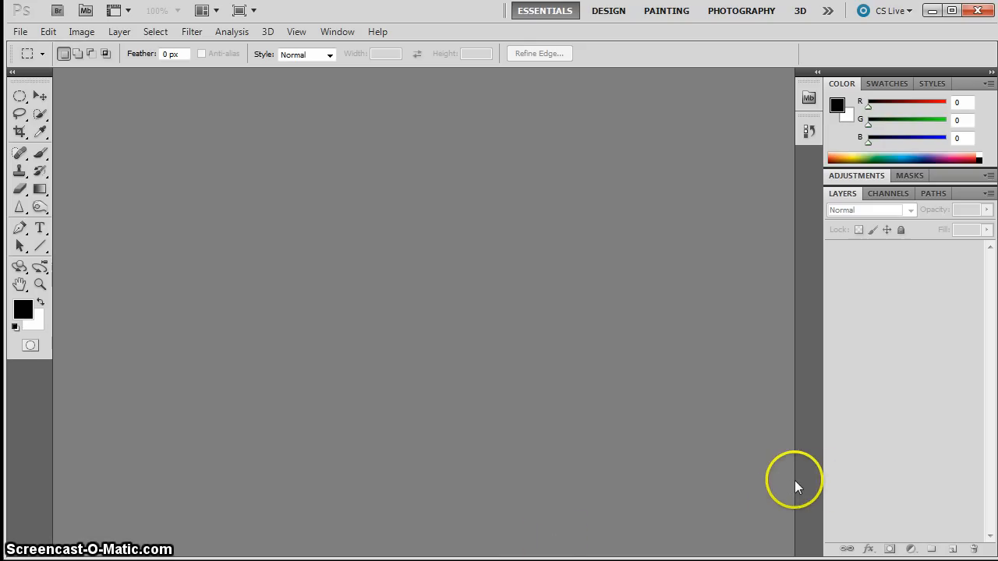
mouse_move(858, 479)
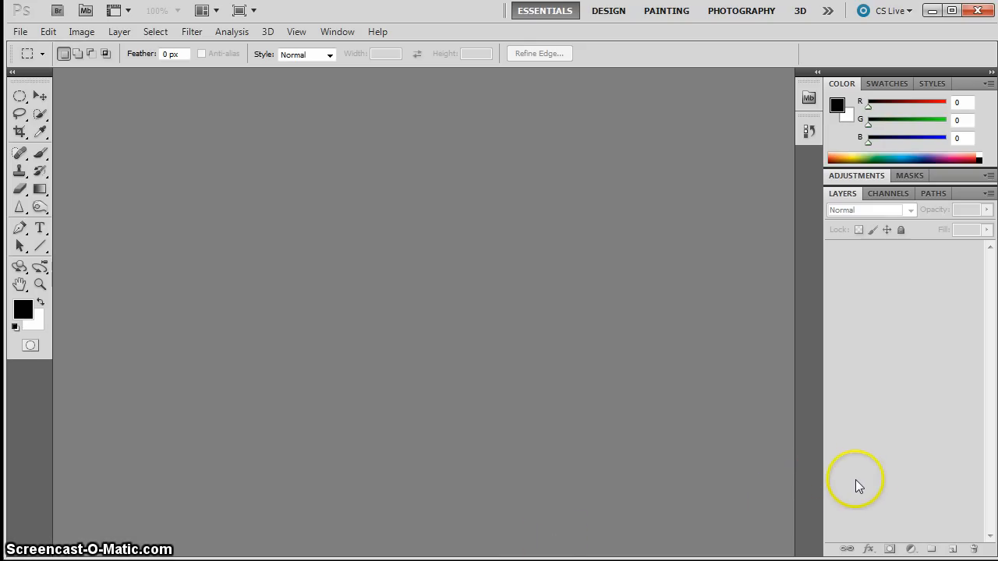
mouse_move(859, 485)
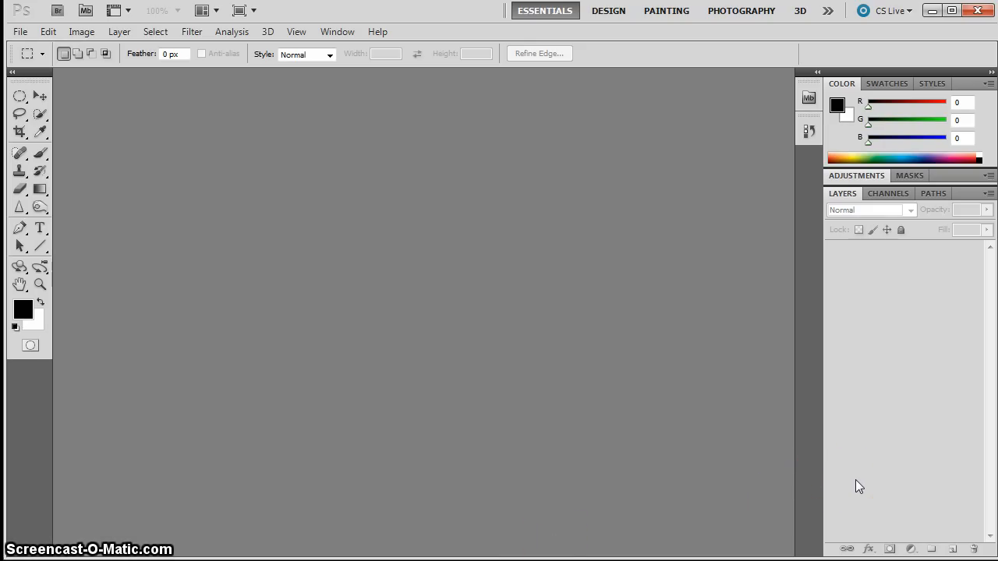
mouse_move(573, 431)
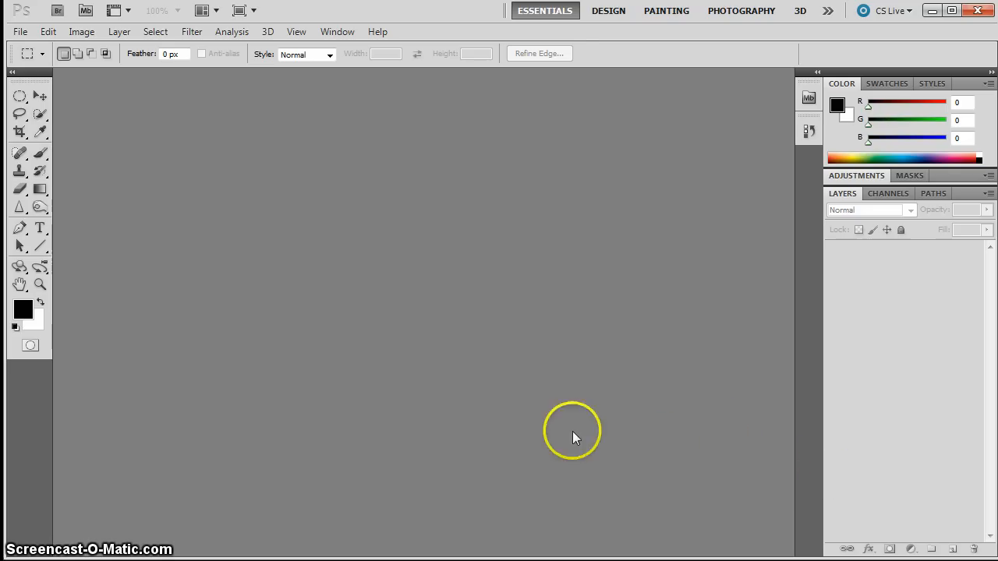
mouse_move(583, 268)
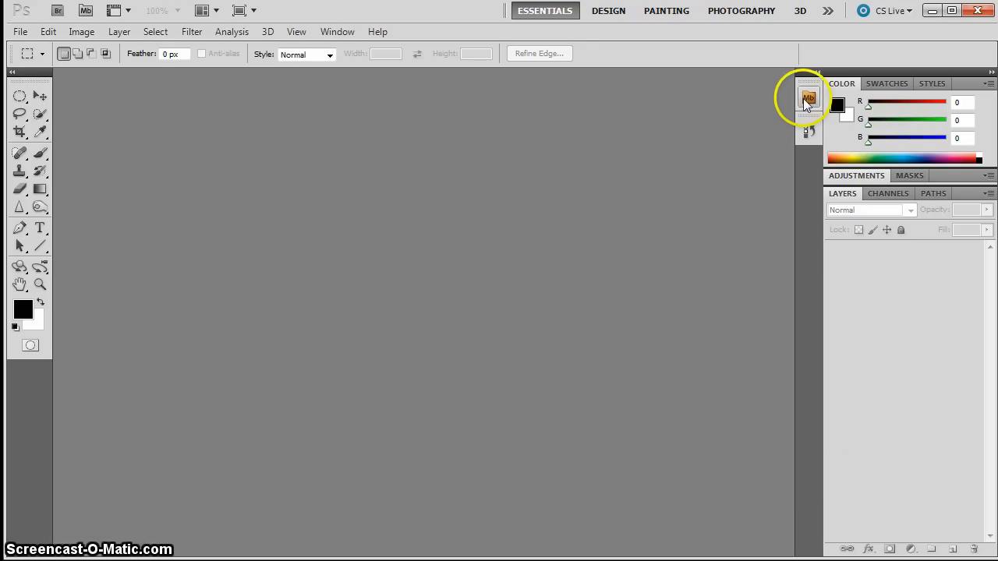
Step: Browse Mini Bridge Favorites to the Lesson 2 - Selections folder and select Selections Lesson.psd
left_click(809, 98)
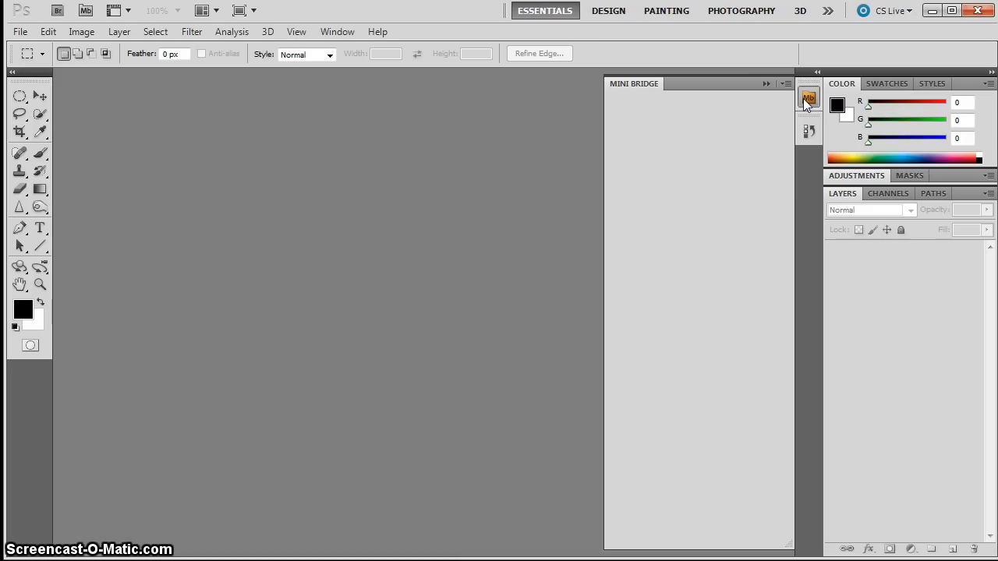
left_click(808, 97)
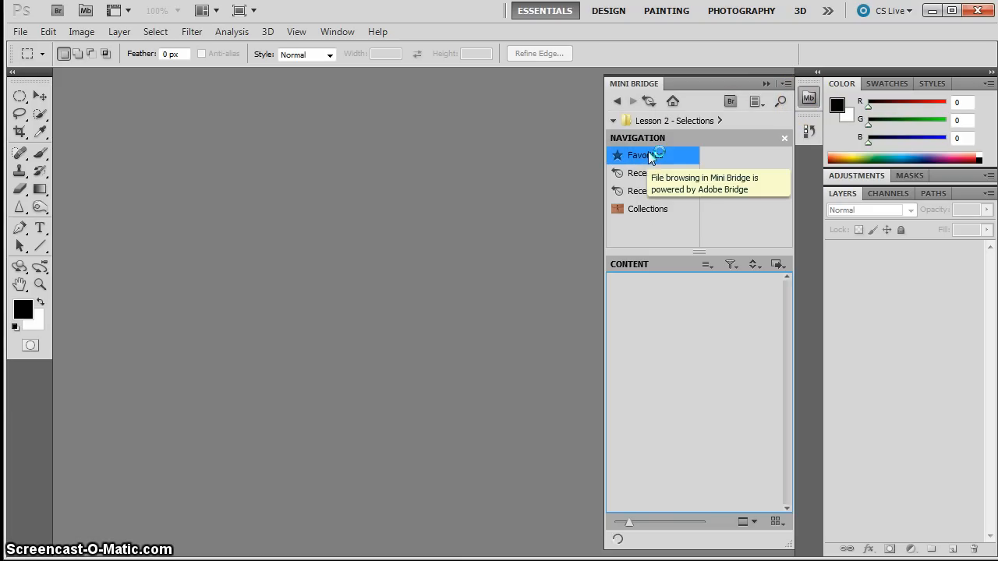
left_click(638, 155)
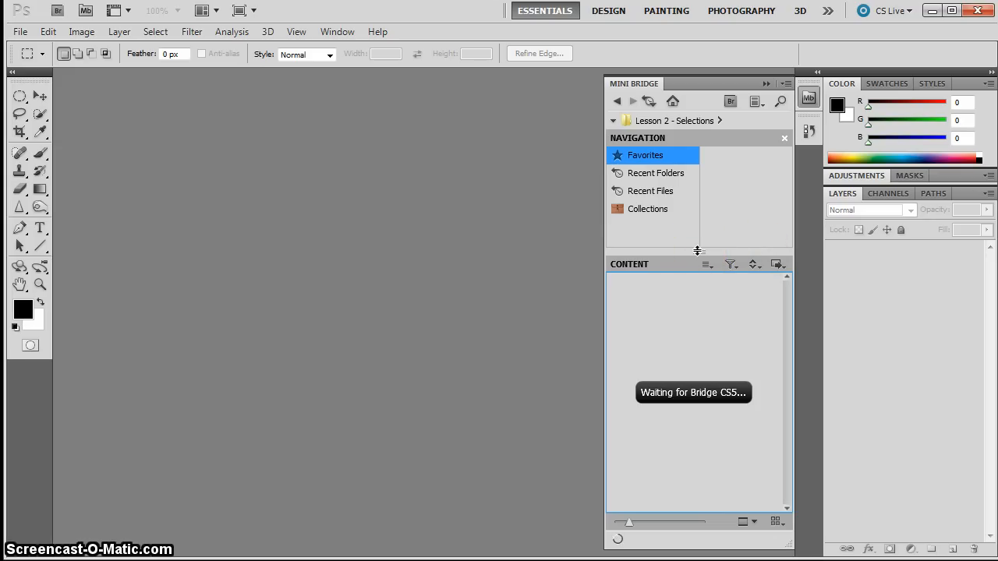
left_click(646, 155)
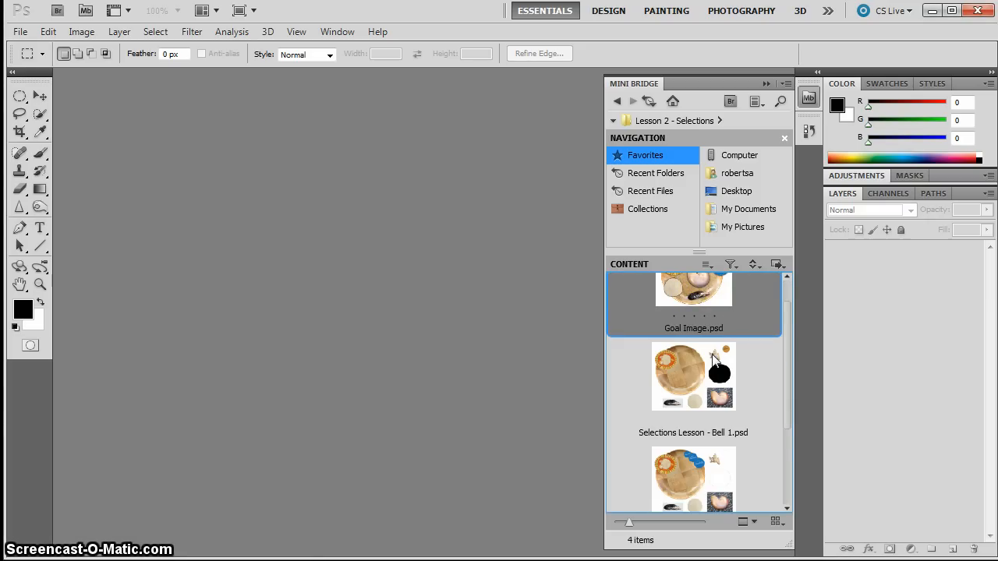
scroll("down", 3)
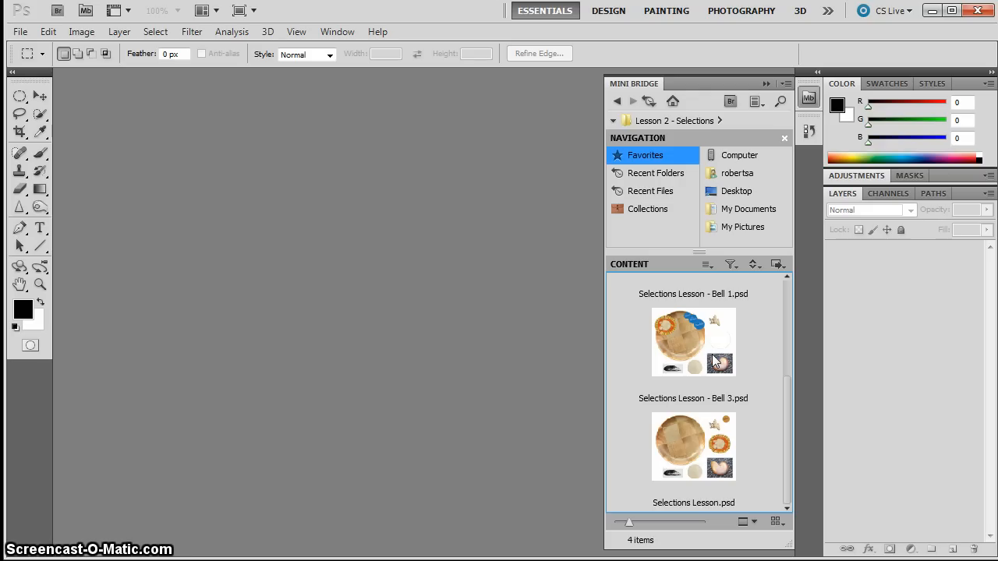
left_click(692, 446)
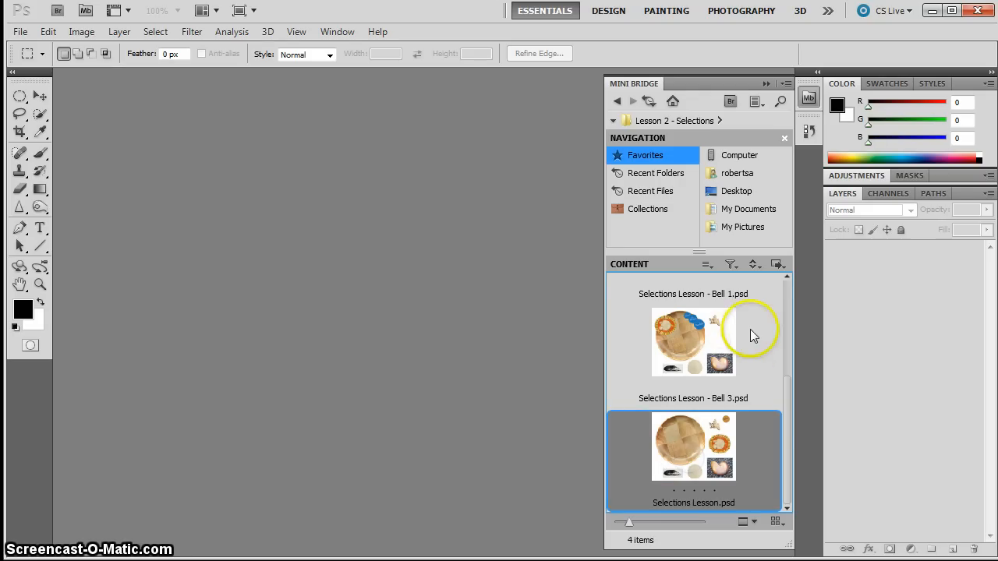
mouse_move(612, 483)
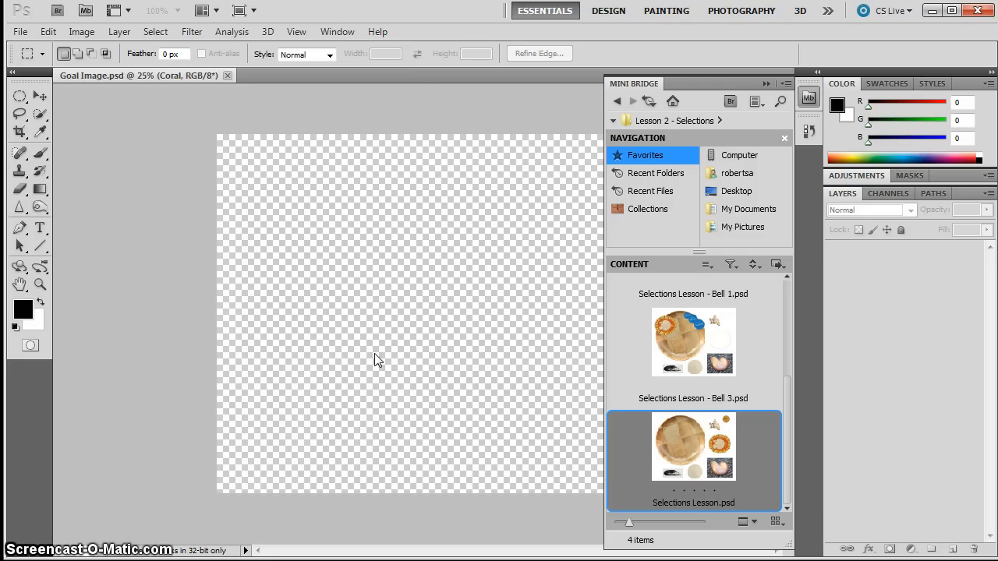
Step: Open Selections Lesson.psd and float the Goal Image tab as a separate reference window
double_click(693, 446)
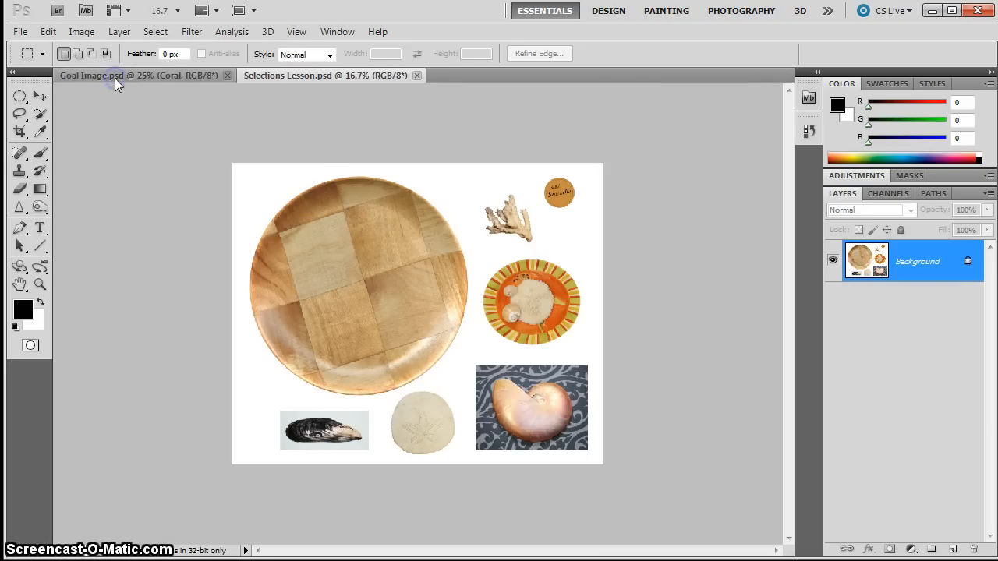
mouse_move(141, 82)
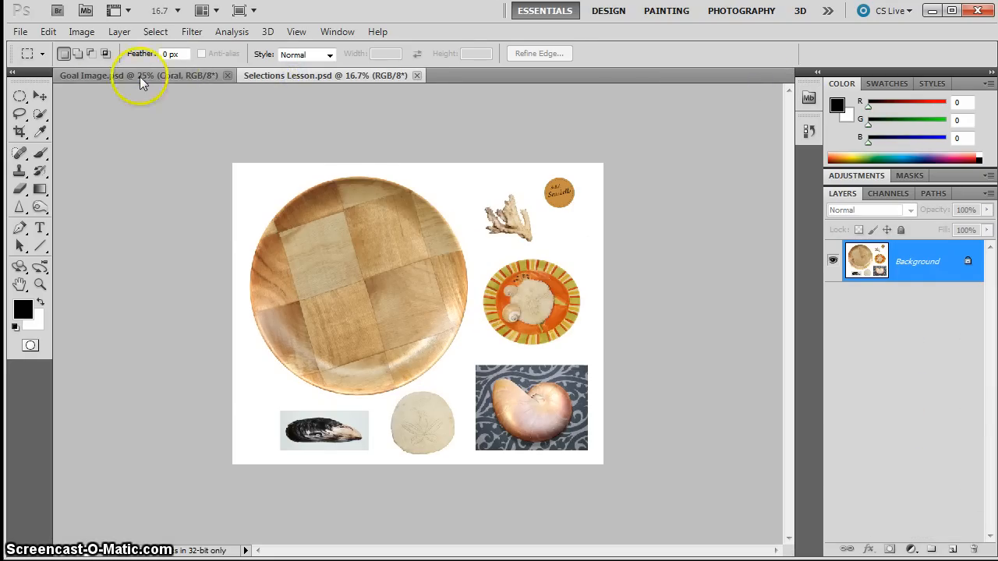
left_click(140, 75)
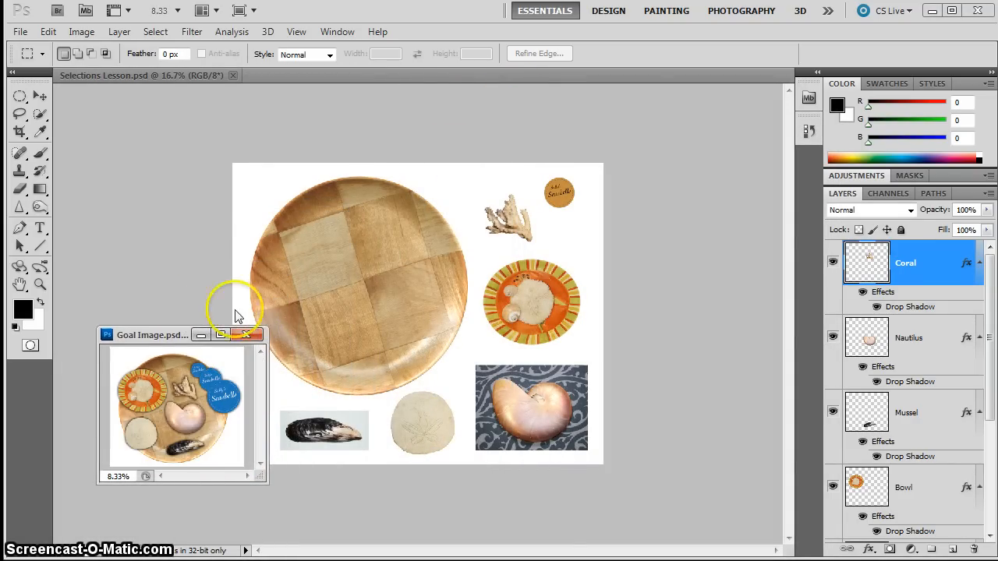
left_click_drag(152, 335, 682, 37)
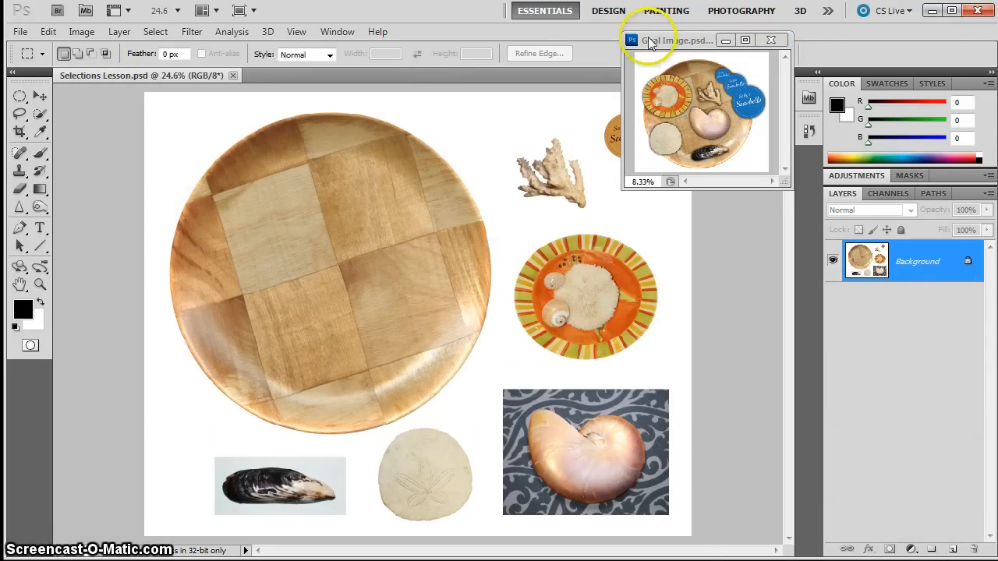
Step: Move the Goal Image window to the upper right and return to the lesson document
left_click(679, 40)
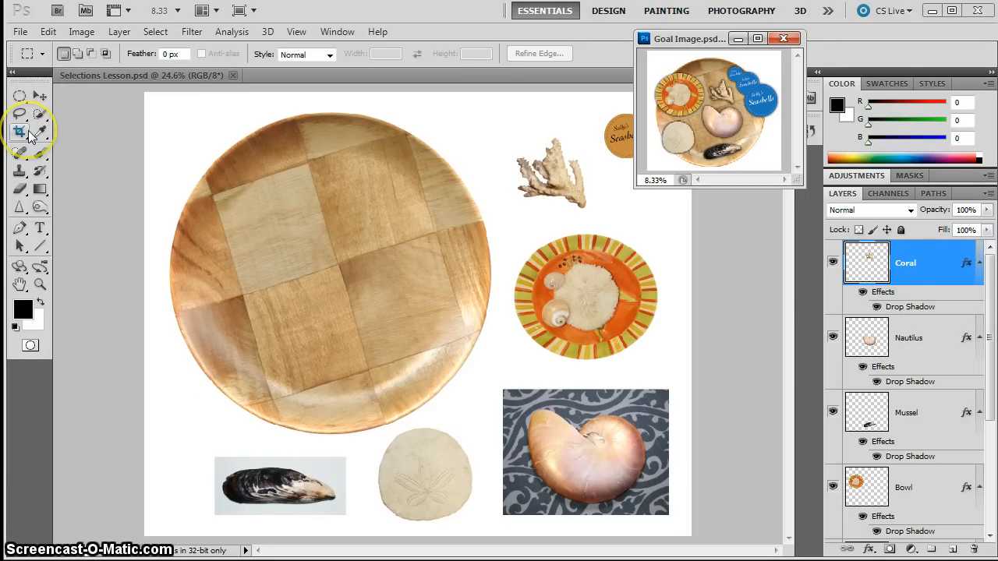
left_click(19, 113)
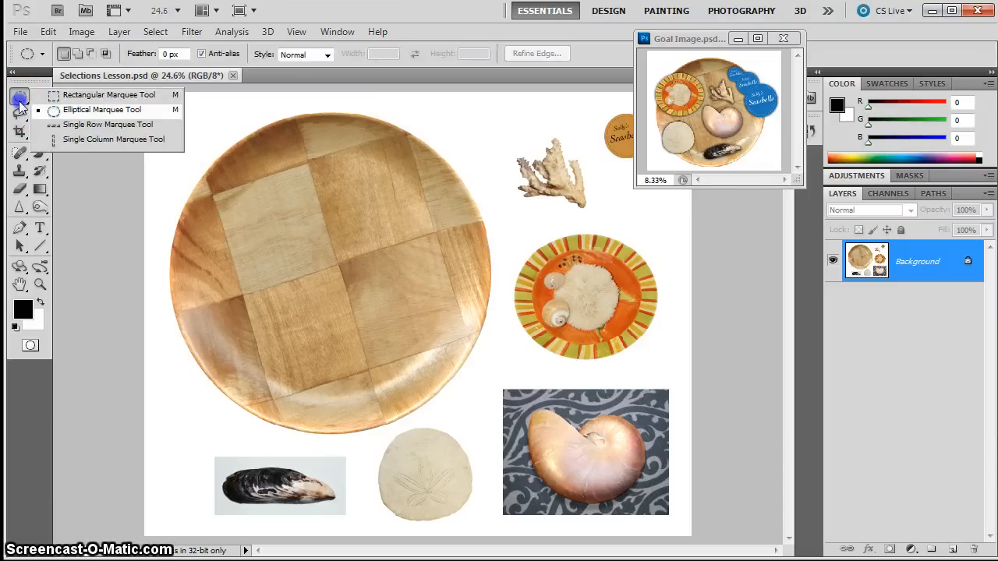
Step: Pick the Elliptical Marquee Tool and fit an ellipse around the orange striped plate
left_click(109, 94)
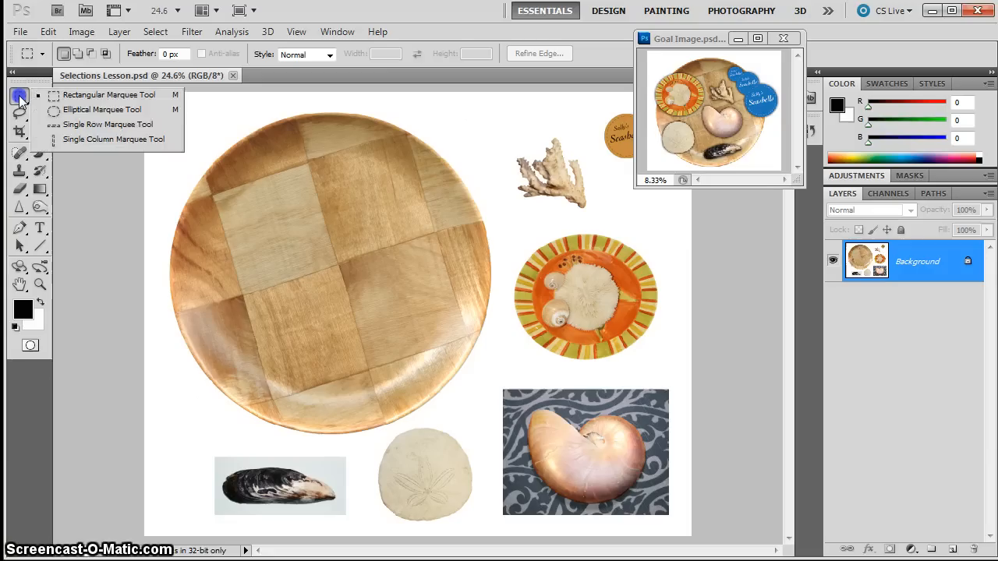
left_click(102, 109)
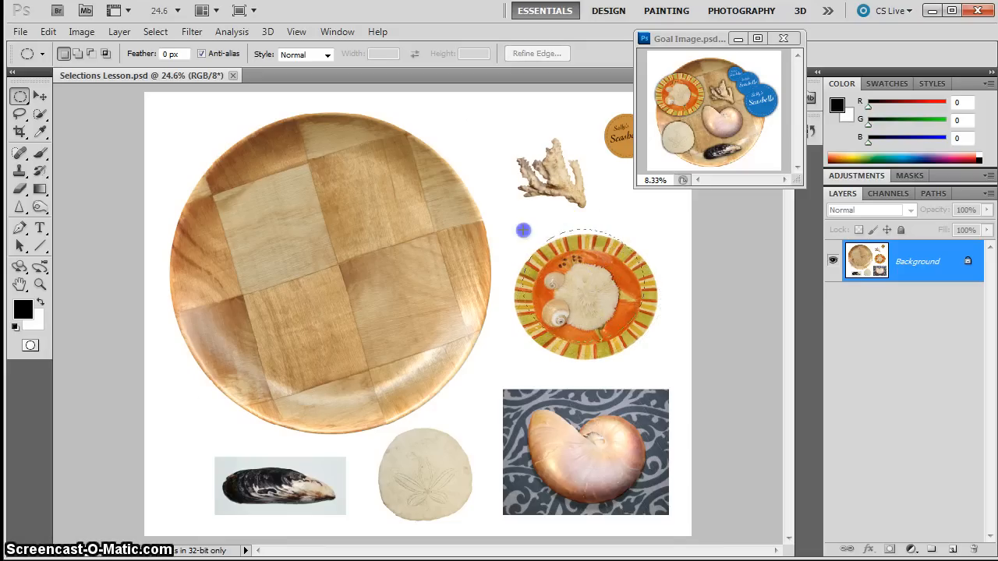
left_click_drag(522, 230, 675, 357)
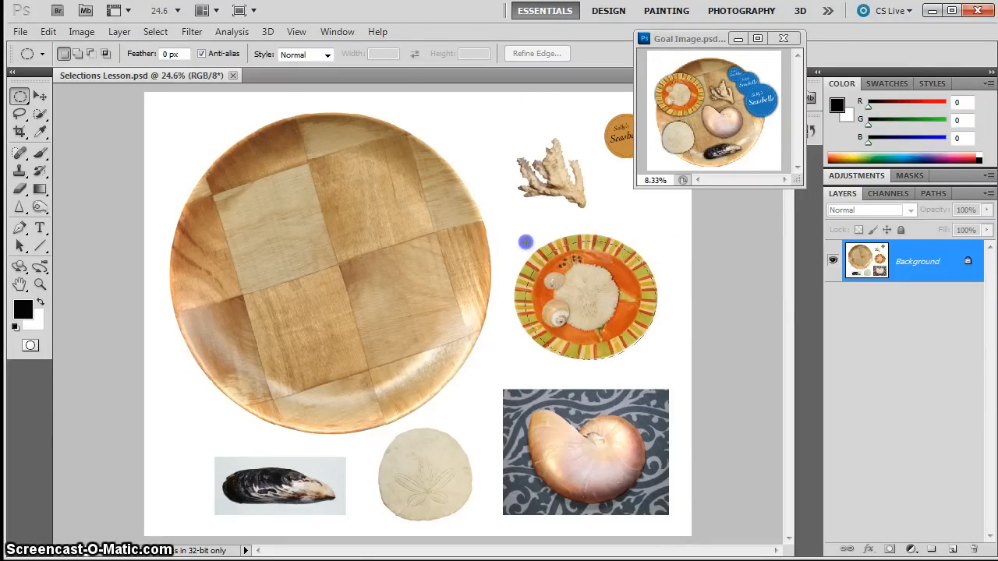
left_click_drag(525, 242, 647, 333)
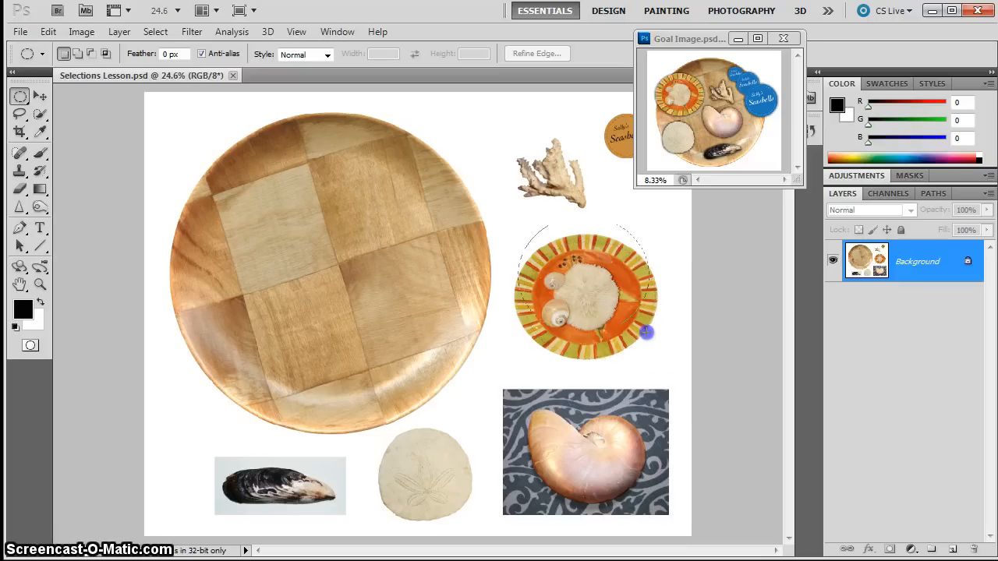
left_click_drag(647, 333, 633, 407)
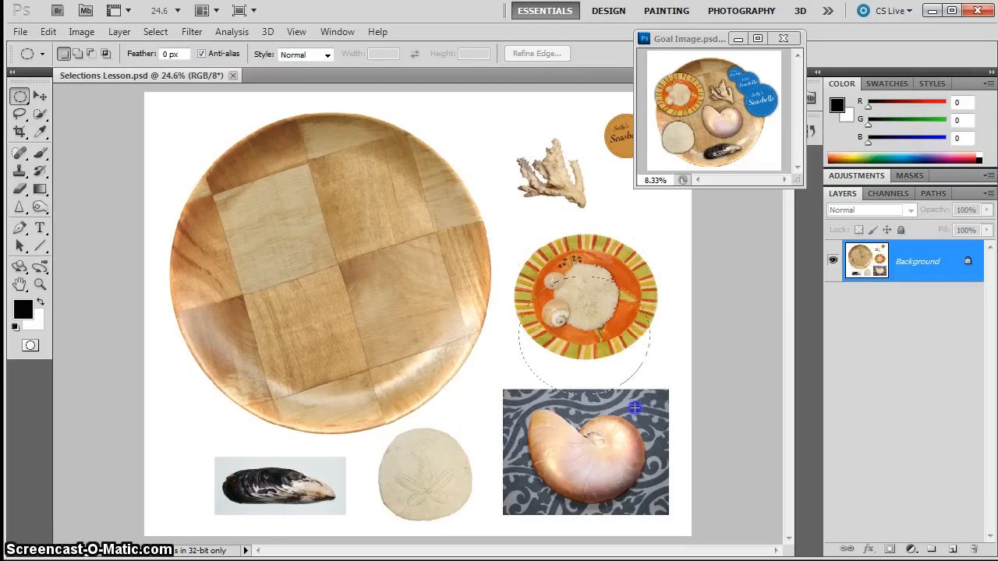
left_click_drag(636, 408, 624, 334)
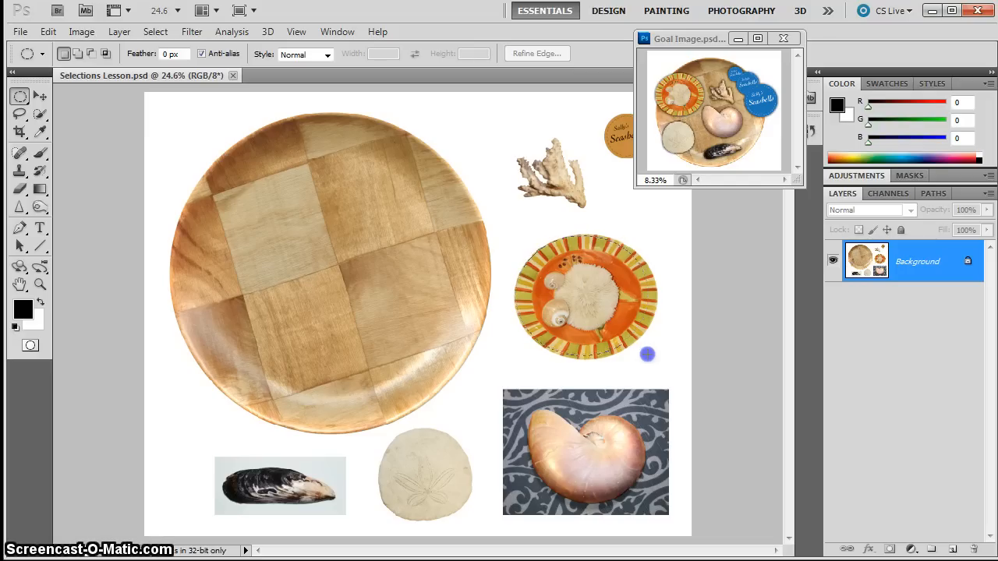
mouse_move(657, 358)
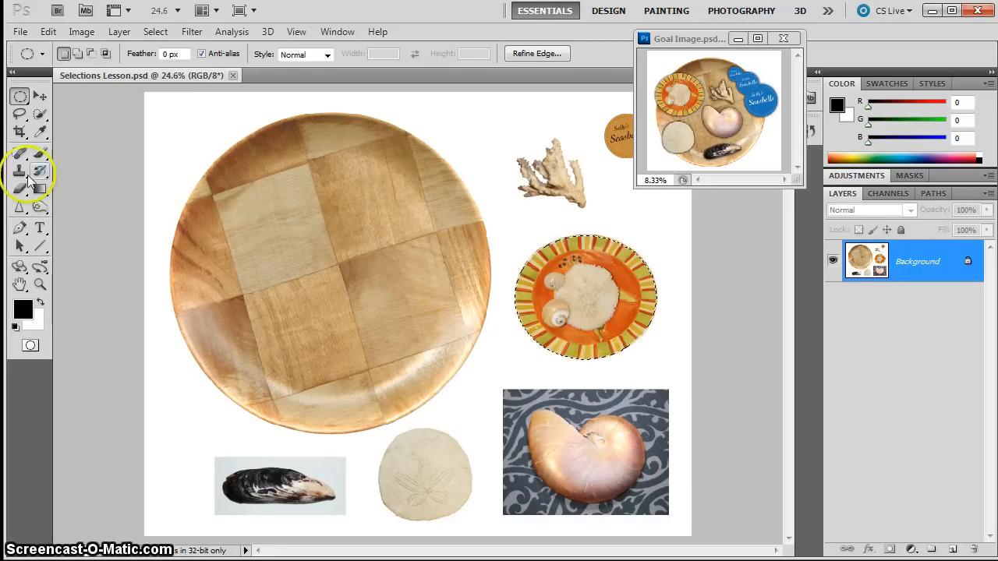
Step: Drag the selected striped dish with the Move tool onto the wooden bowl's upper left
left_click(40, 95)
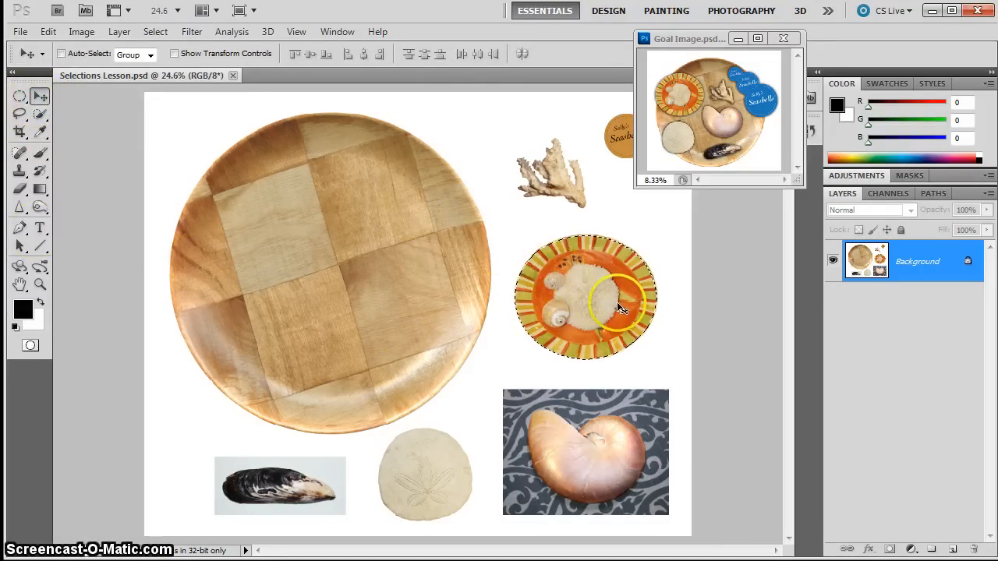
left_click_drag(585, 297, 249, 210)
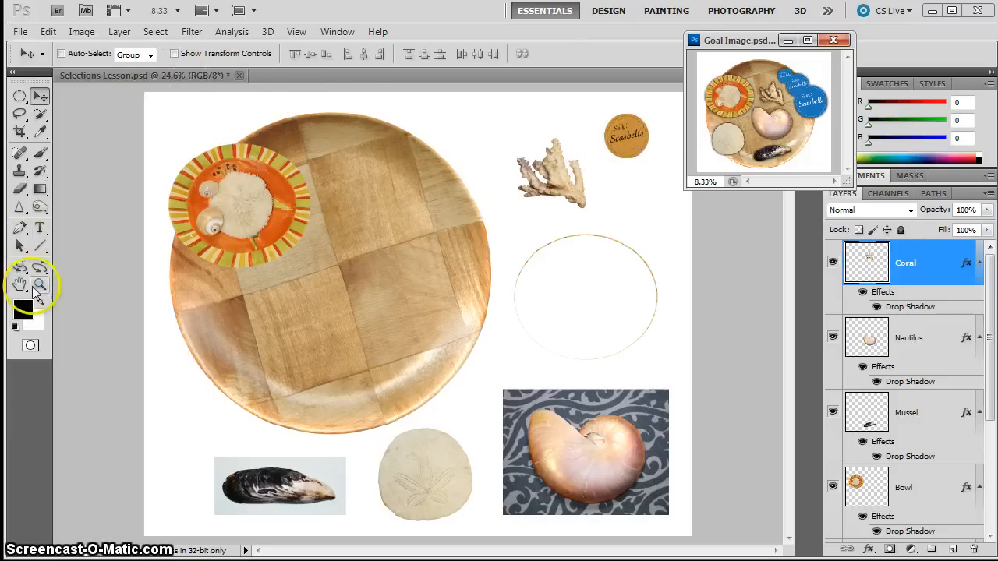
Step: Switch to the Zoom tool to magnify the Sally's Seashells label
left_click(40, 284)
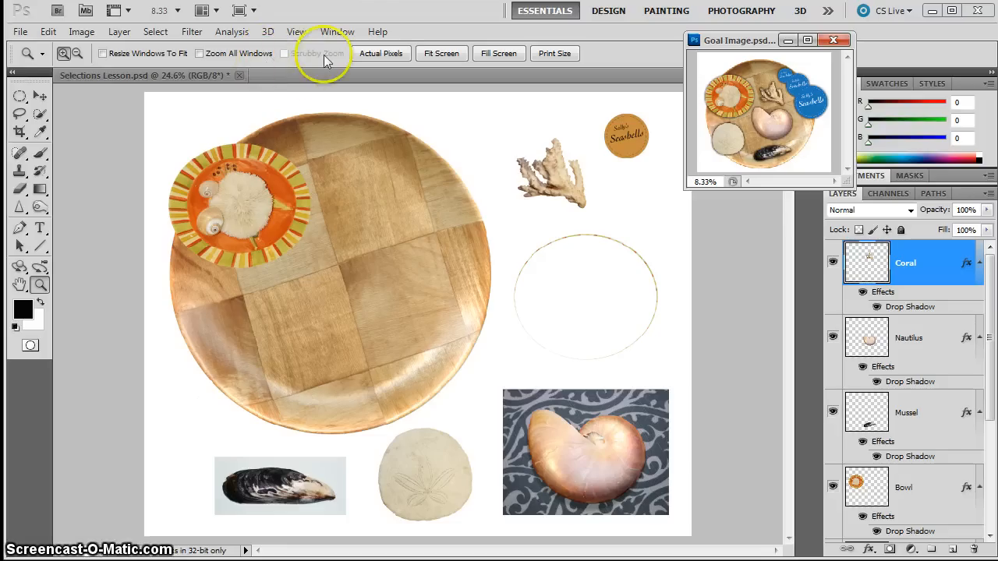
mouse_move(283, 61)
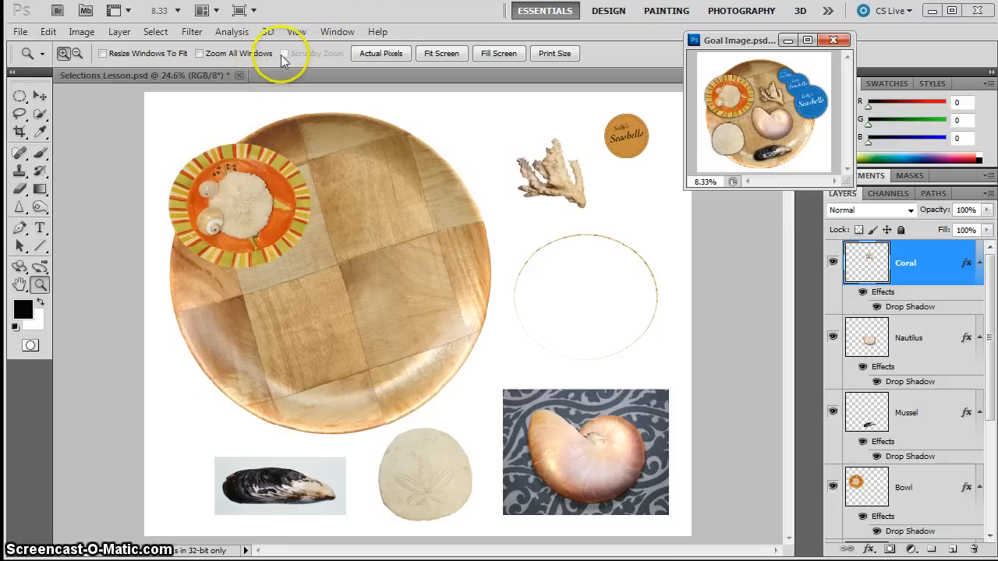
mouse_move(92, 253)
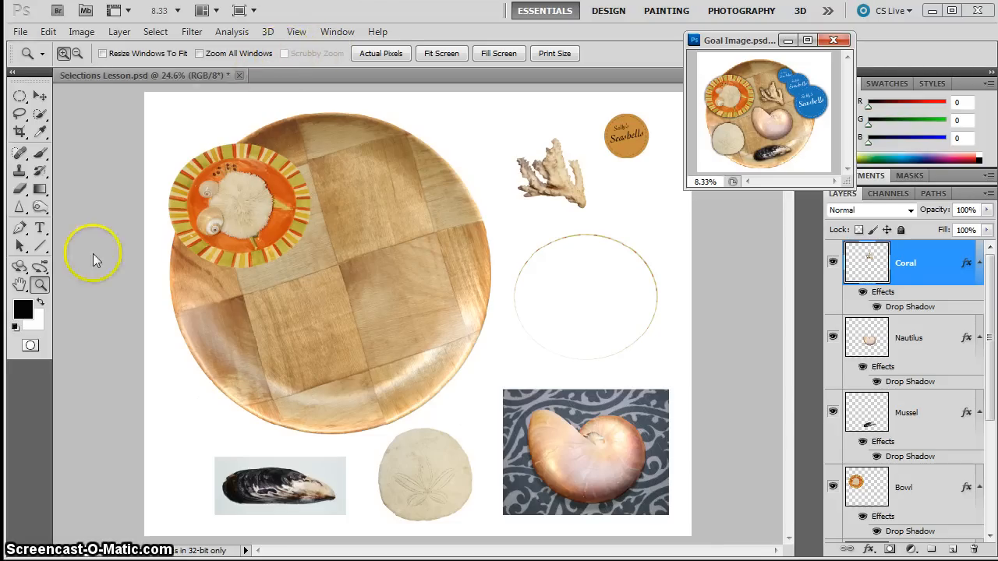
mouse_move(651, 148)
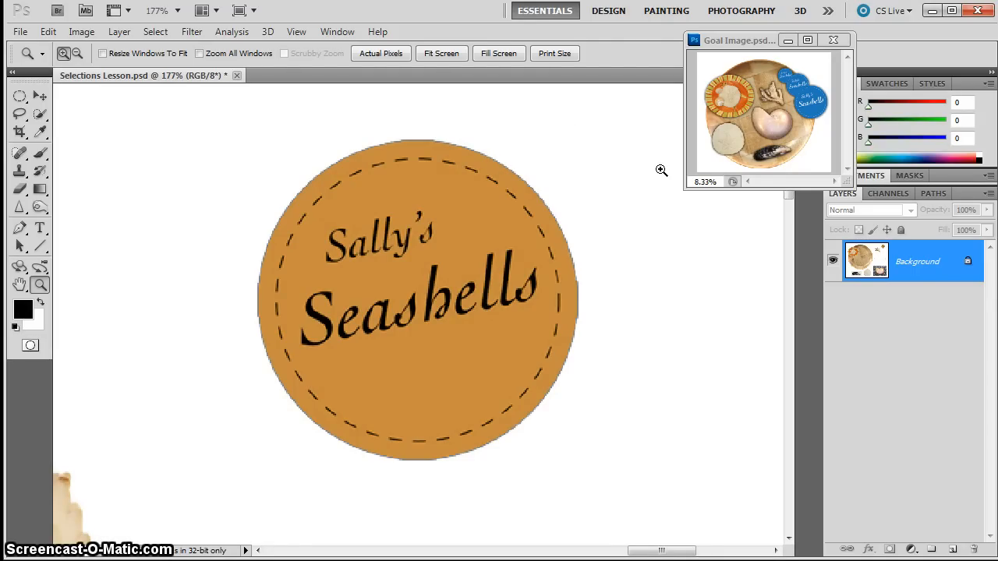
mouse_move(260, 113)
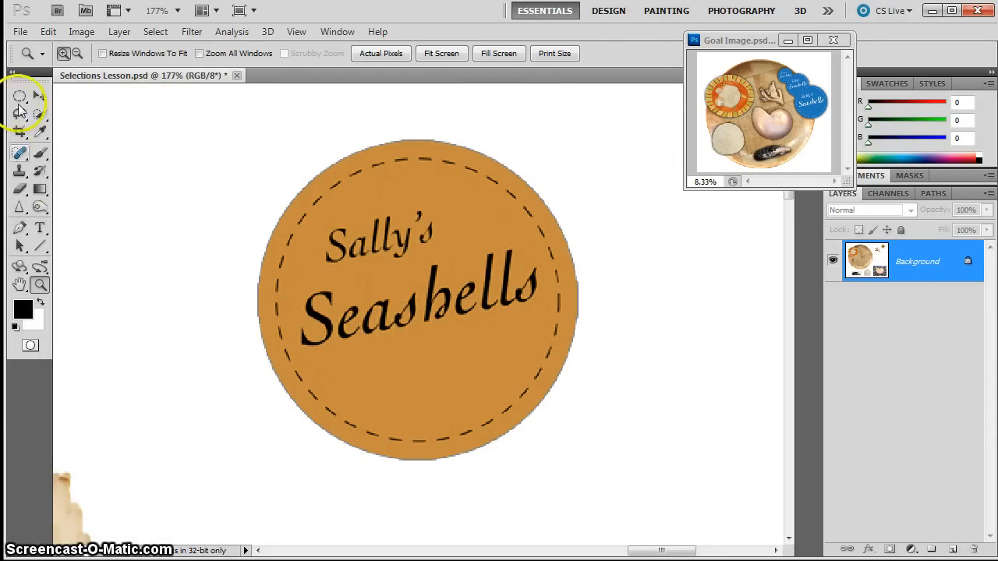
Step: Draw a circular elliptical marquee selection around the Sally's Seashells label
left_click(19, 96)
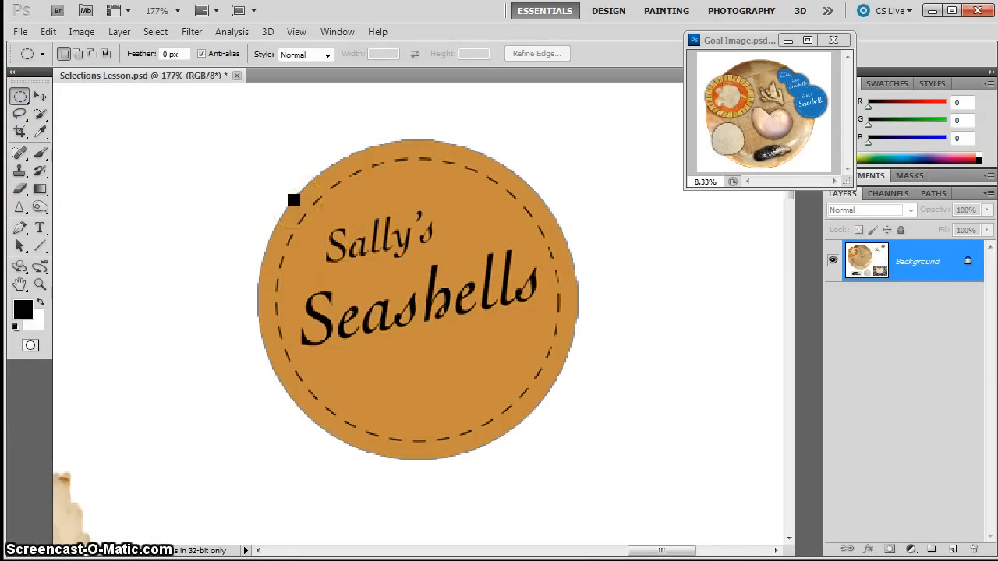
mouse_move(254, 179)
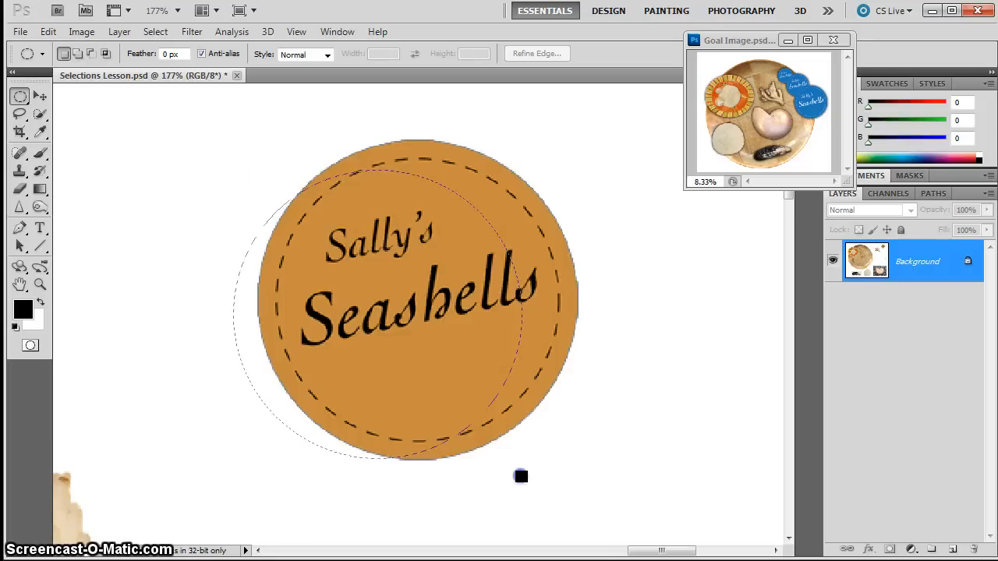
left_click_drag(520, 476, 563, 418)
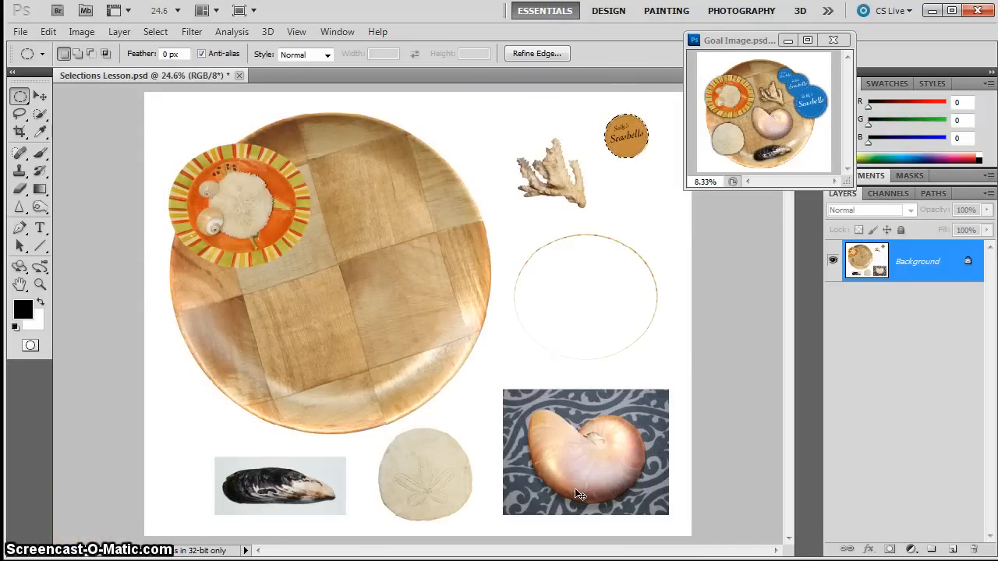
Step: Drag the selected label with the Move tool onto the top of the wooden bowl
left_click(19, 94)
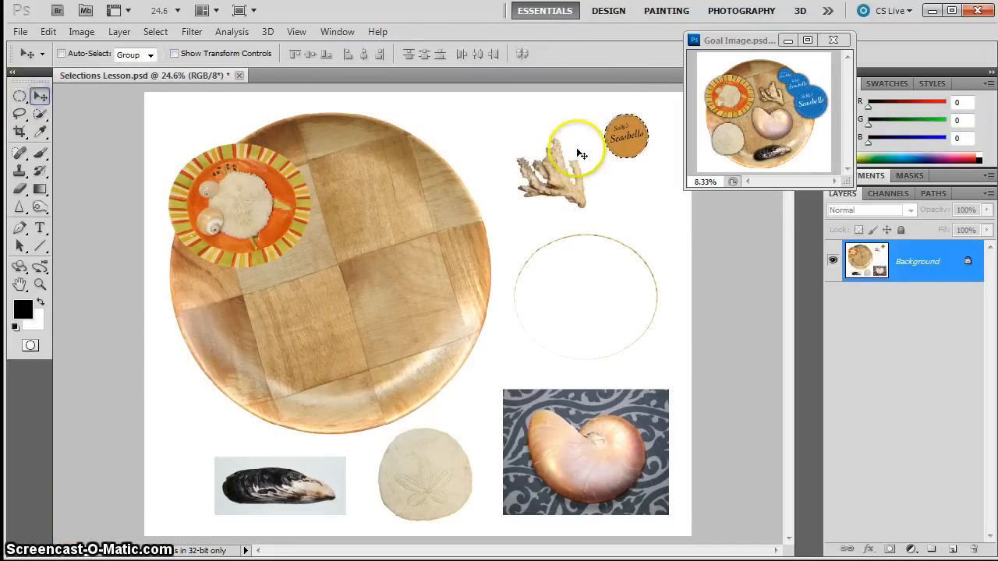
left_click_drag(627, 137, 392, 149)
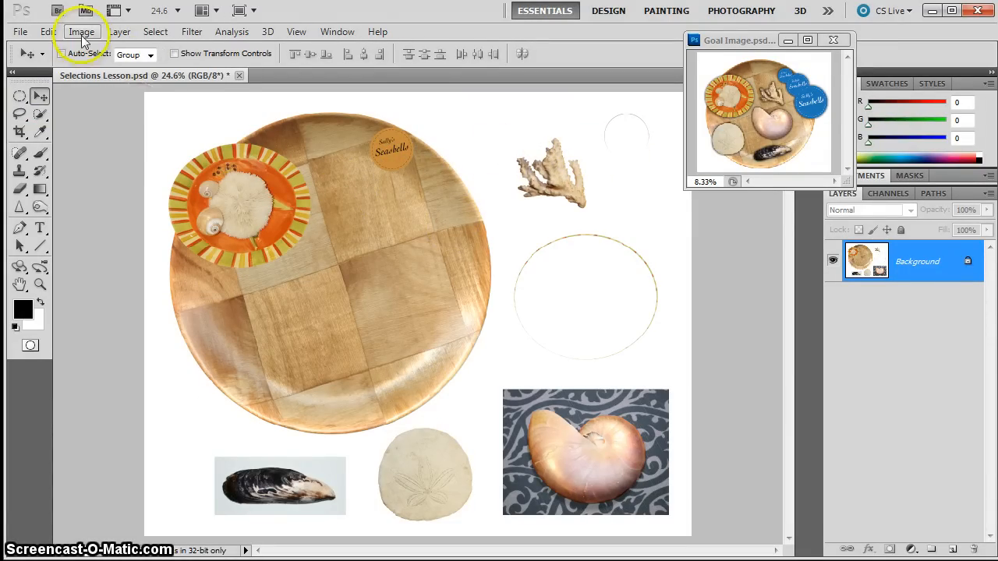
Step: Nudge the label into place on the bowl and invert its colours to blue
left_click(82, 31)
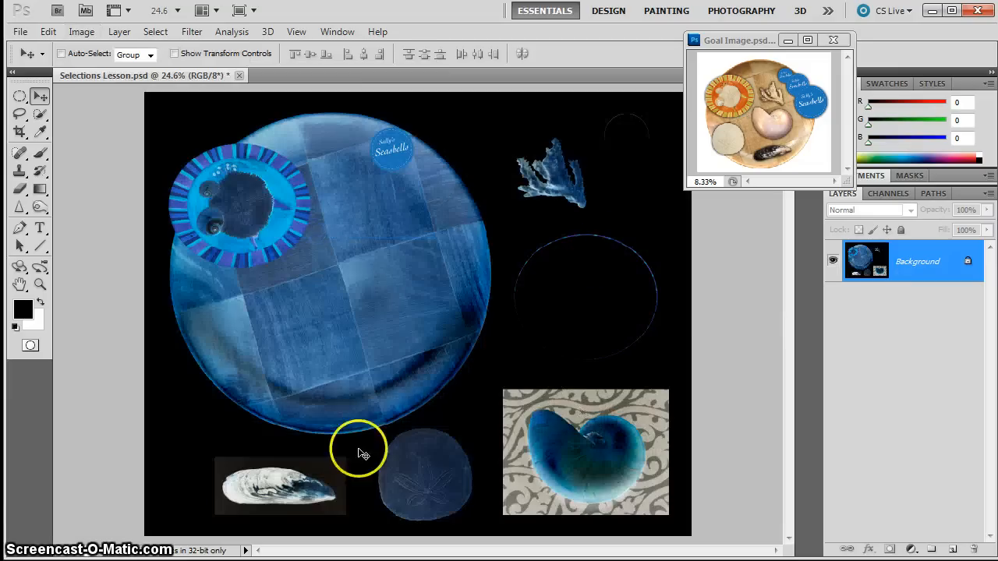
mouse_move(676, 115)
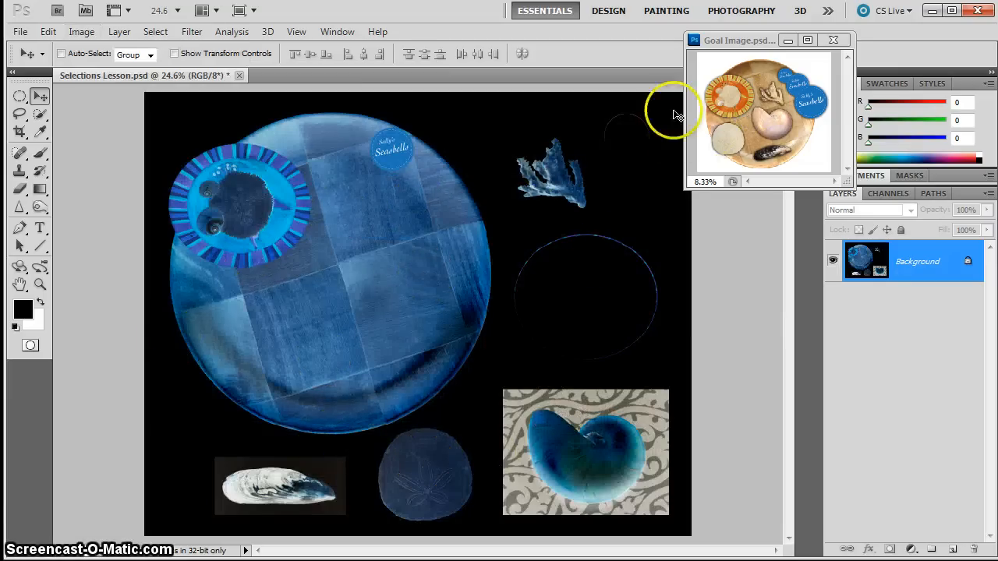
mouse_move(744, 94)
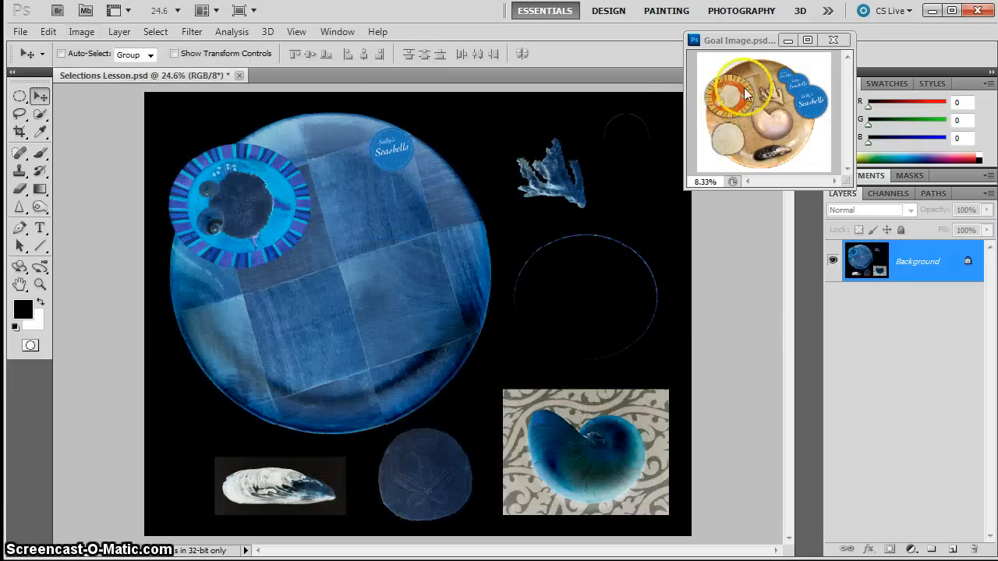
mouse_move(484, 473)
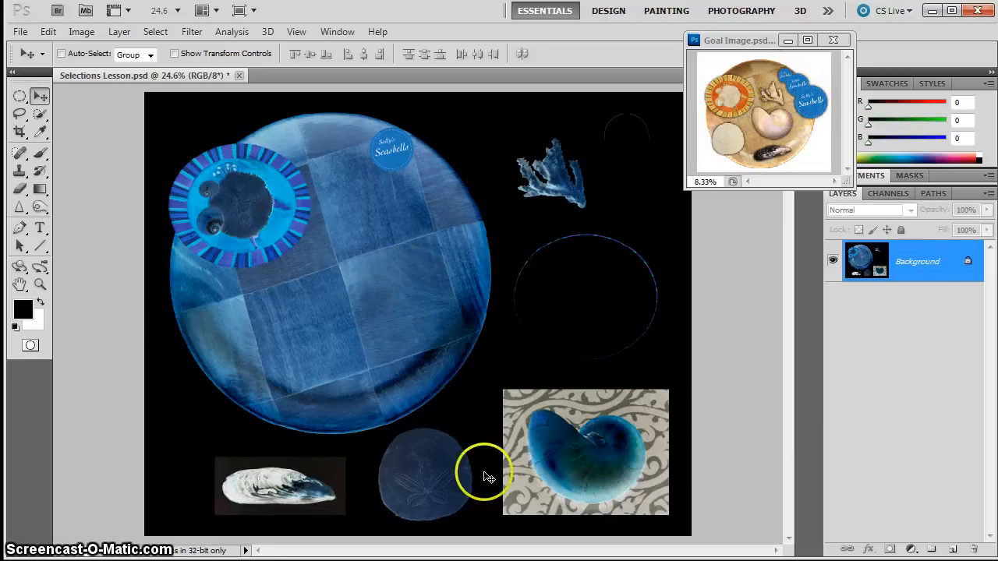
mouse_move(581, 336)
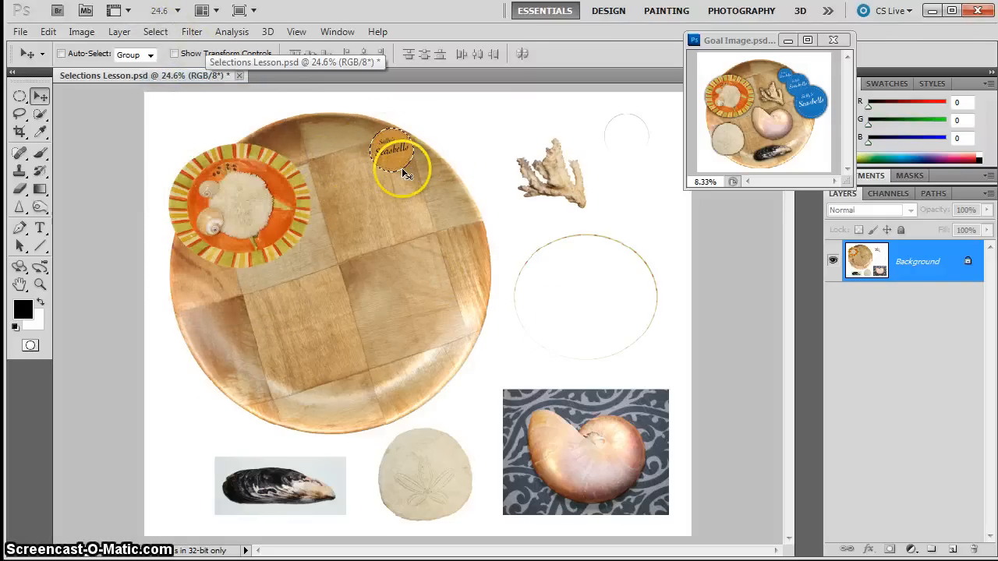
left_click_drag(401, 164, 405, 187)
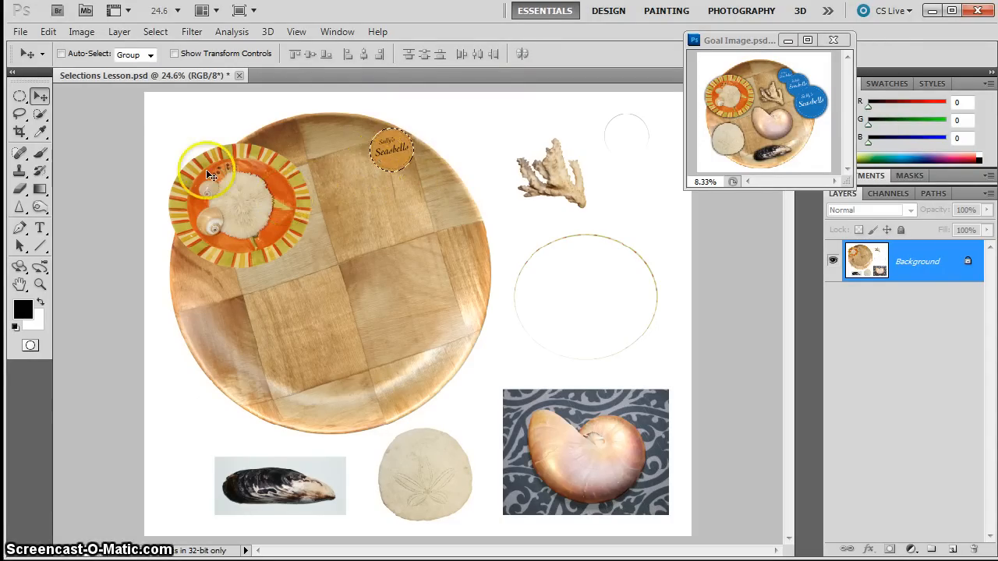
left_click(82, 31)
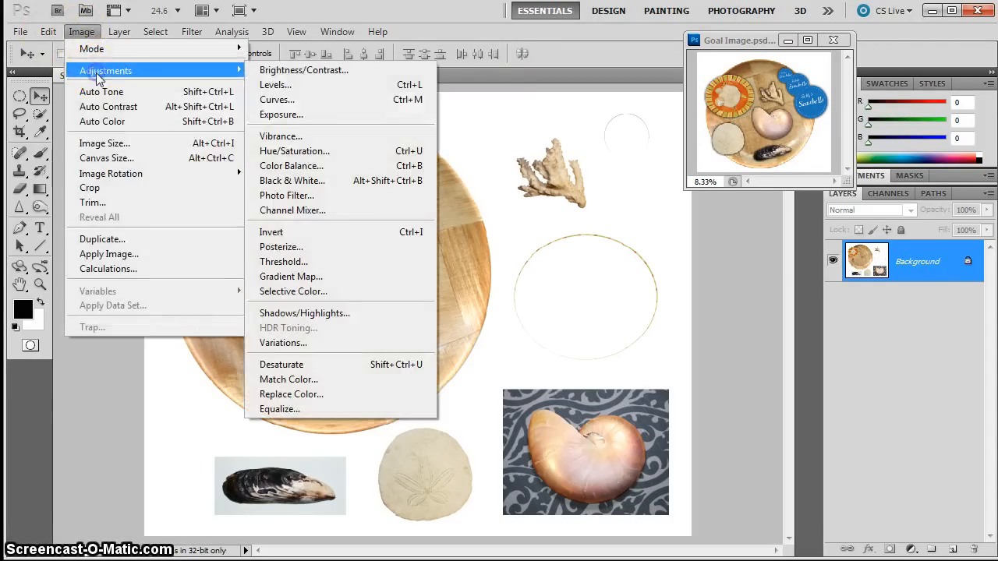
left_click(272, 231)
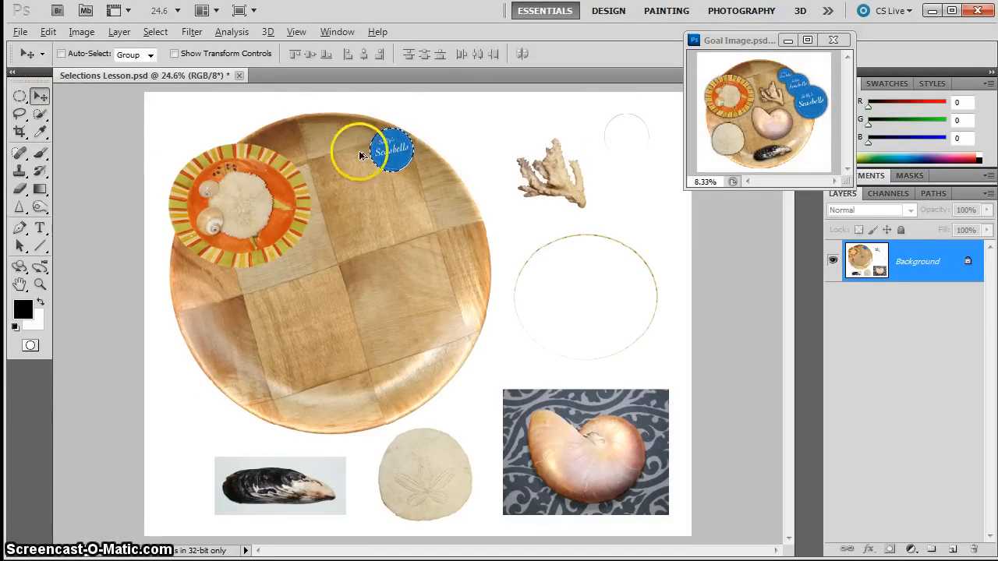
Step: Copy the blue label, scale the copy to about 129%, and overlap it on the rim
left_click_drag(394, 148, 421, 167)
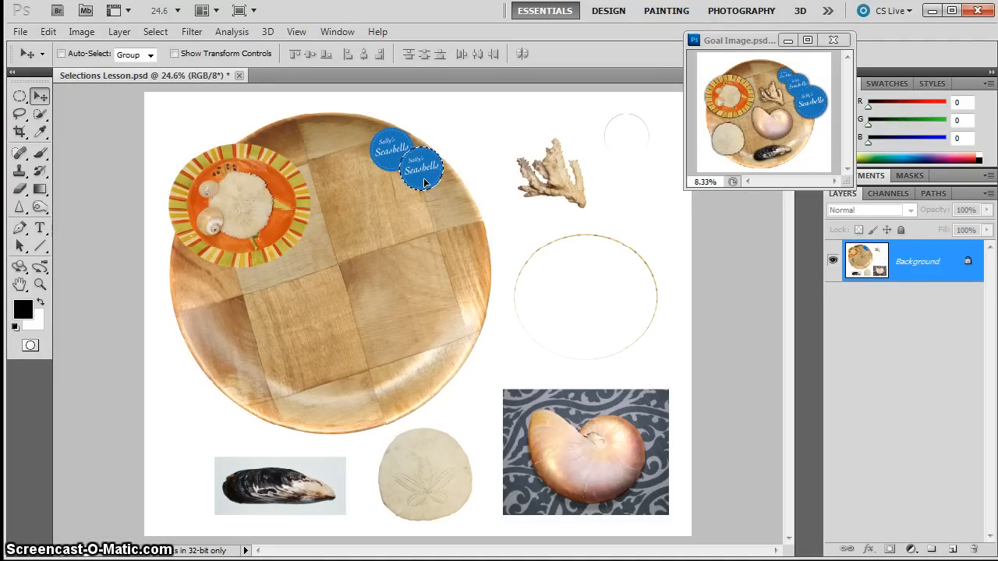
mouse_move(39, 94)
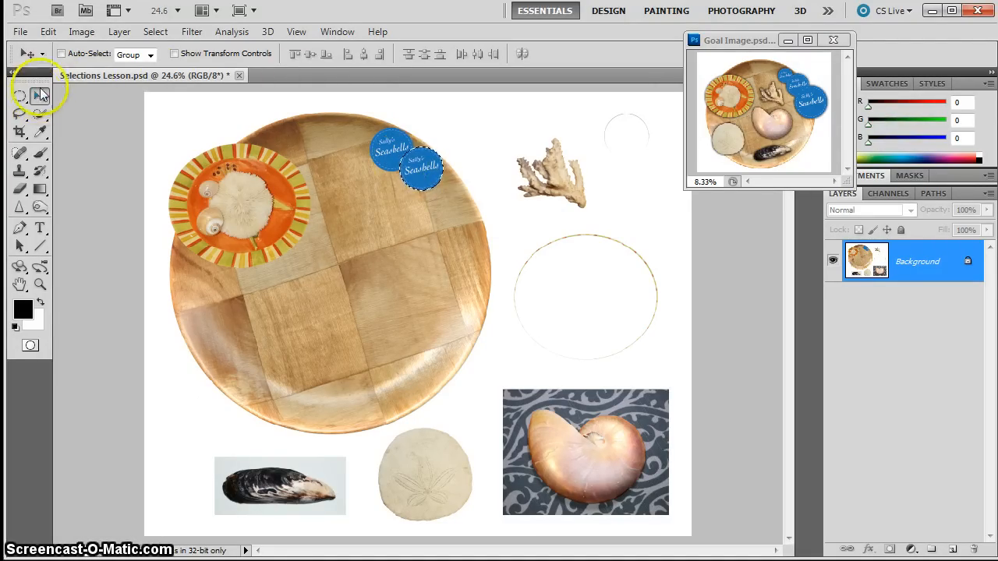
mouse_move(40, 96)
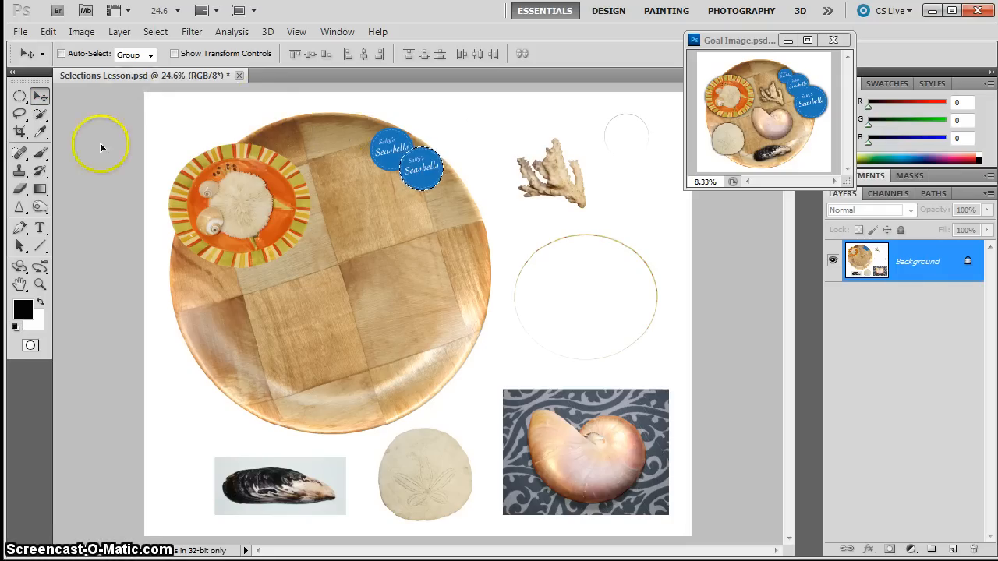
mouse_move(261, 152)
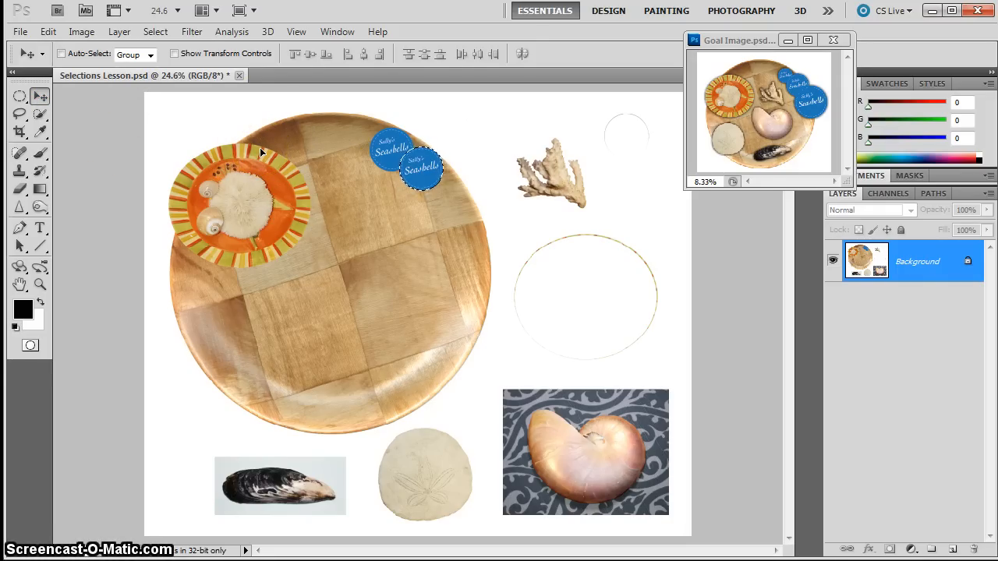
left_click(421, 167)
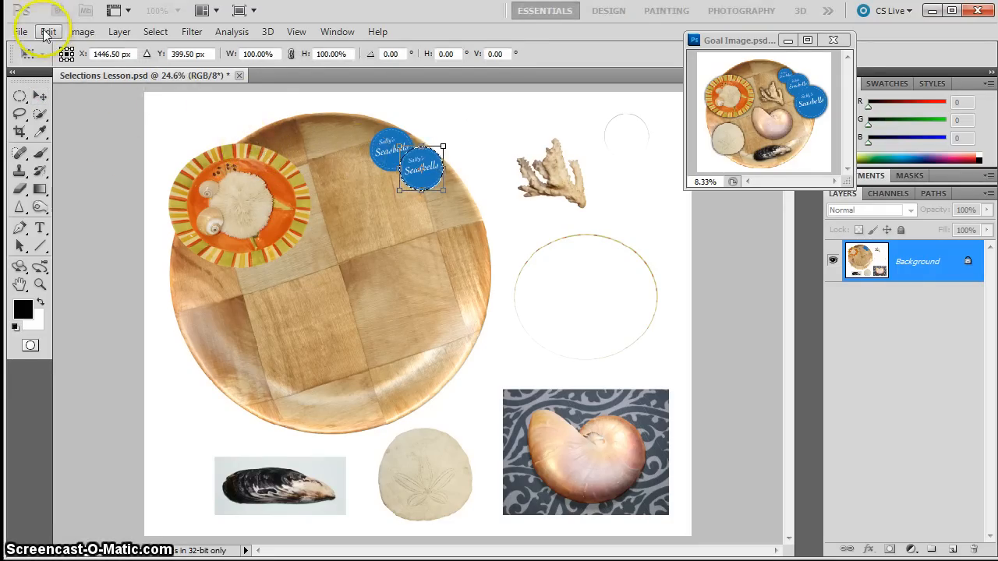
left_click(47, 31)
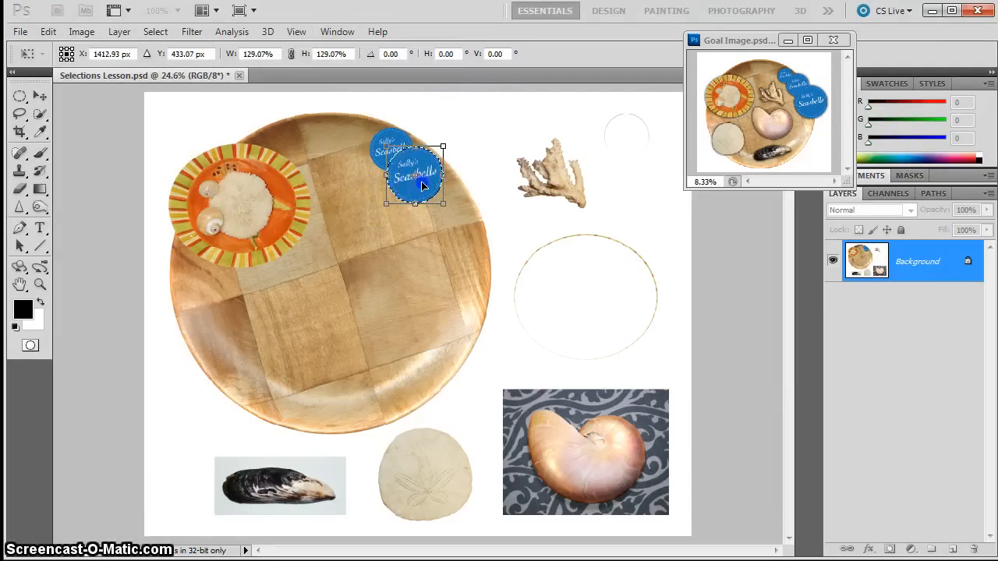
left_click_drag(417, 172, 425, 176)
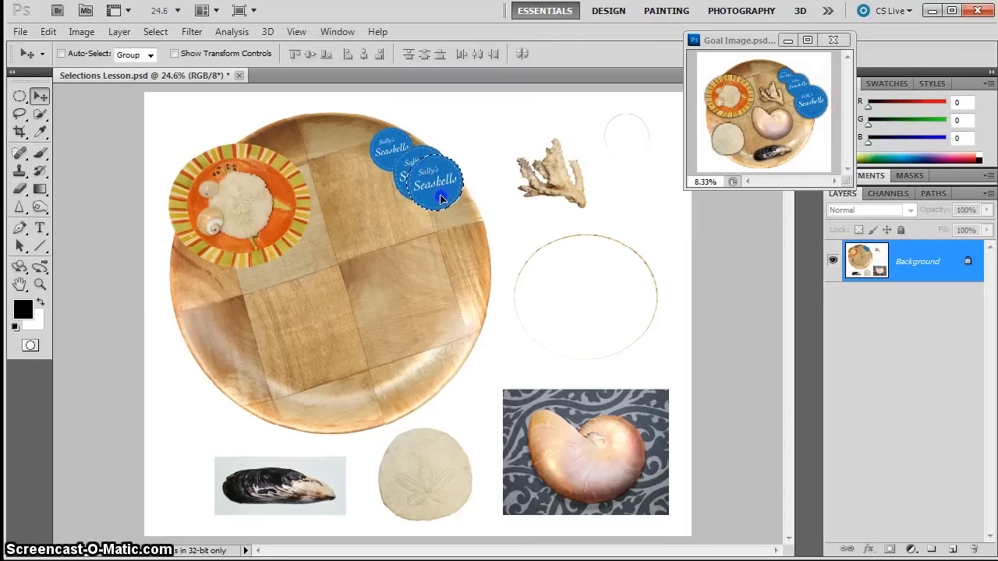
left_click_drag(428, 183, 454, 206)
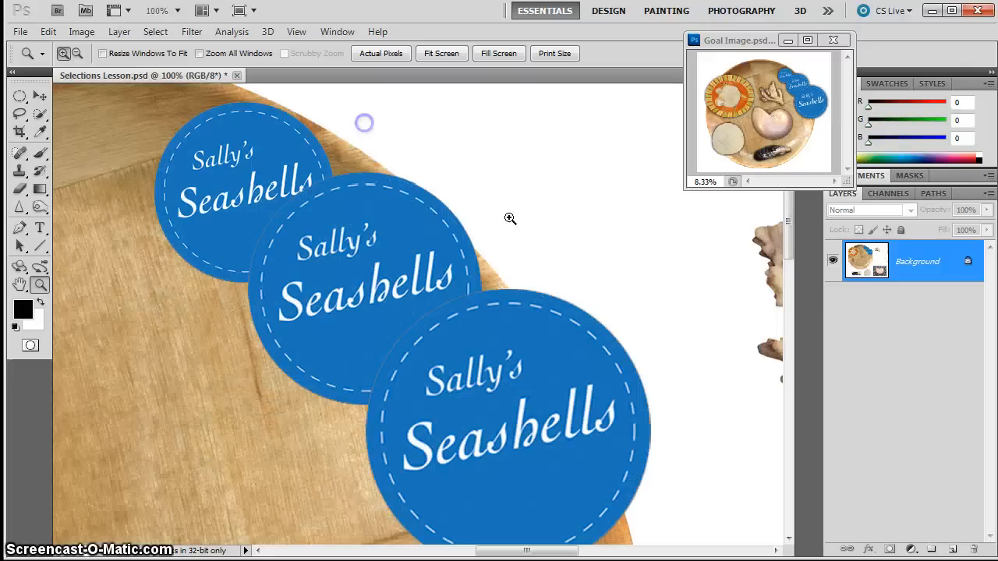
left_click(511, 218)
type("1100")
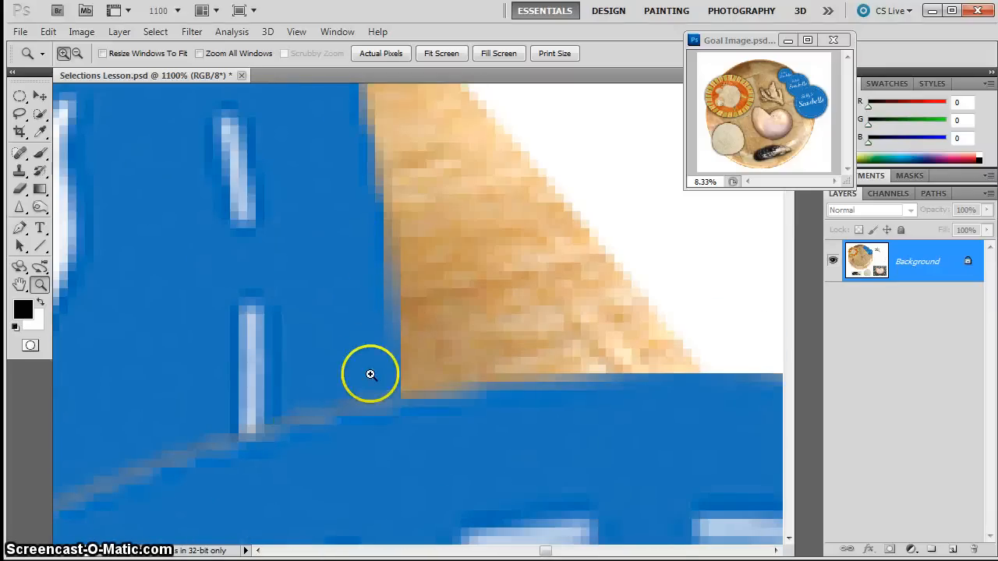
mouse_move(435, 298)
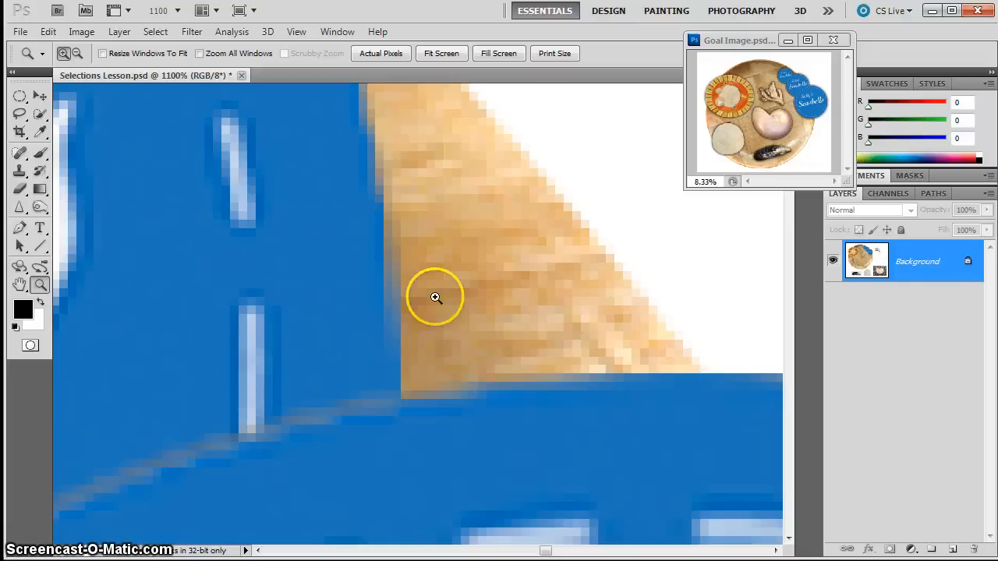
mouse_move(517, 322)
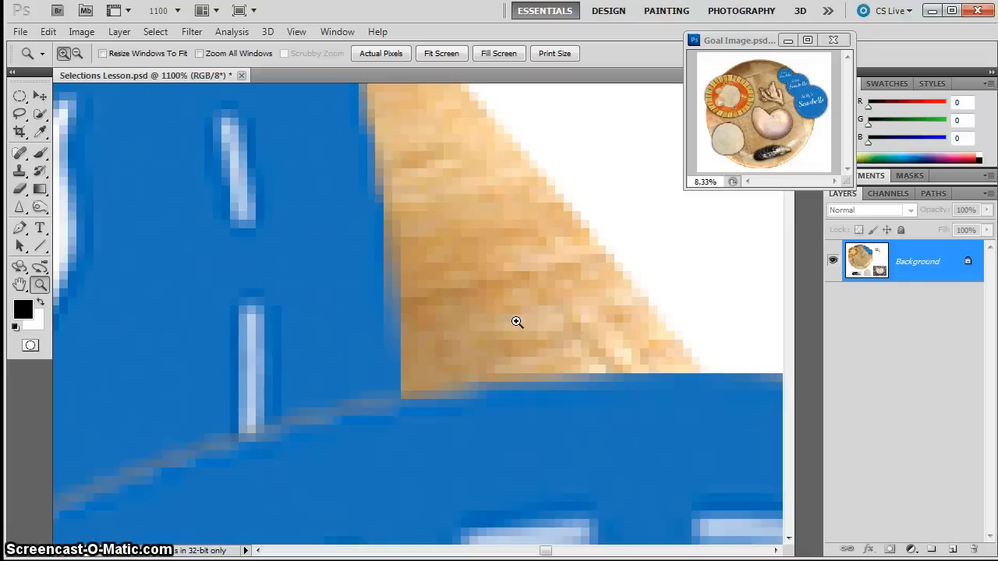
left_click(441, 53)
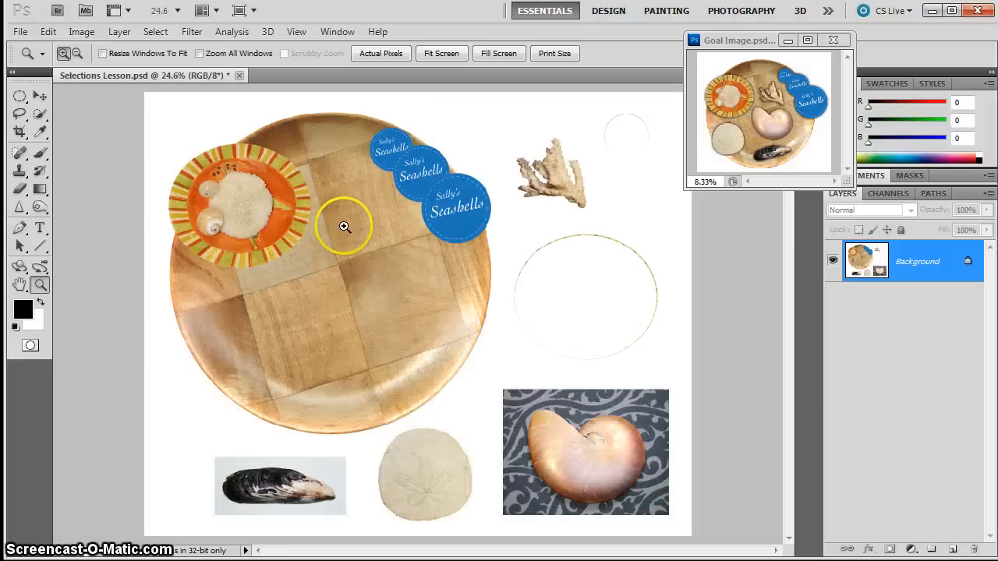
Step: Magnify the sand dollar and pick the Quick Selection Tool
left_click(20, 96)
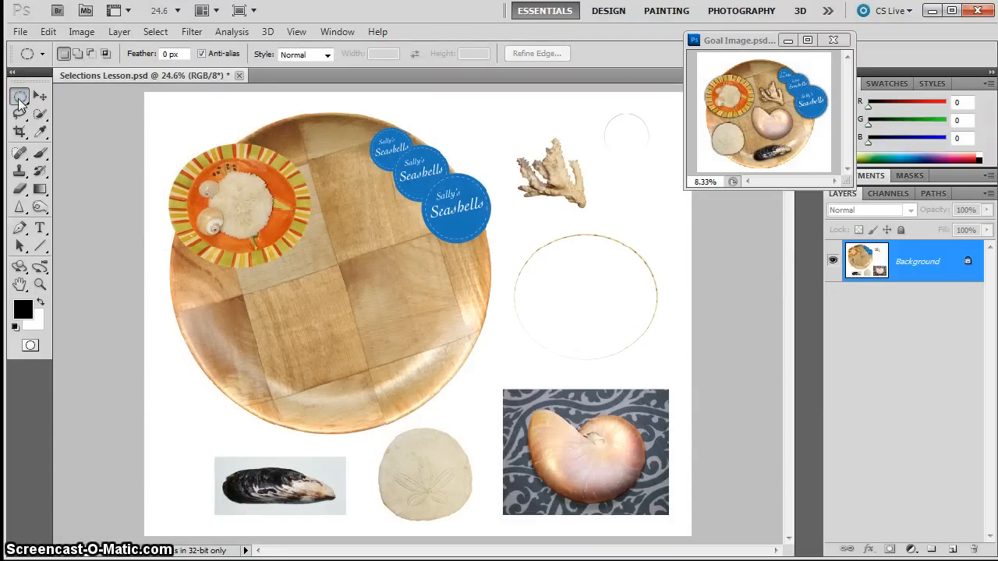
left_click(40, 284)
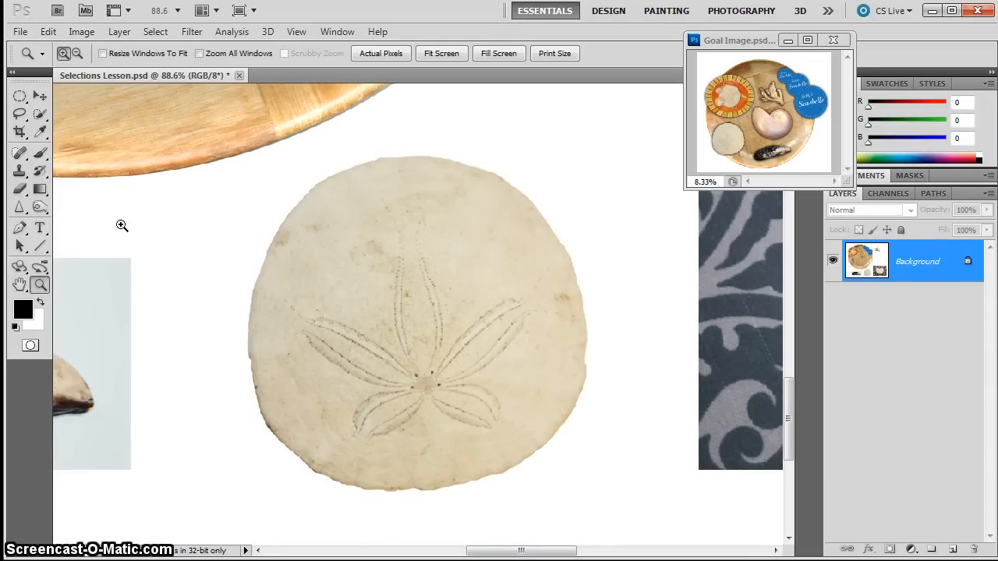
mouse_move(42, 115)
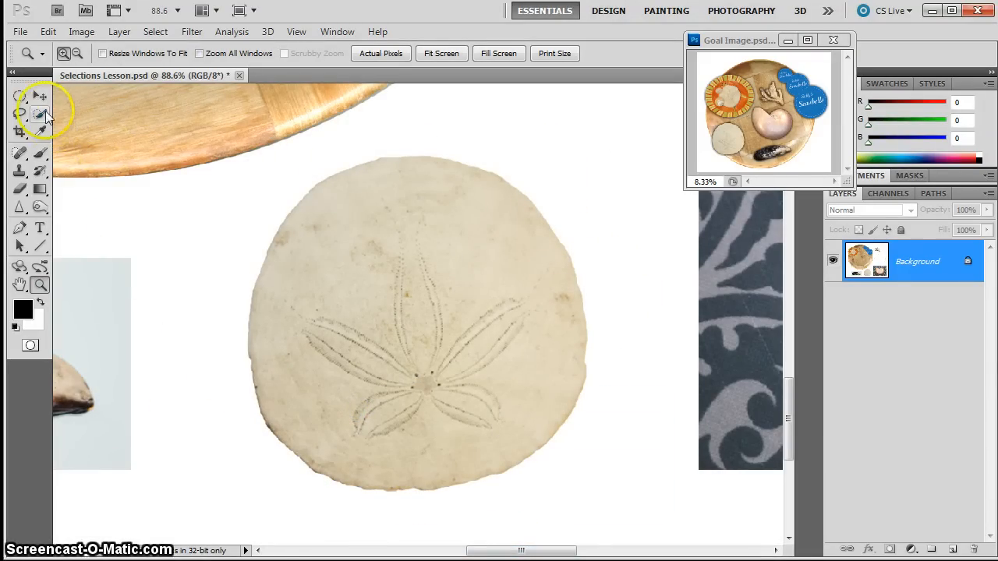
mouse_move(40, 114)
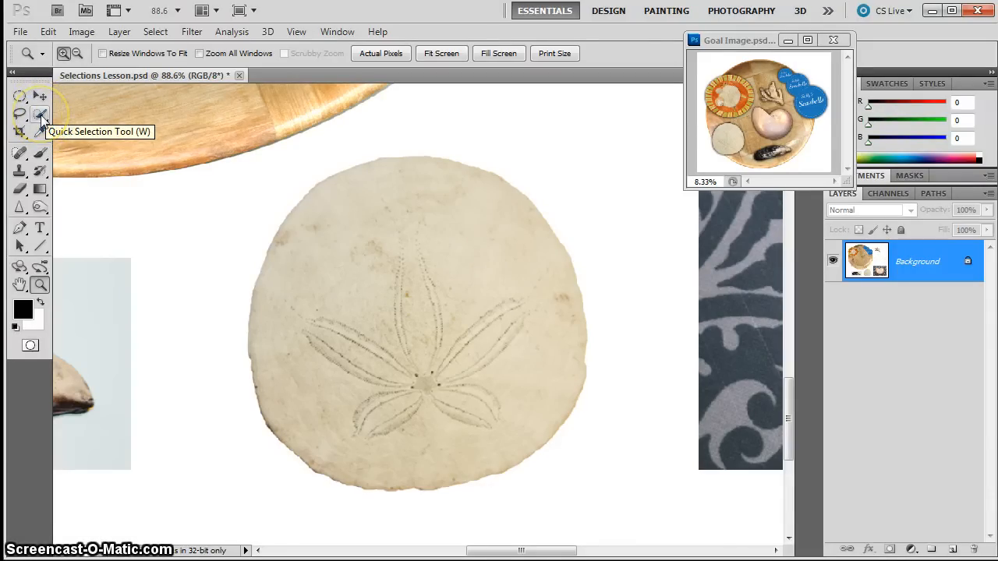
left_click(40, 114)
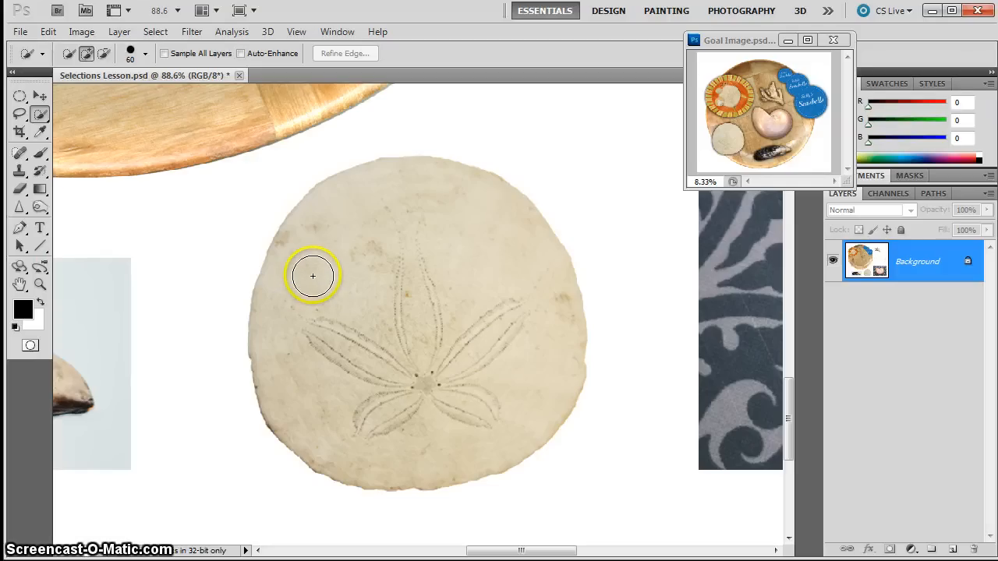
mouse_move(317, 275)
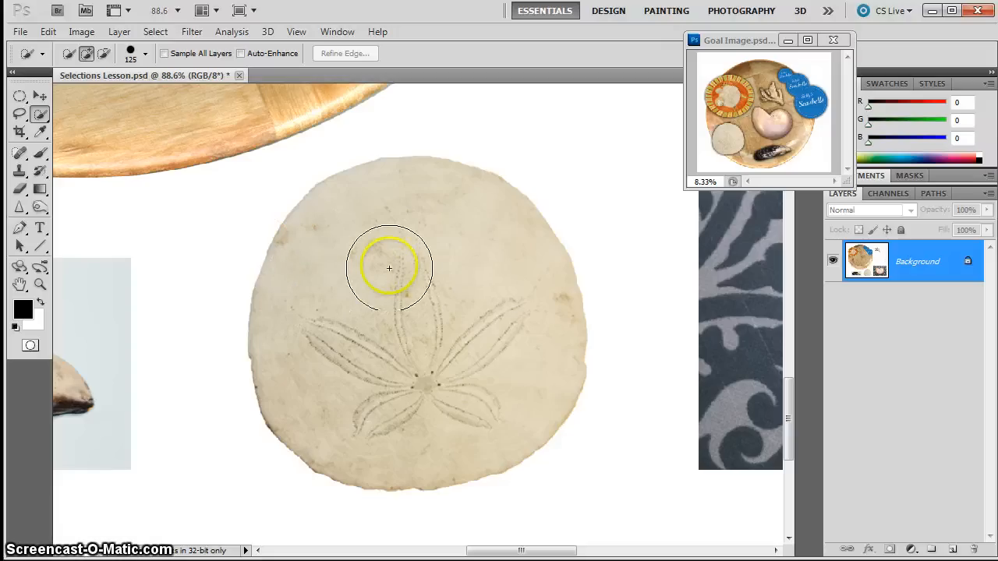
mouse_move(299, 277)
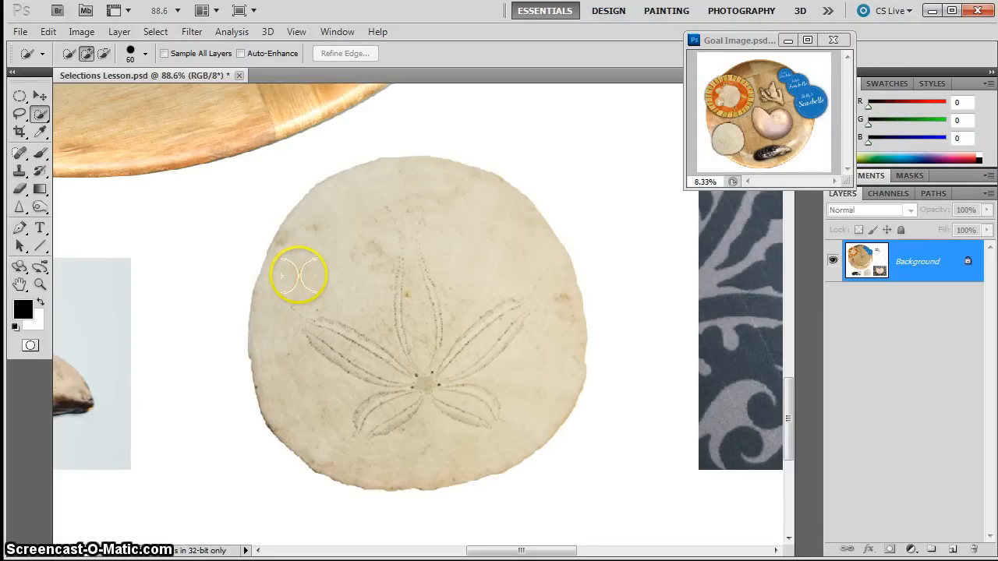
mouse_move(370, 293)
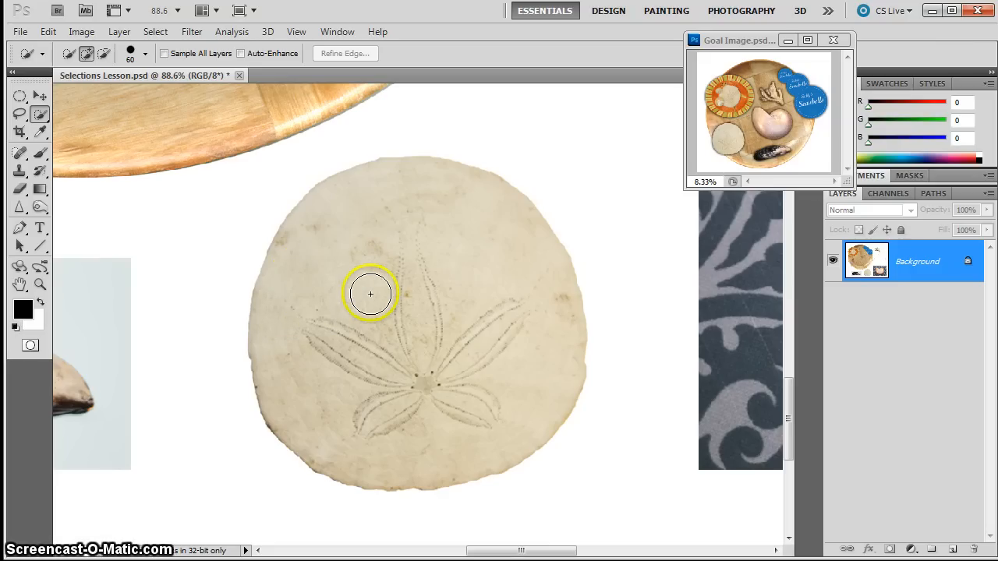
mouse_move(403, 176)
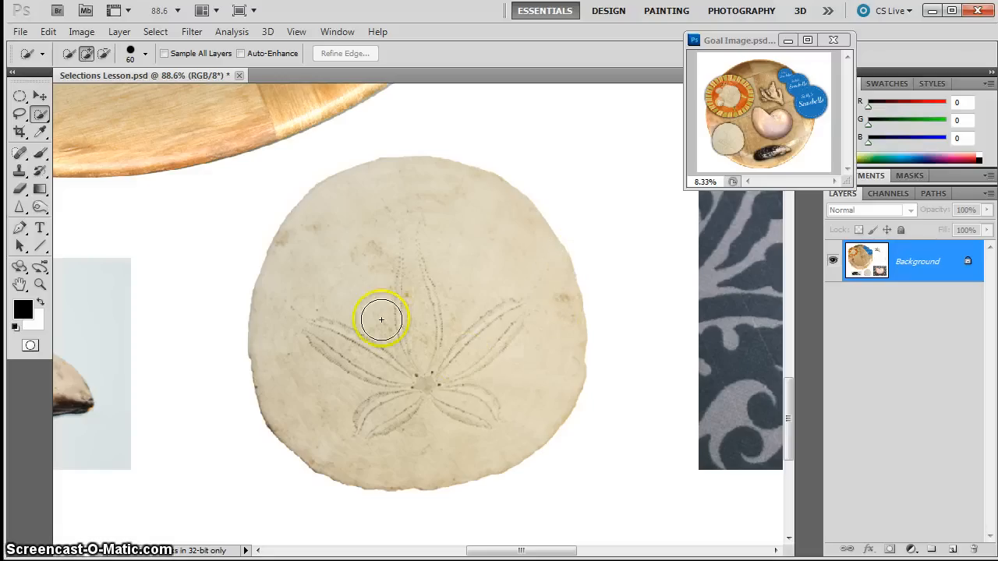
mouse_move(352, 311)
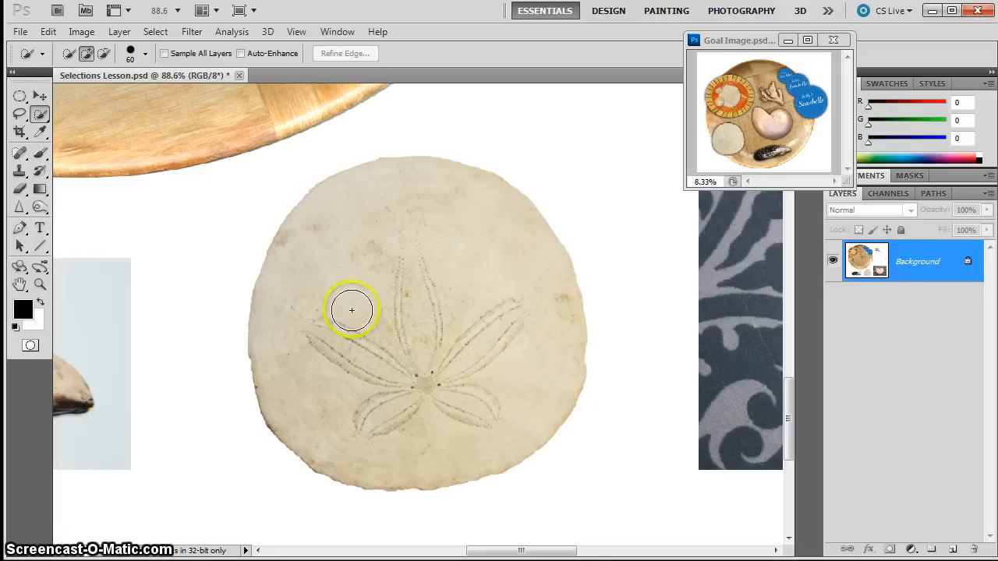
mouse_move(421, 308)
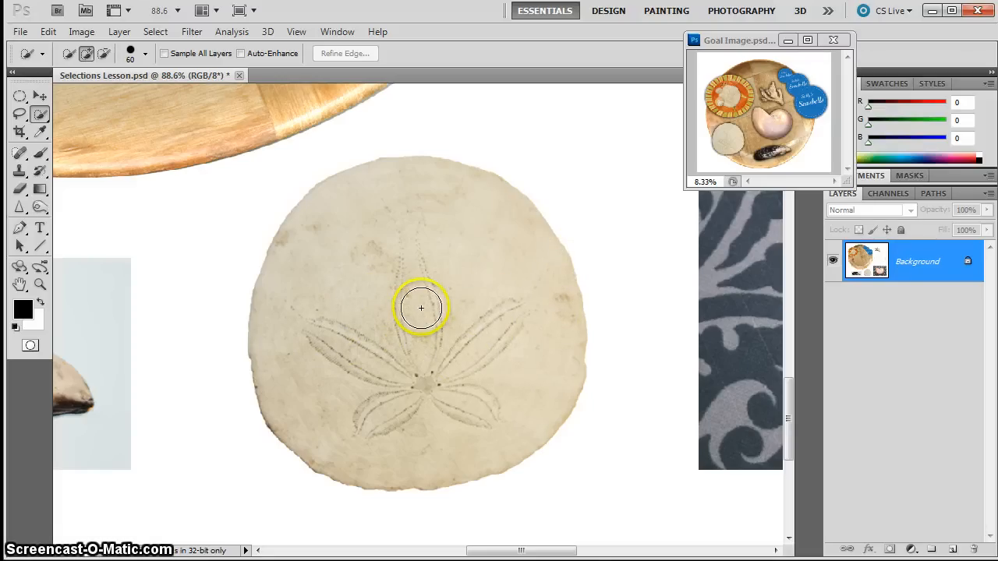
Step: Select the whole sand dollar and move it onto the bowl's lower left
left_click(421, 308)
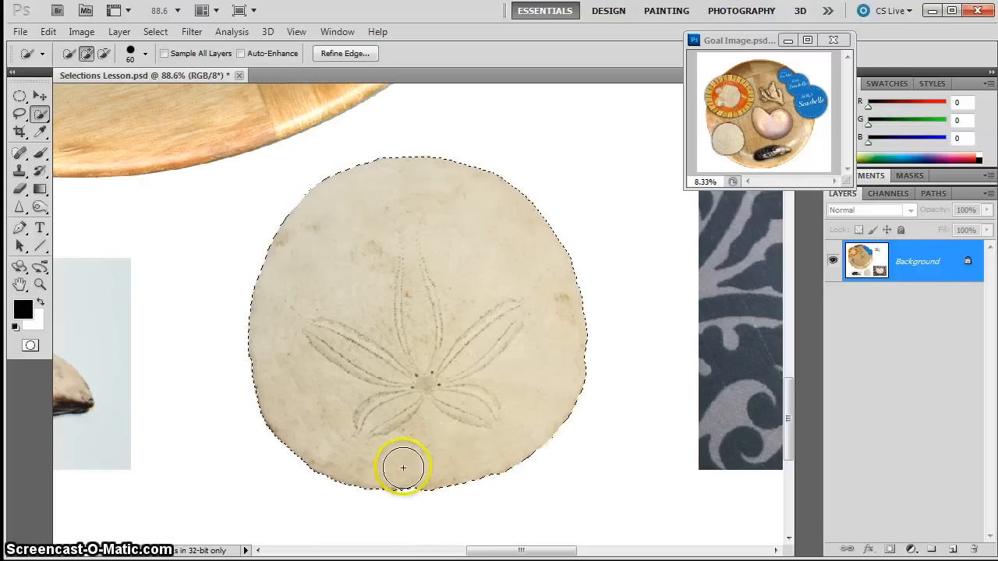
mouse_move(267, 256)
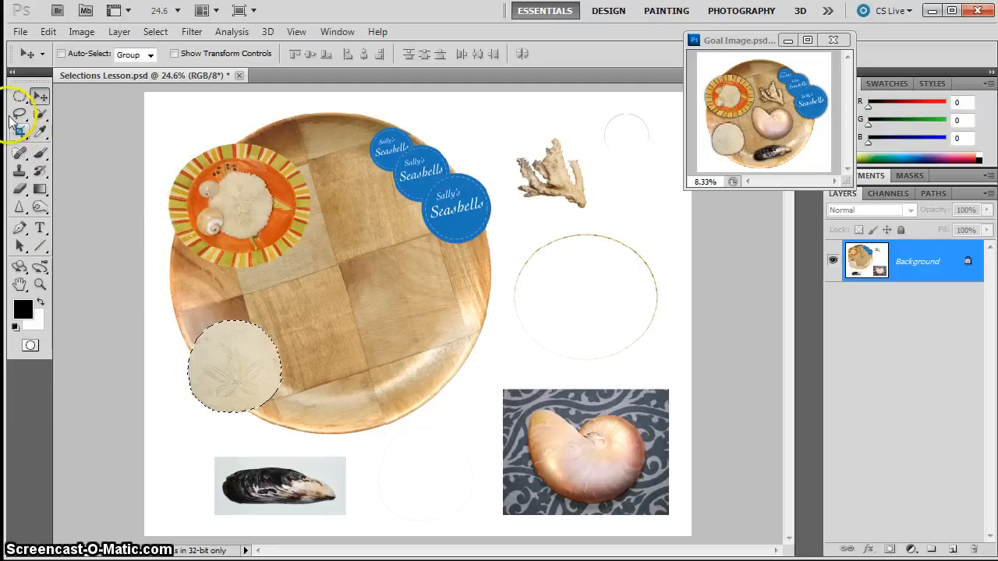
left_click(39, 286)
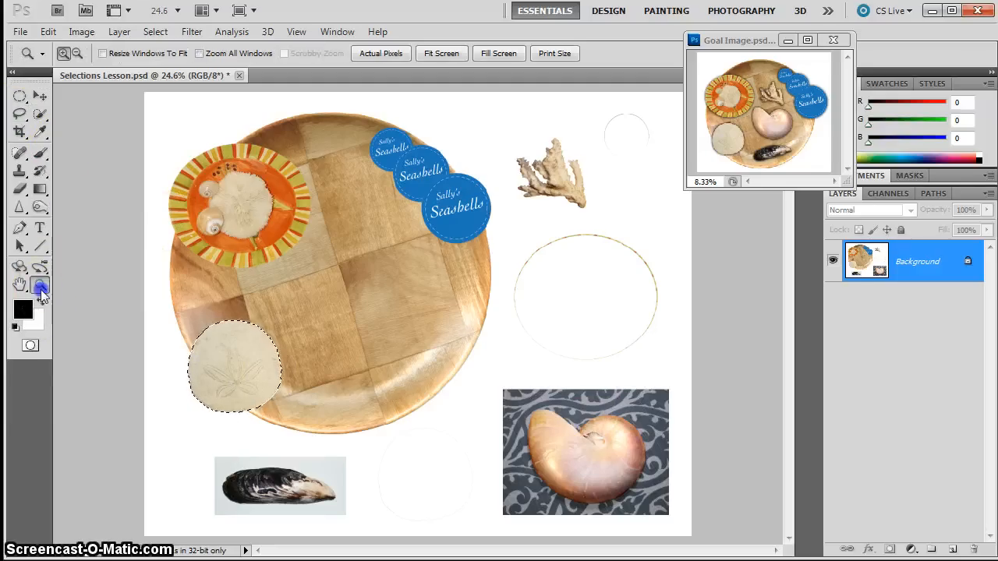
Step: Zoom in on the coral and rough out a Lasso selection around it
left_click_drag(474, 120, 639, 249)
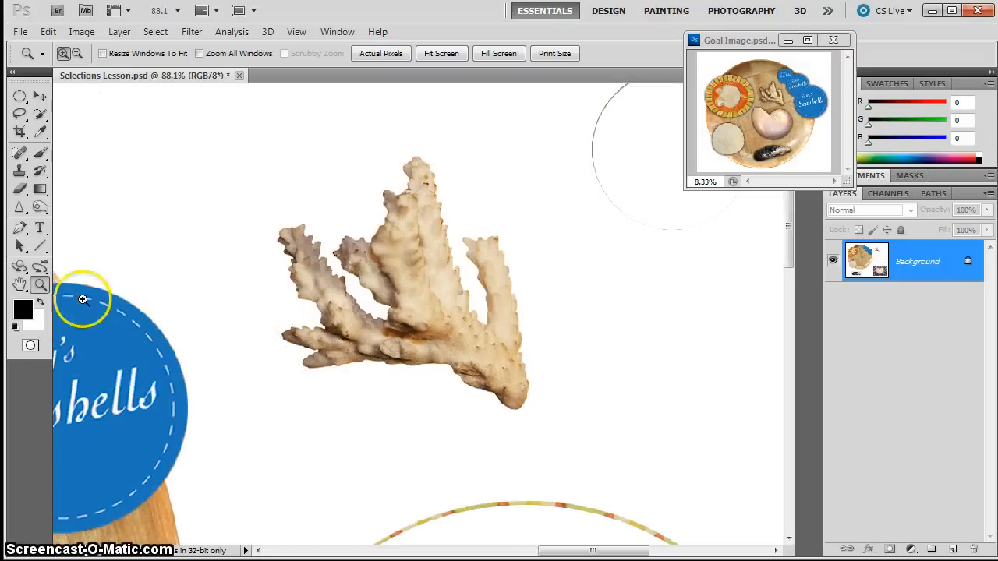
left_click(20, 113)
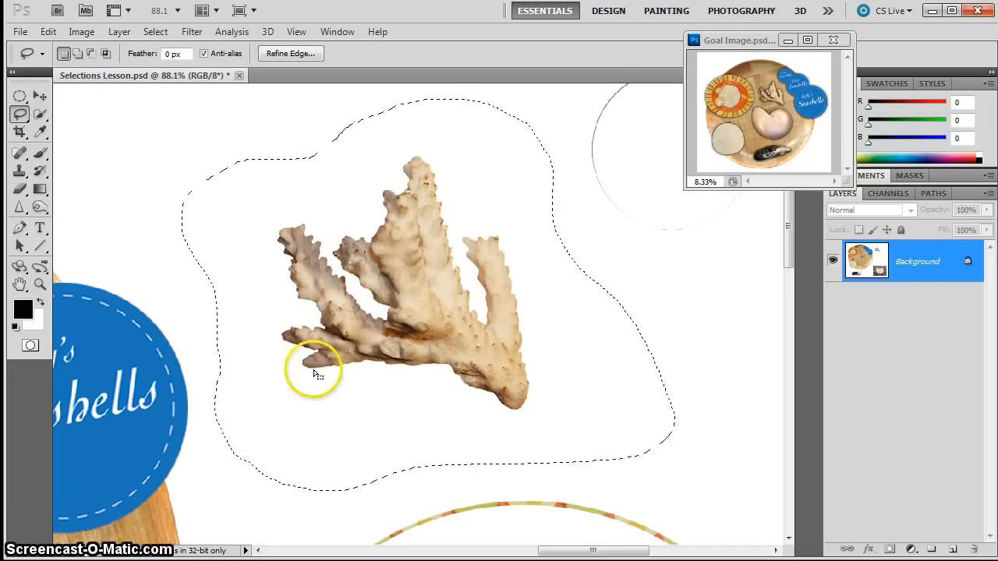
mouse_move(390, 440)
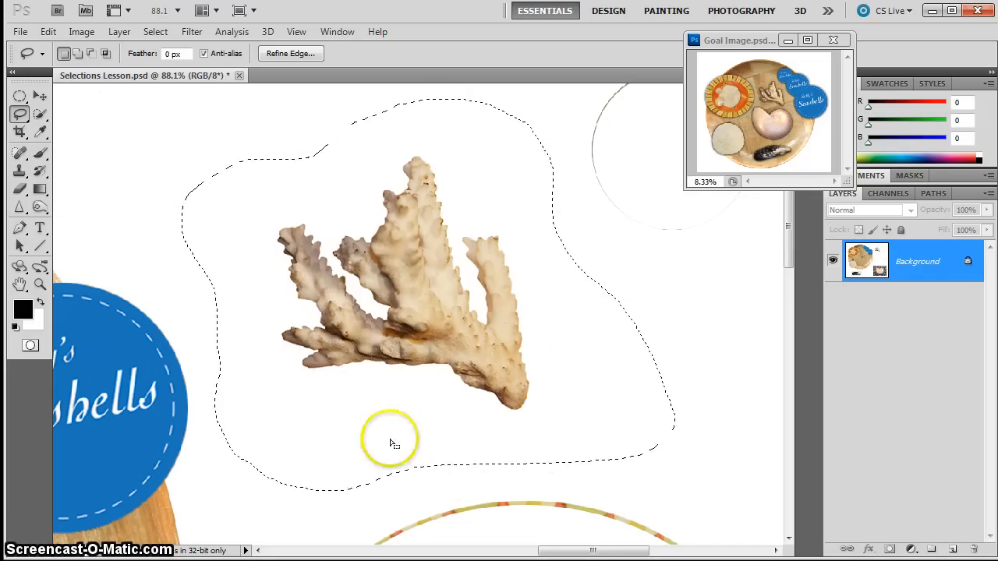
mouse_move(245, 413)
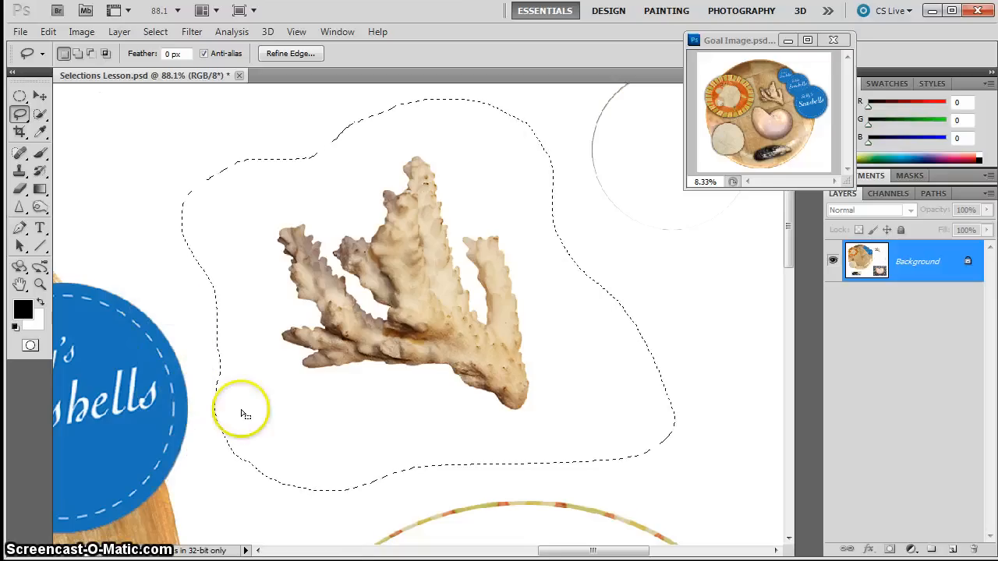
mouse_move(675, 138)
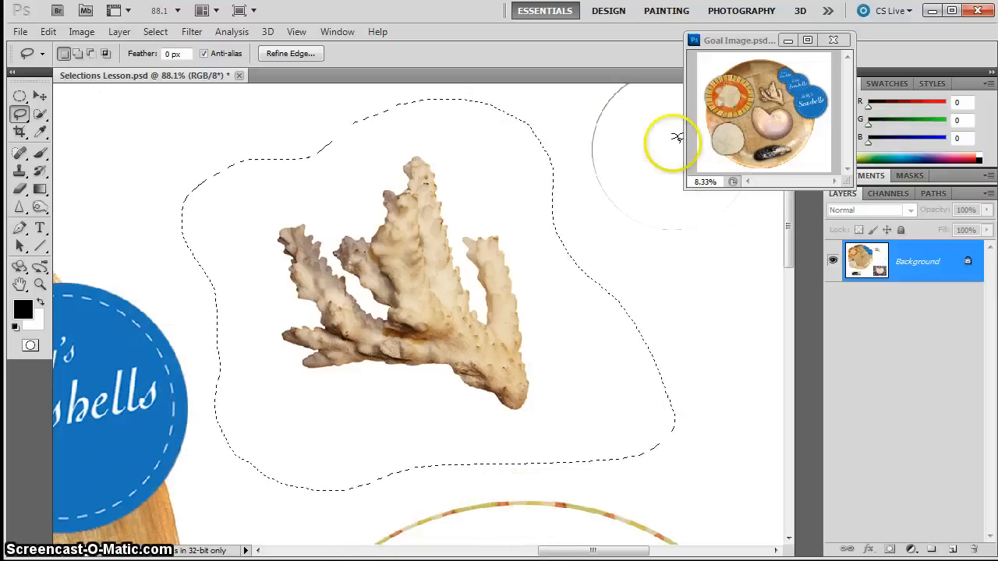
mouse_move(117, 300)
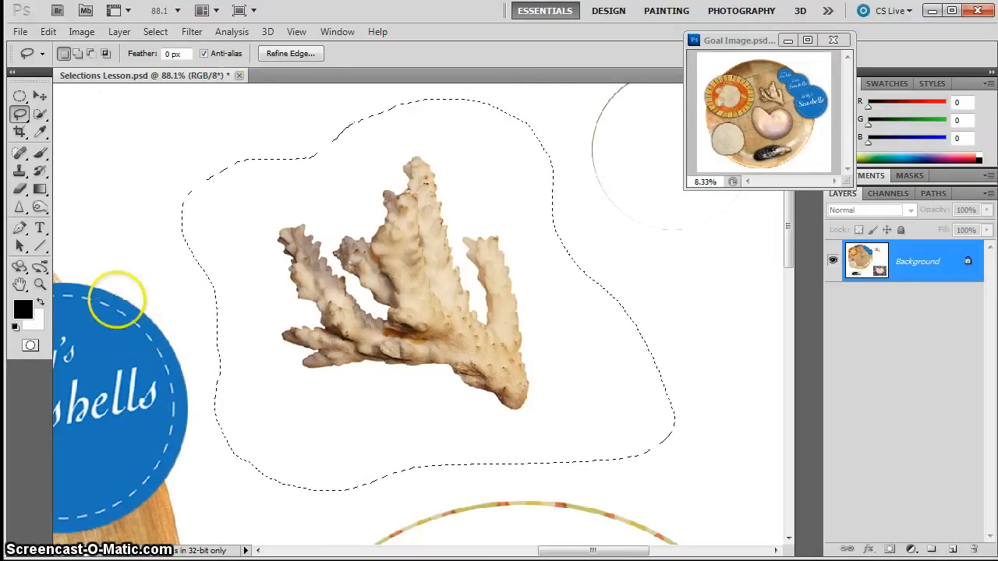
mouse_move(165, 320)
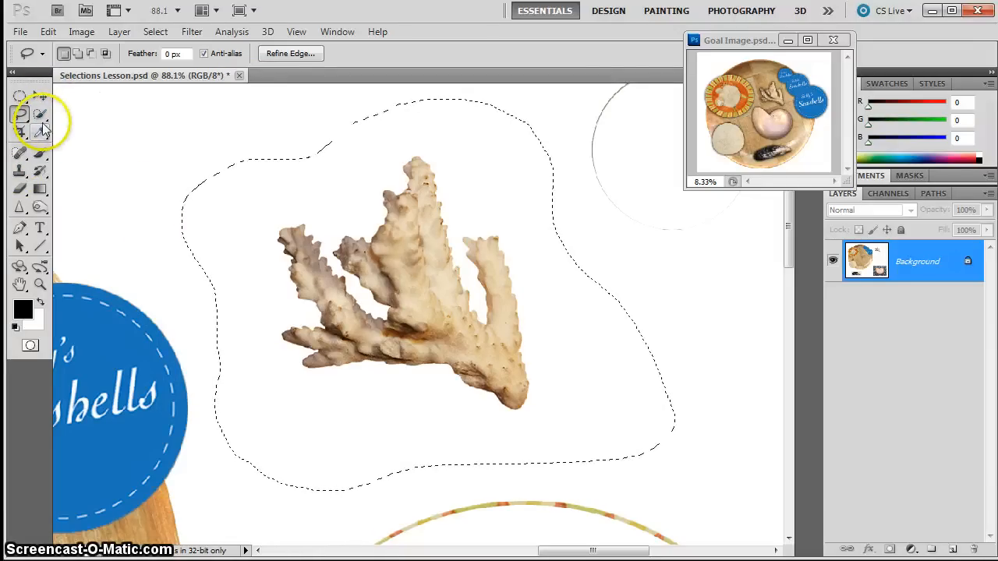
Step: Subtract the white background from the coral selection using the Magic Wand
left_click(41, 116)
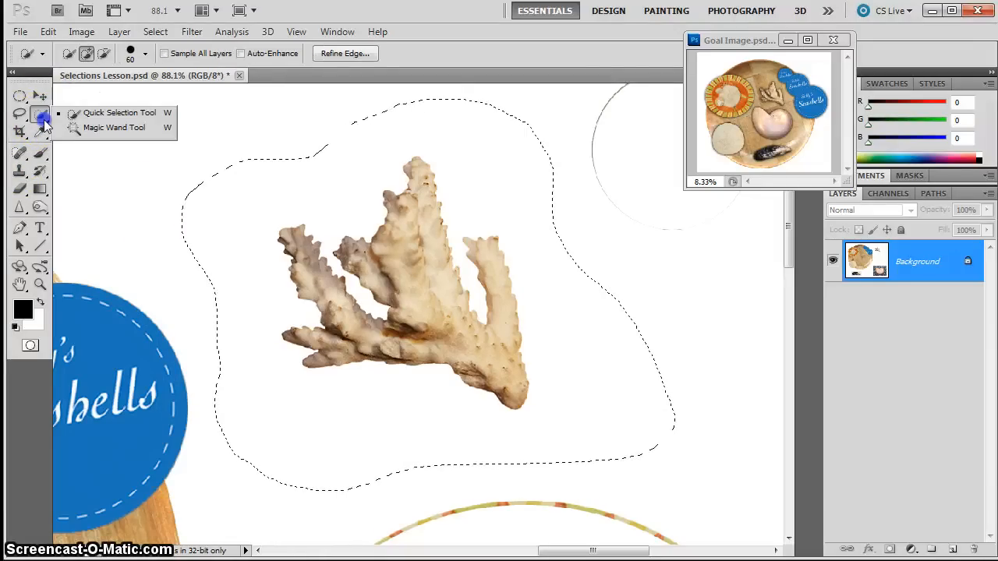
left_click(118, 127)
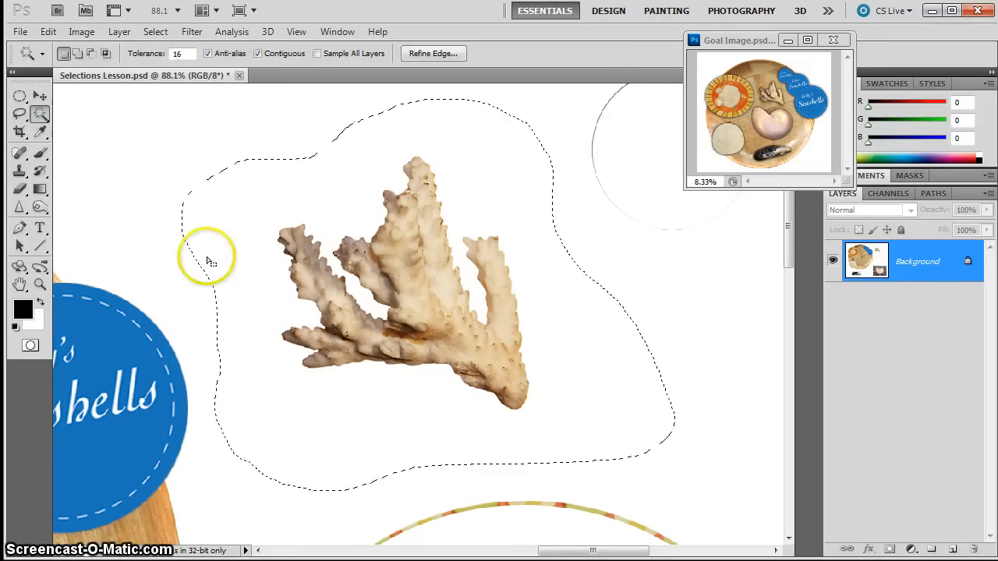
mouse_move(241, 228)
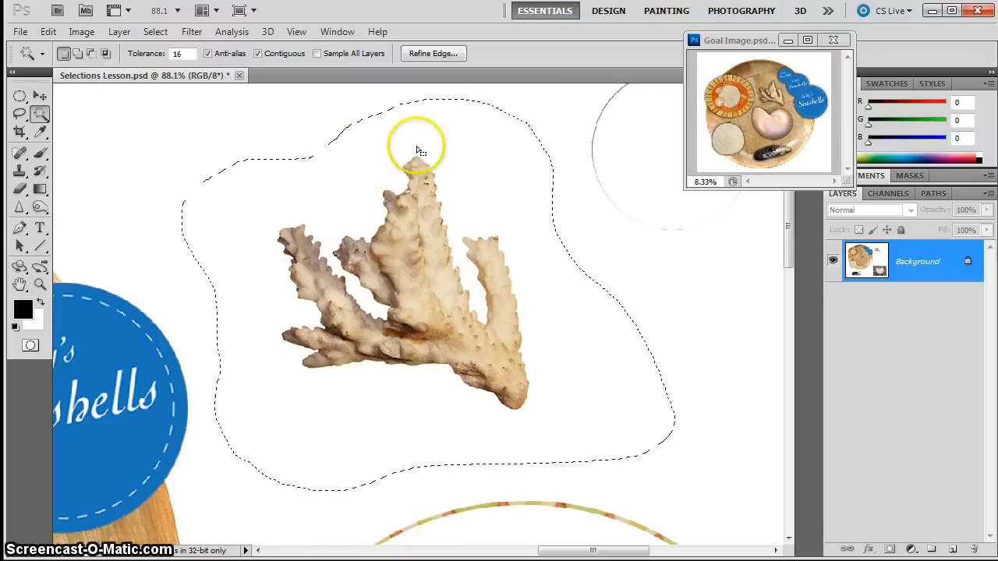
mouse_move(295, 485)
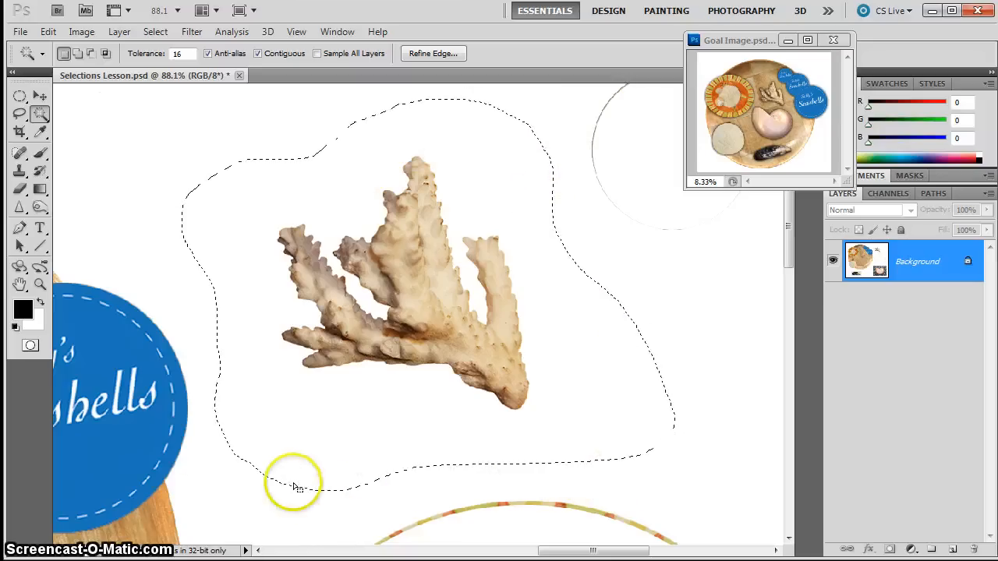
mouse_move(226, 245)
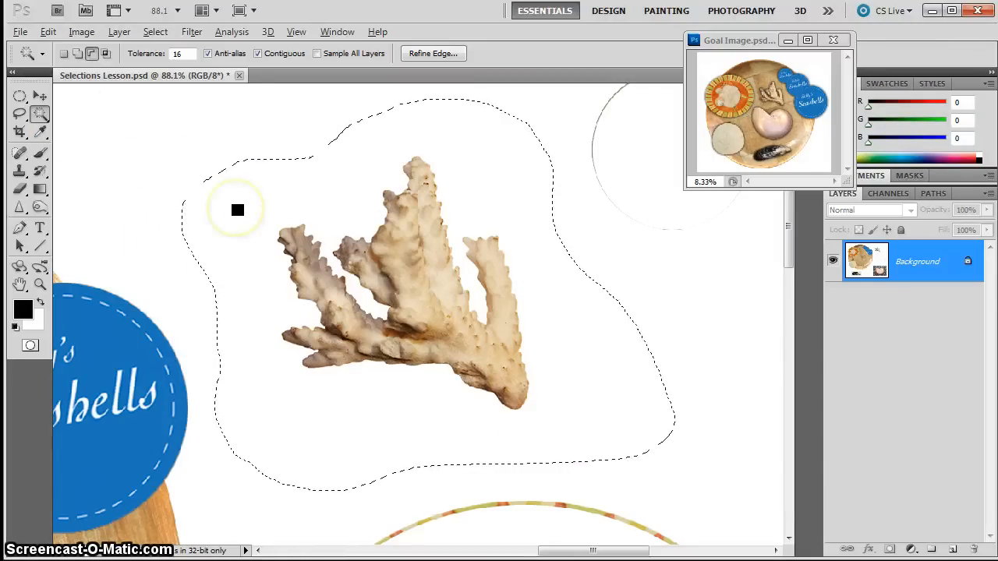
left_click(238, 210)
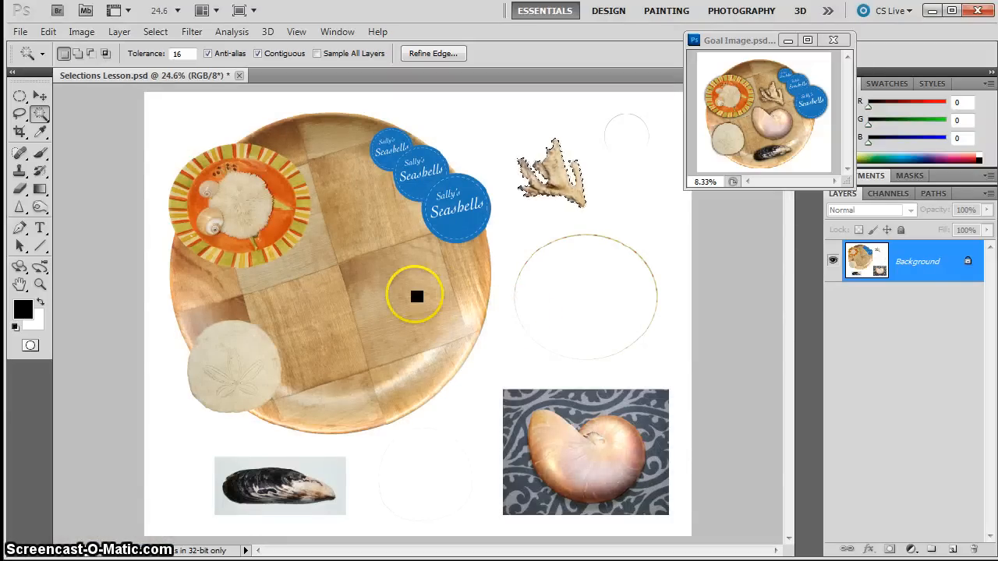
Step: Move the coral onto the wooden bowl beside the orange plate
left_click(20, 93)
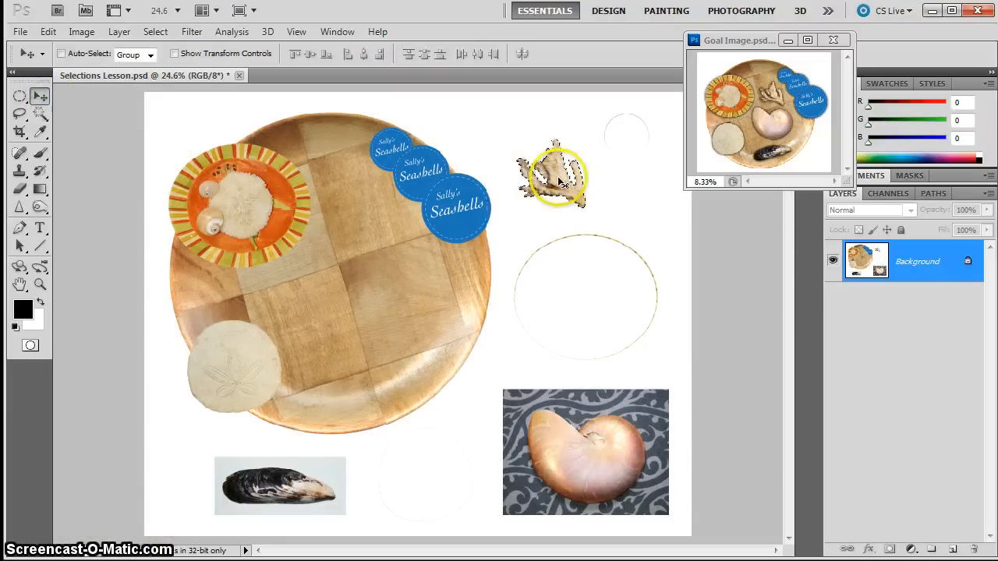
left_click_drag(553, 175, 355, 230)
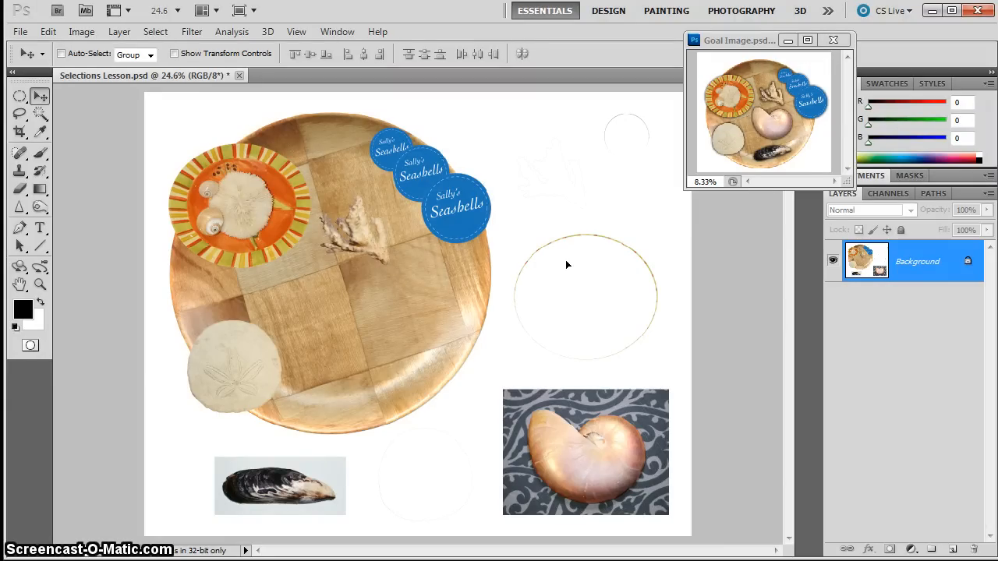
mouse_move(115, 248)
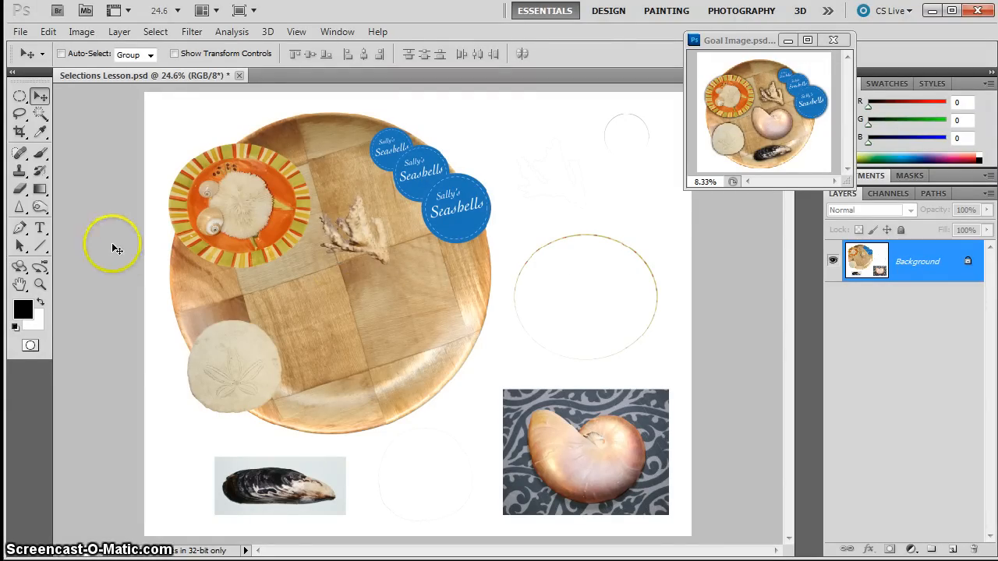
left_click(40, 284)
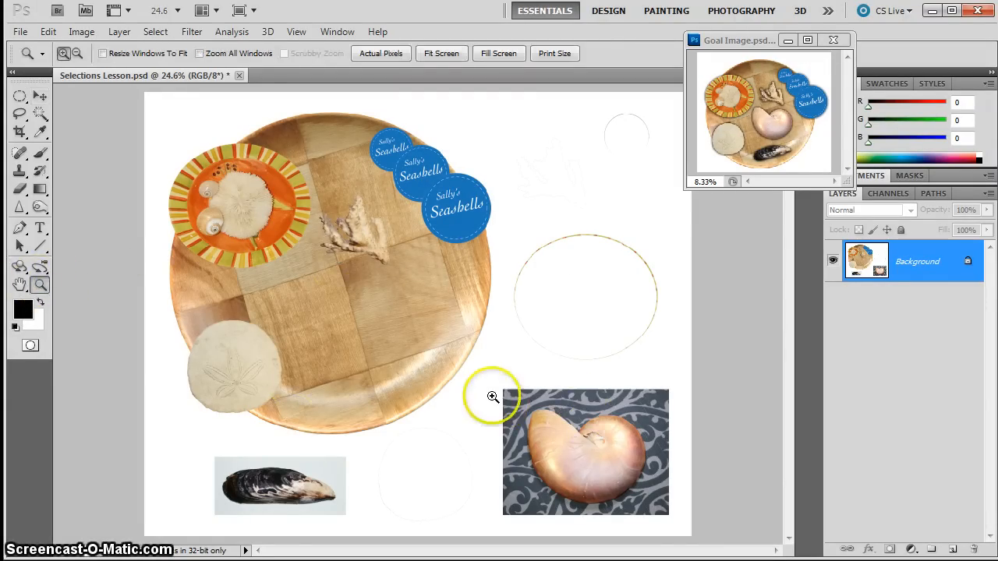
Step: Magnify the nautilus shell photo on its patterned cloth
left_click(492, 397)
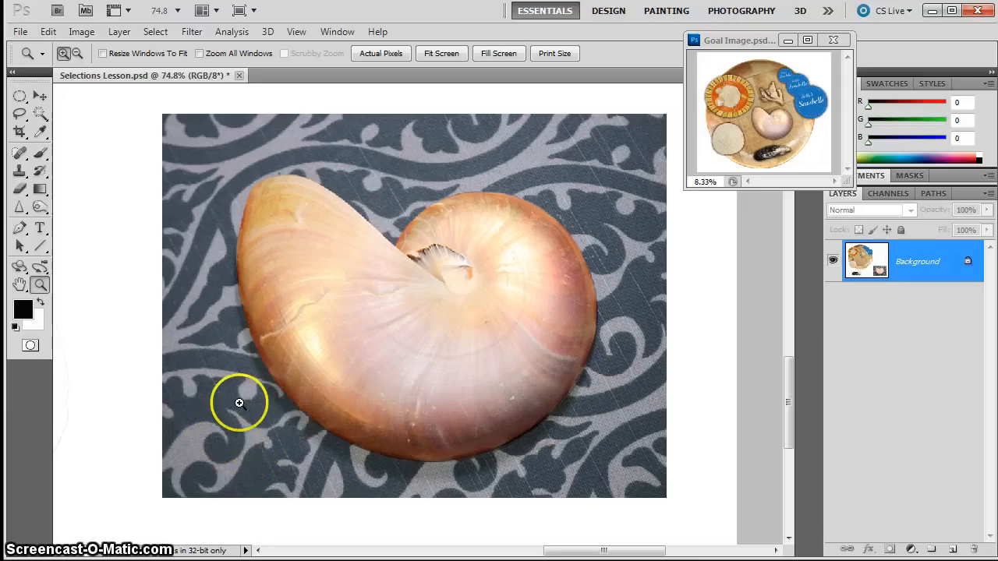
mouse_move(556, 238)
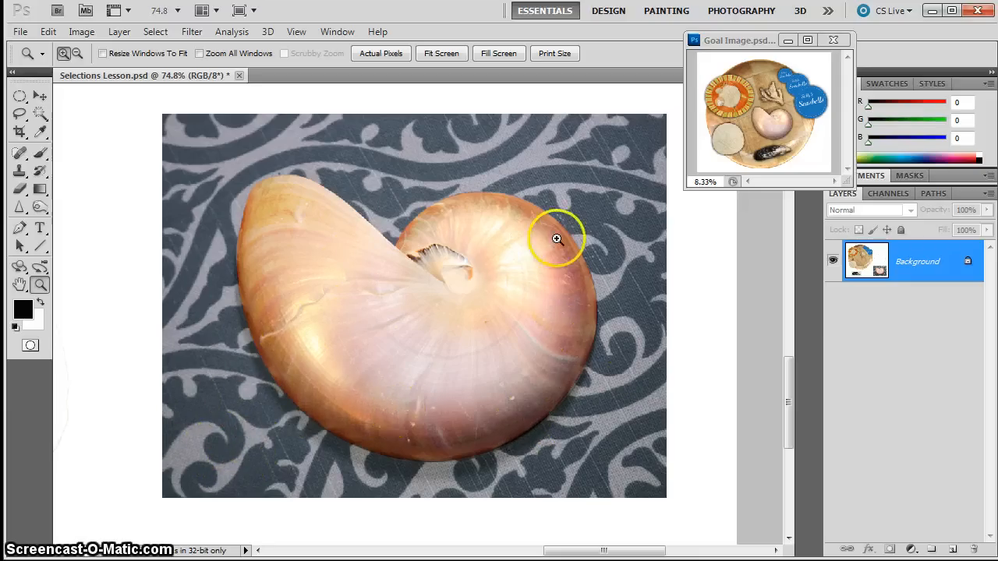
mouse_move(545, 294)
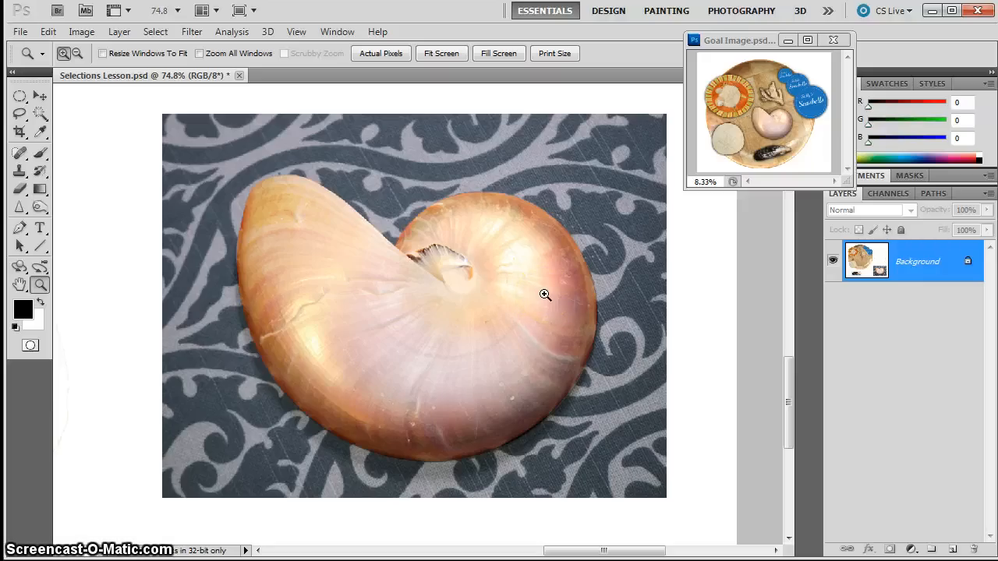
mouse_move(242, 393)
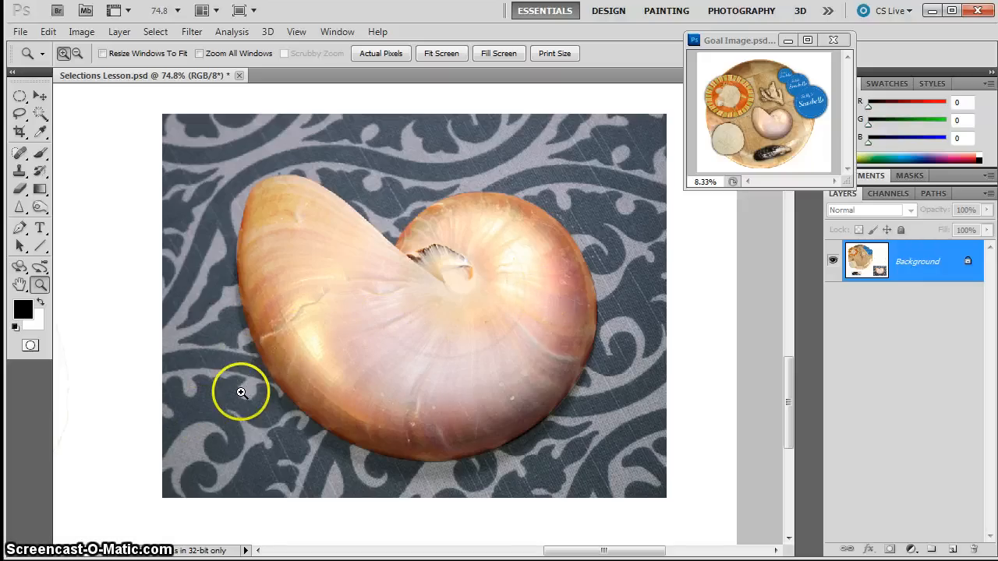
mouse_move(298, 379)
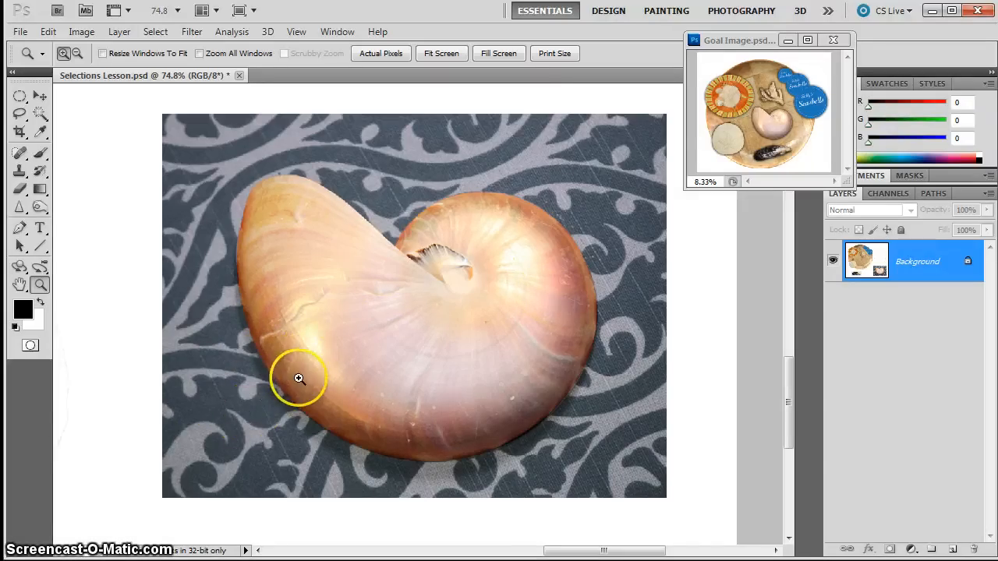
mouse_move(39, 121)
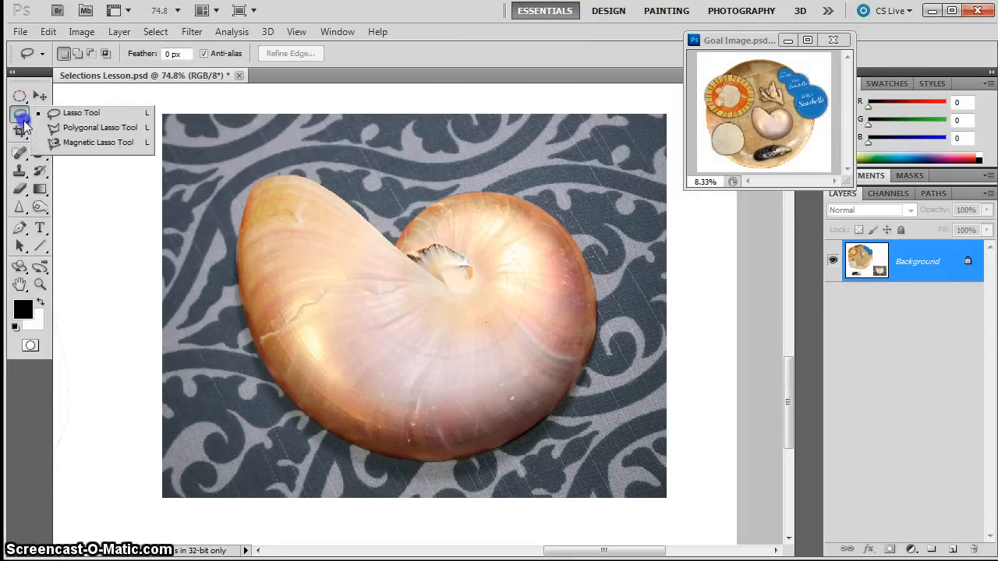
mouse_move(82, 112)
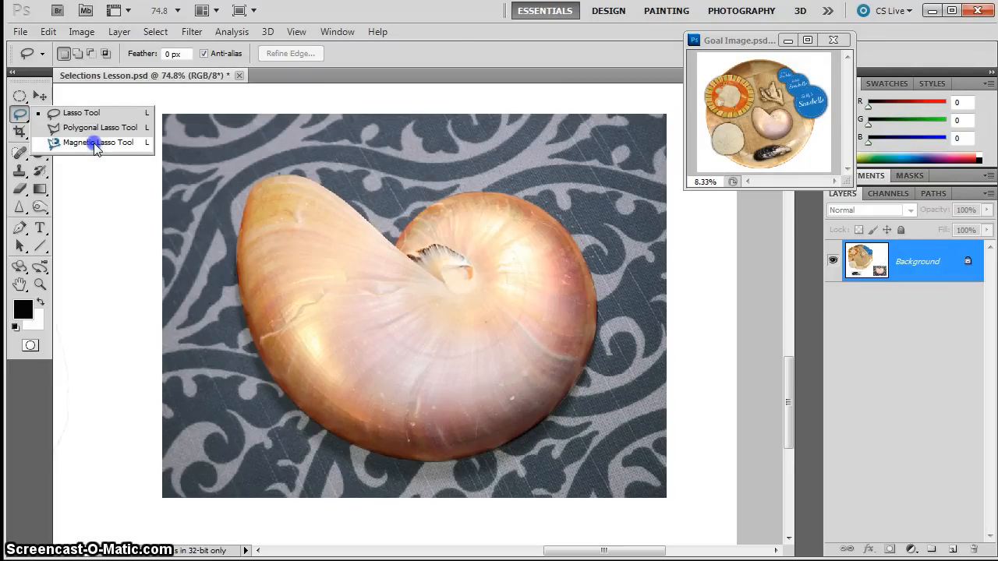
Step: Trace the nautilus outline with the Magnetic Lasso, anchoring its right, lower-right and bottom edges
left_click(97, 142)
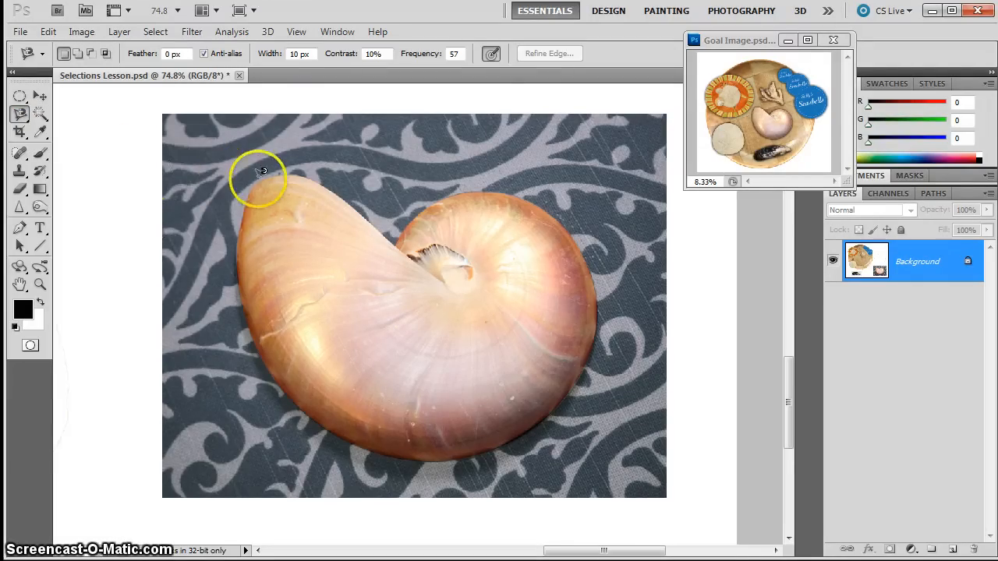
mouse_move(257, 179)
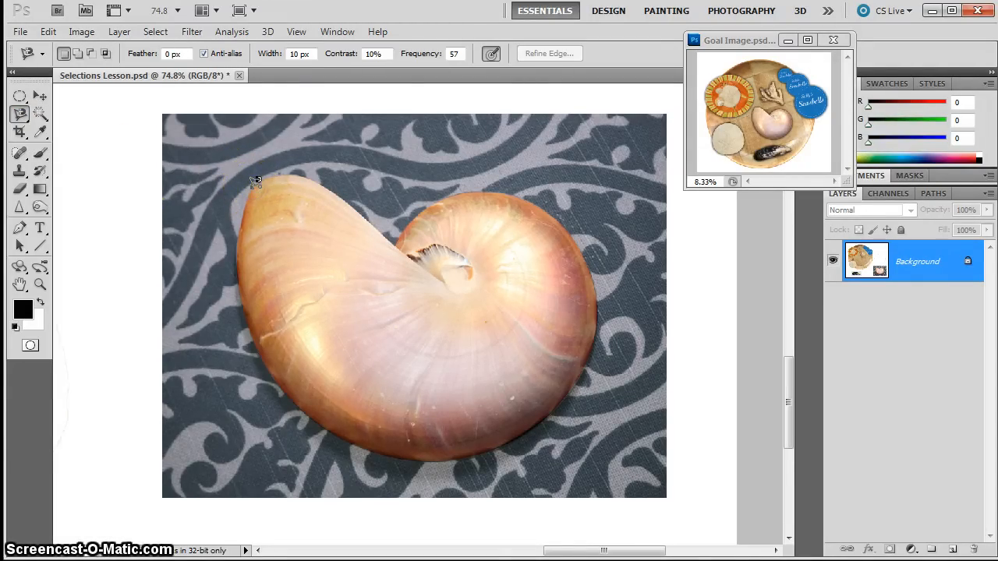
mouse_move(273, 173)
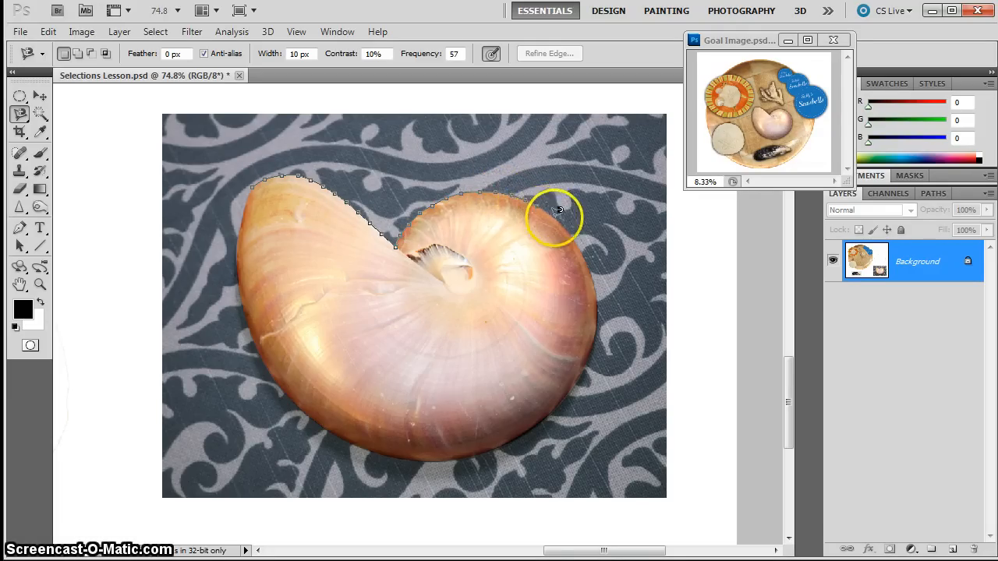
mouse_move(597, 295)
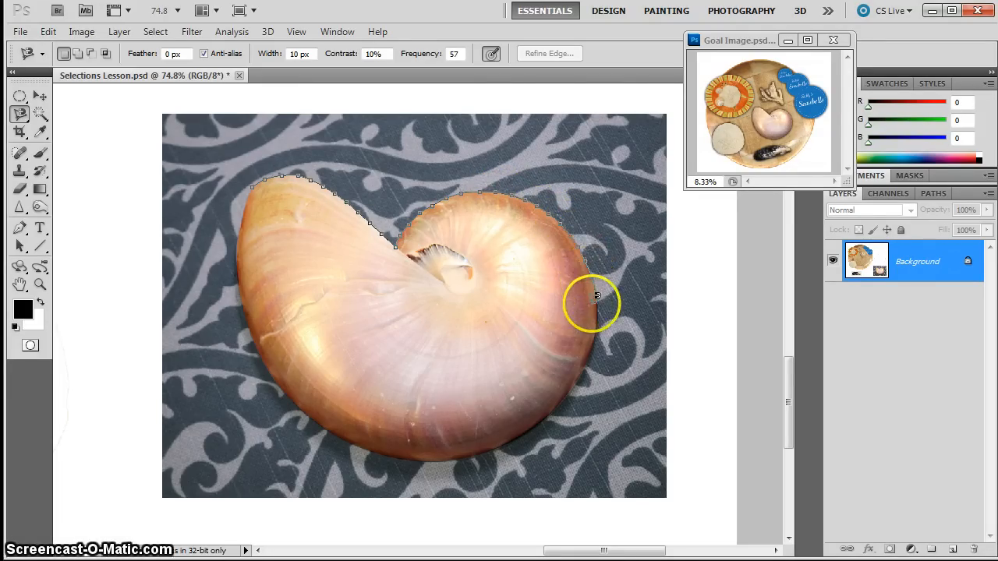
left_click(585, 367)
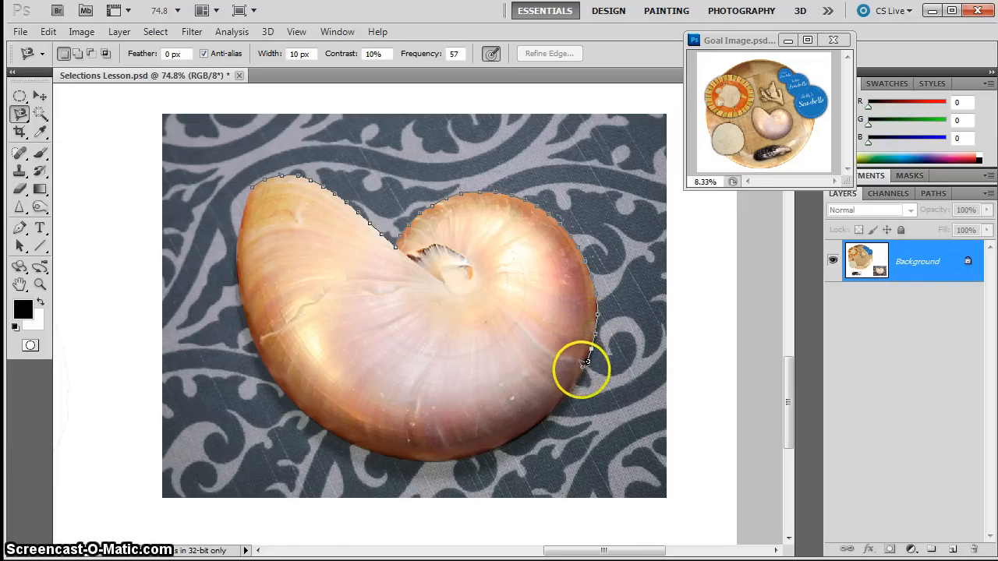
left_click(569, 468)
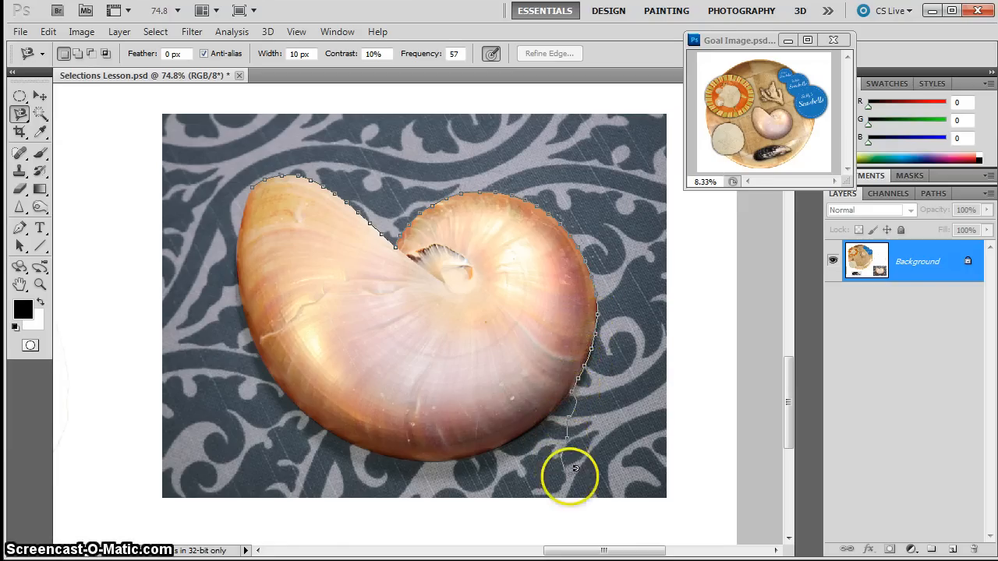
left_click(419, 518)
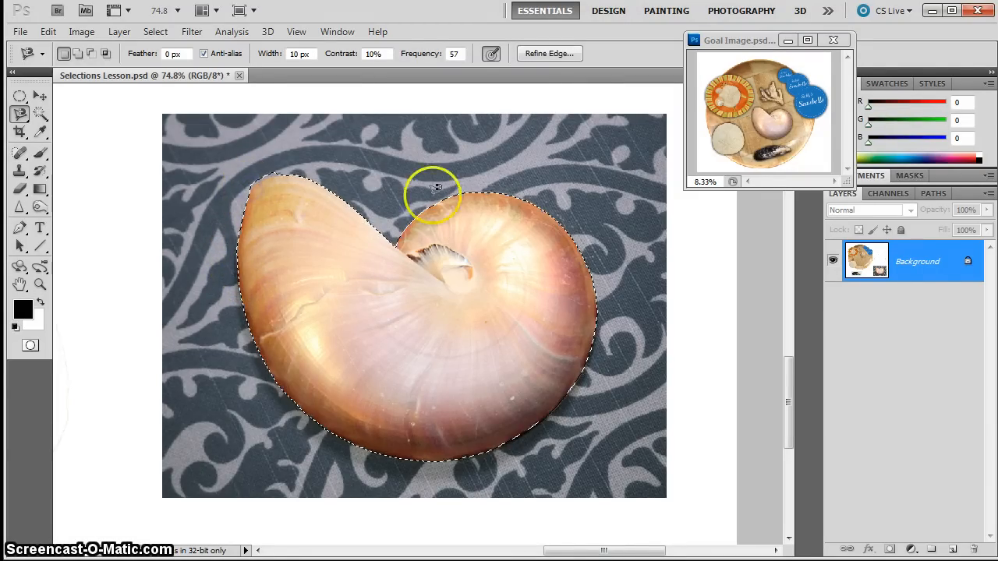
mouse_move(514, 351)
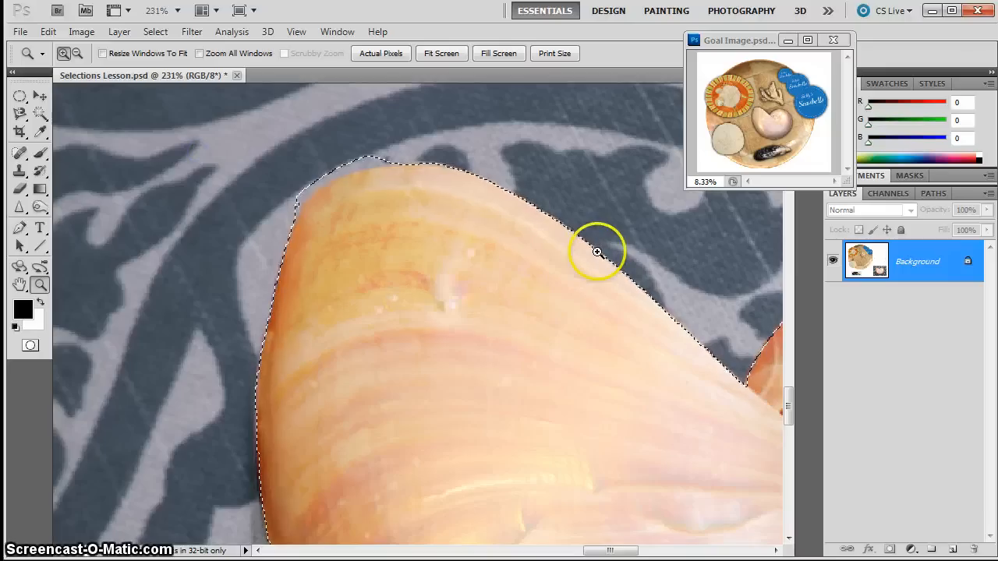
mouse_move(315, 185)
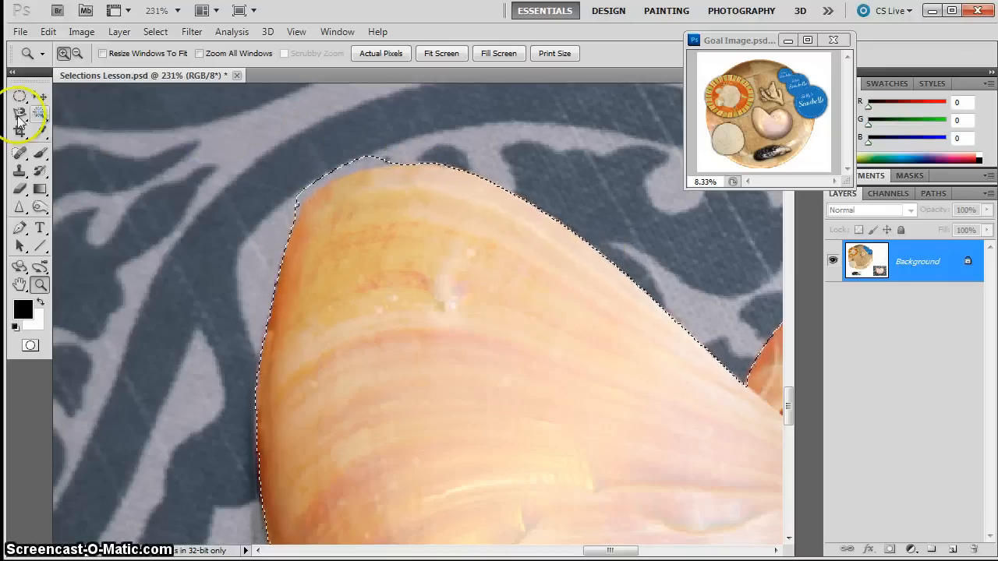
Step: Refine the nautilus selection with the Lasso, panning along the shell's edges
left_click(20, 113)
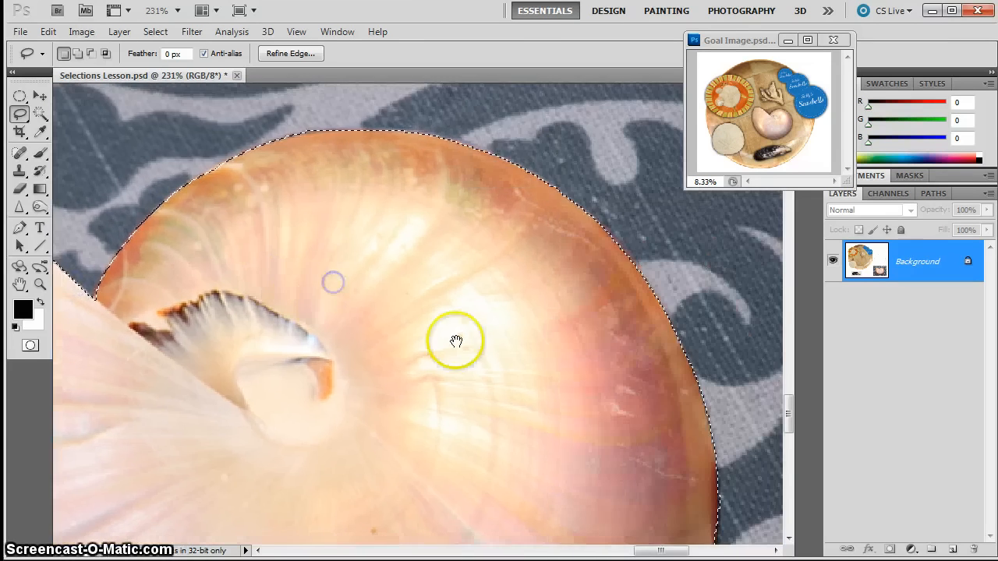
left_click_drag(456, 341, 437, 431)
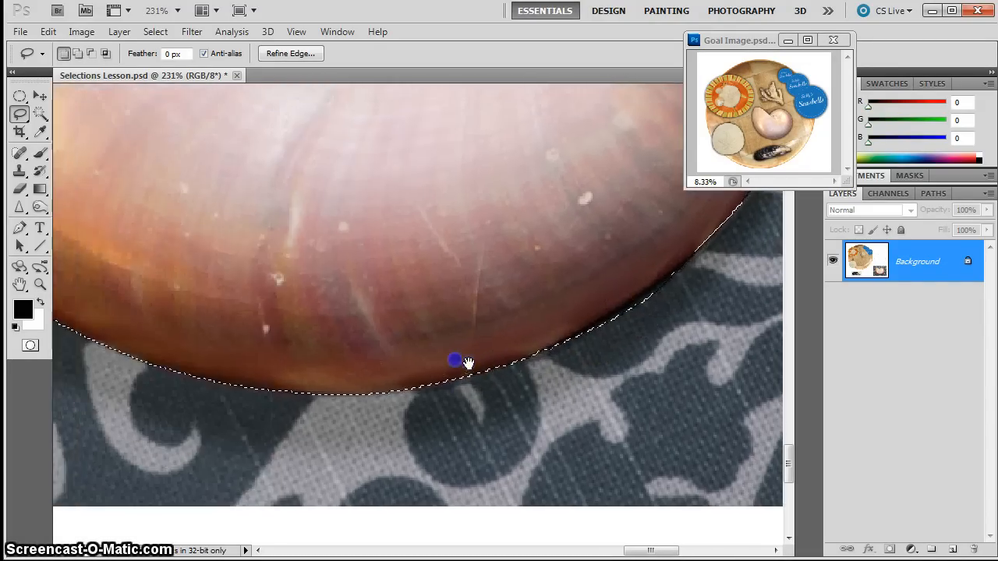
left_click_drag(456, 359, 387, 262)
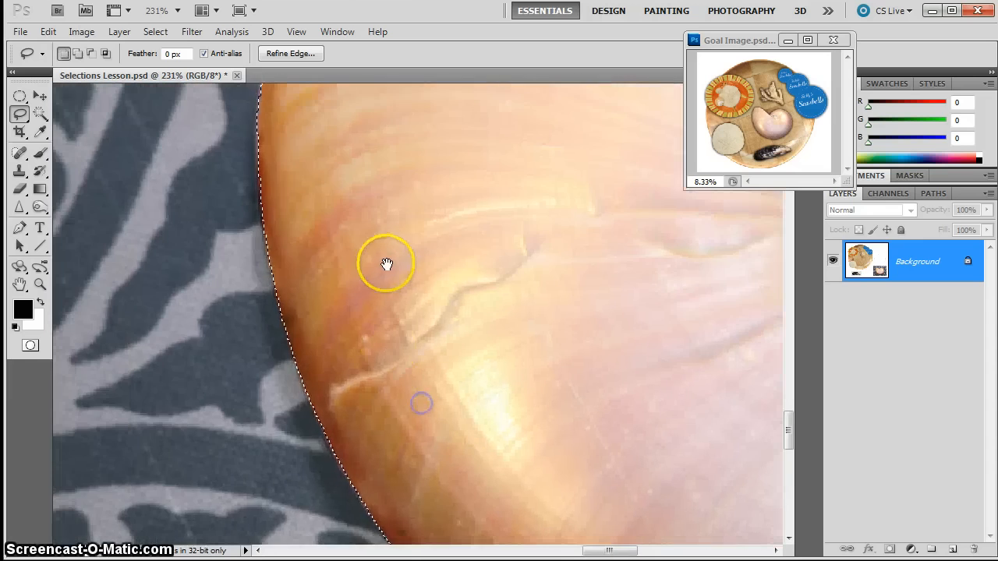
left_click_drag(386, 263, 302, 296)
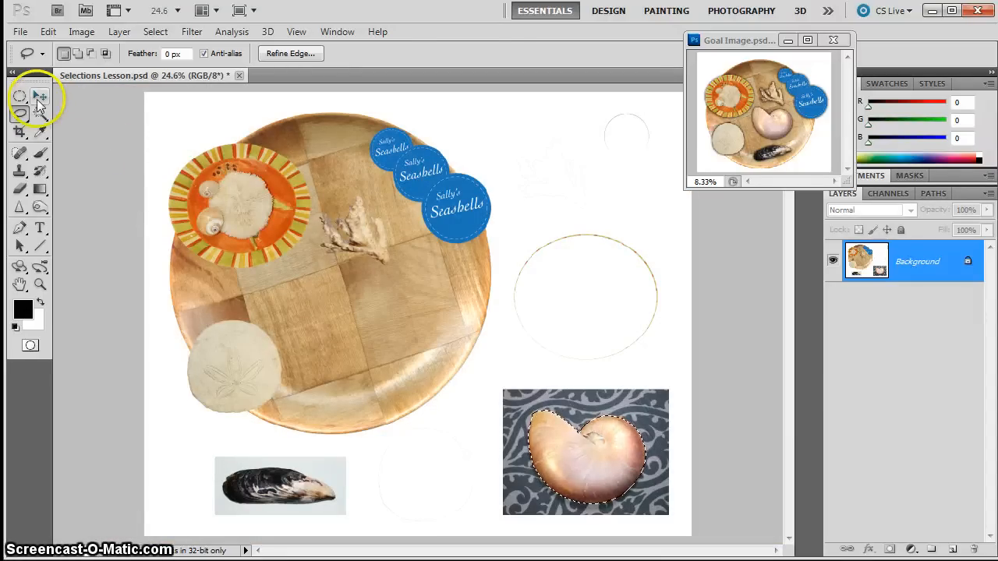
Step: Drag the nautilus shell onto the bowl and settle it at the centre
left_click_drag(585, 452, 417, 347)
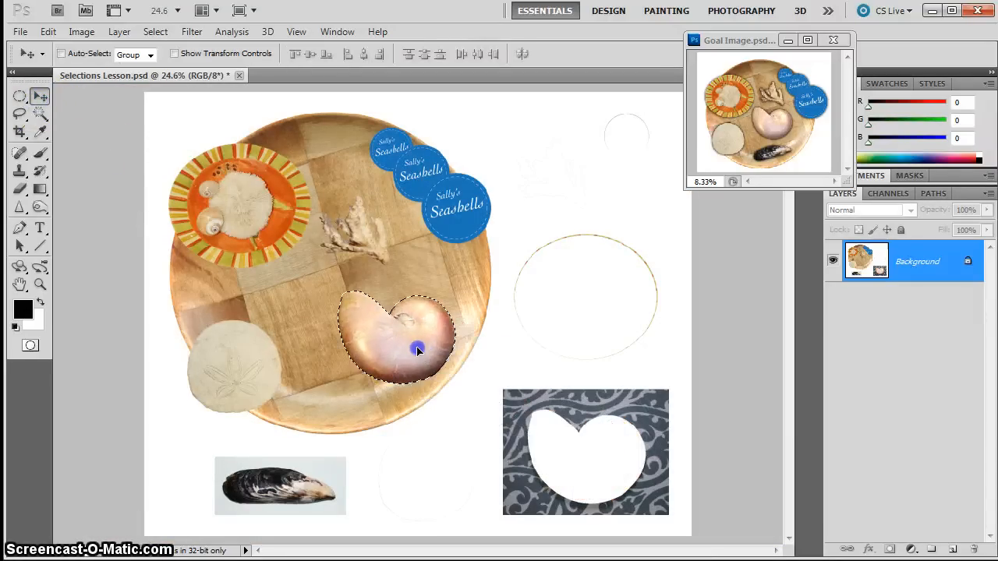
left_click_drag(417, 350, 394, 331)
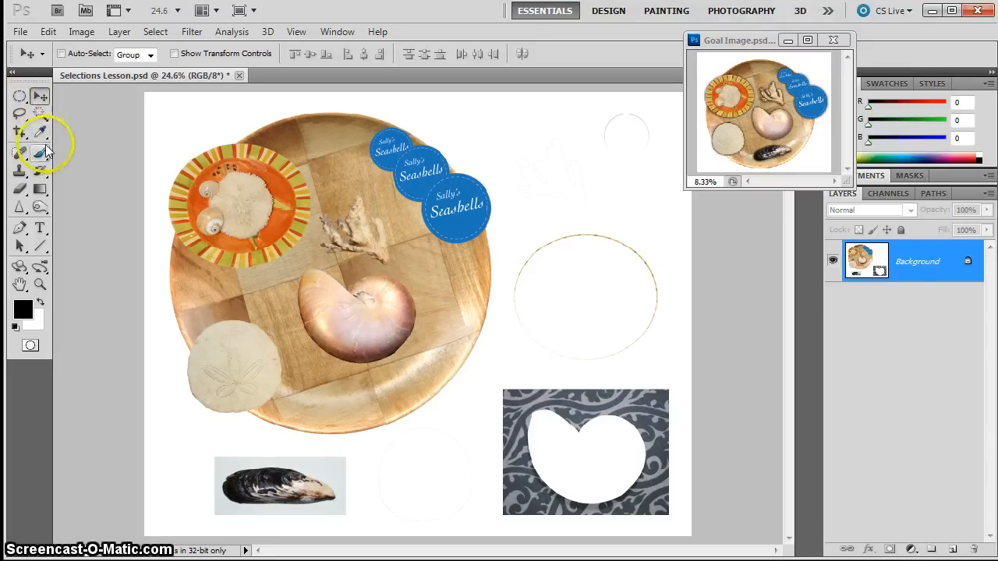
Step: Zoom in on the mussel and enclose it with a Polygonal Lasso selection
left_click(39, 284)
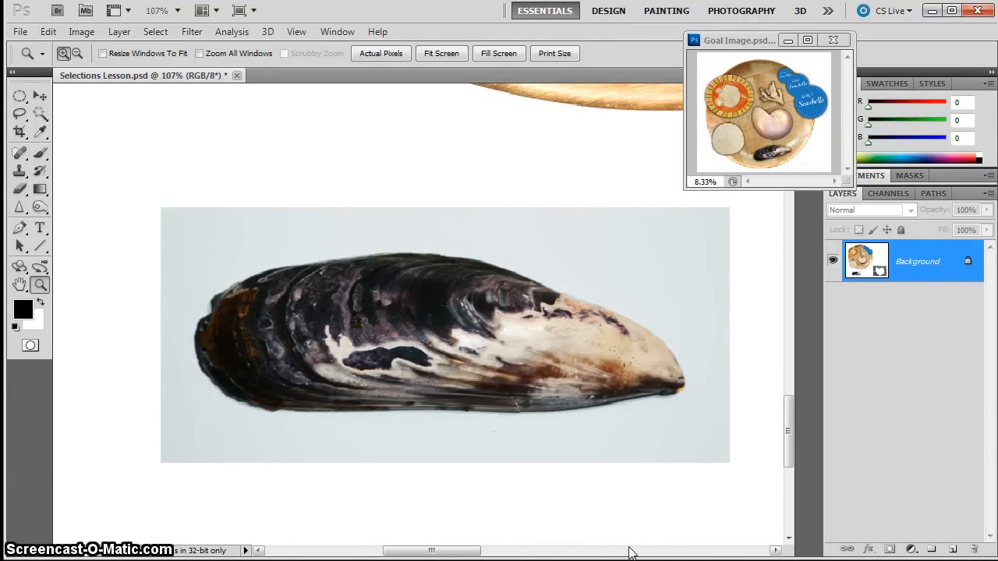
mouse_move(417, 145)
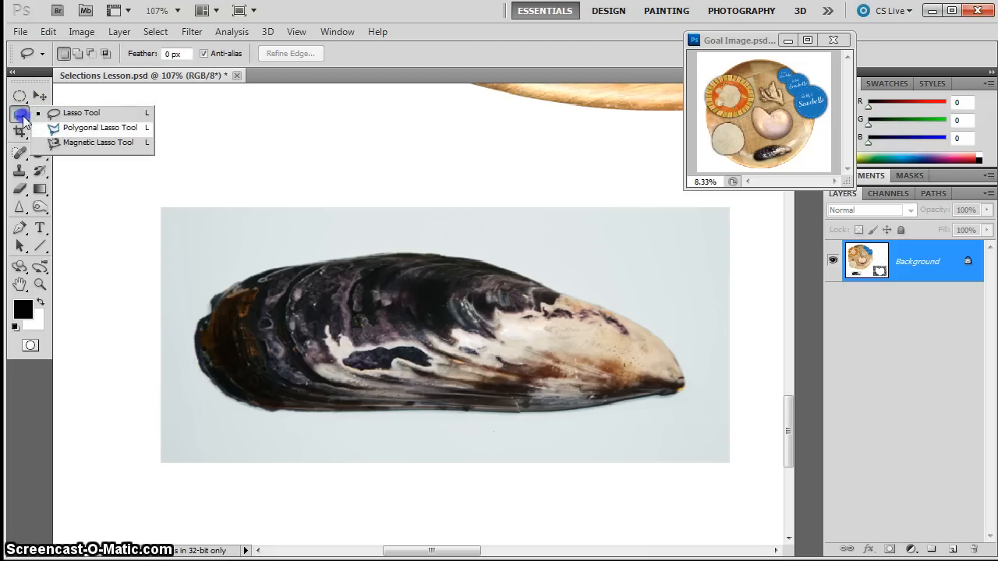
left_click(100, 127)
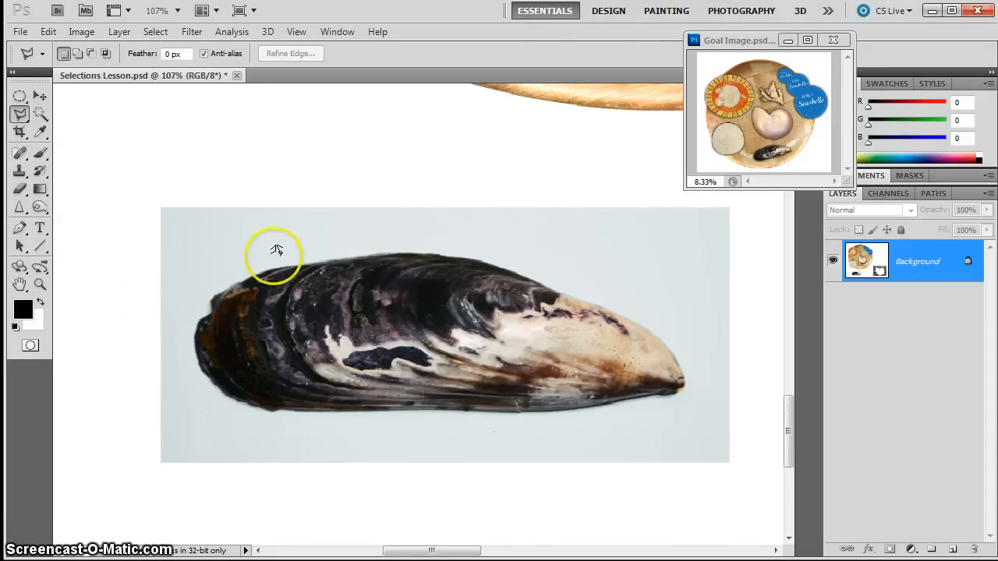
mouse_move(272, 263)
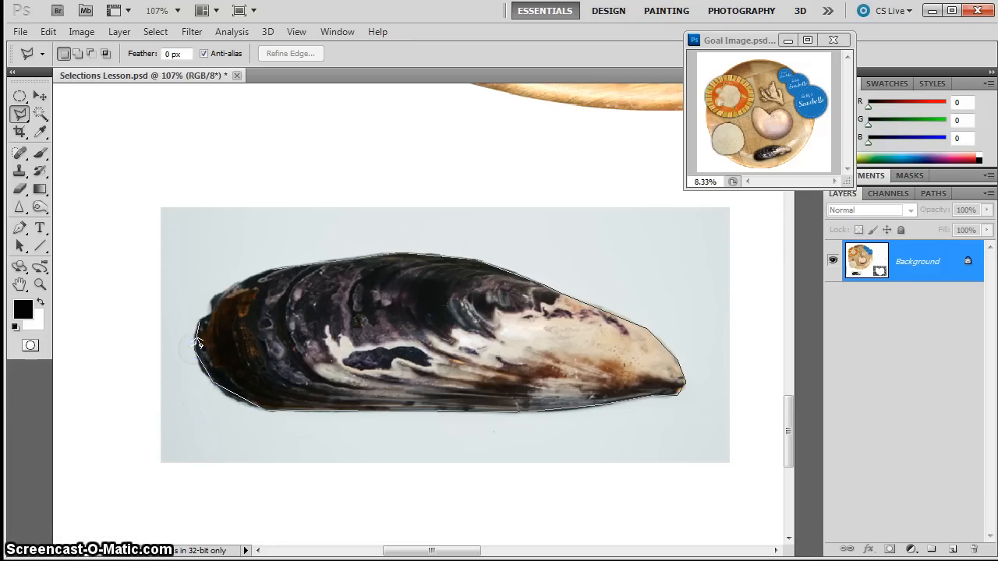
mouse_move(217, 304)
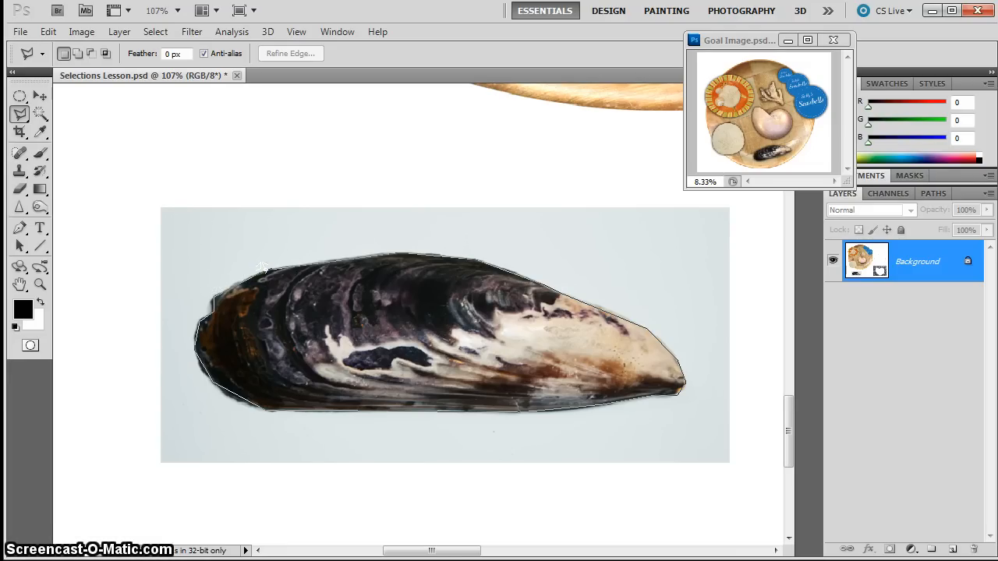
left_click(267, 273)
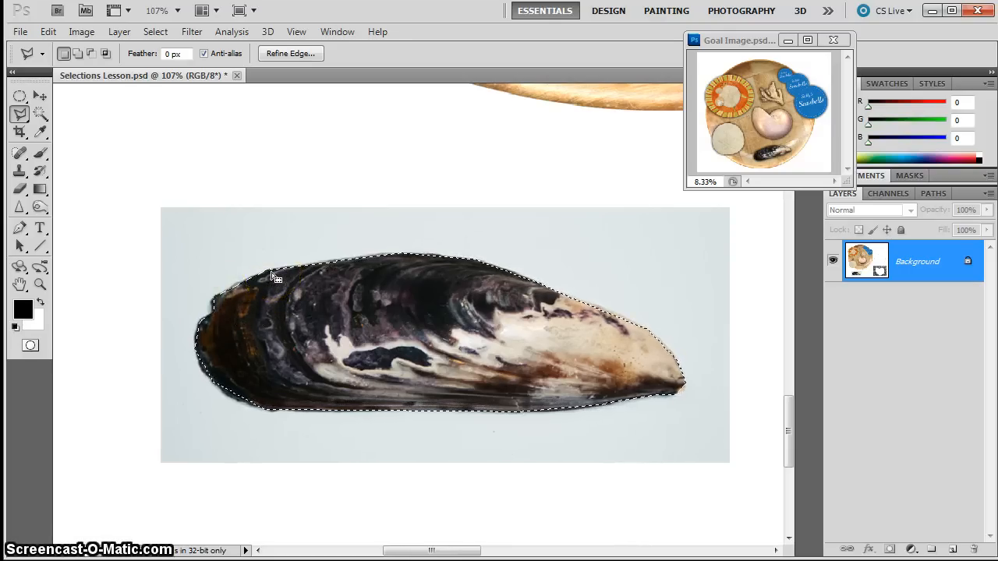
mouse_move(140, 226)
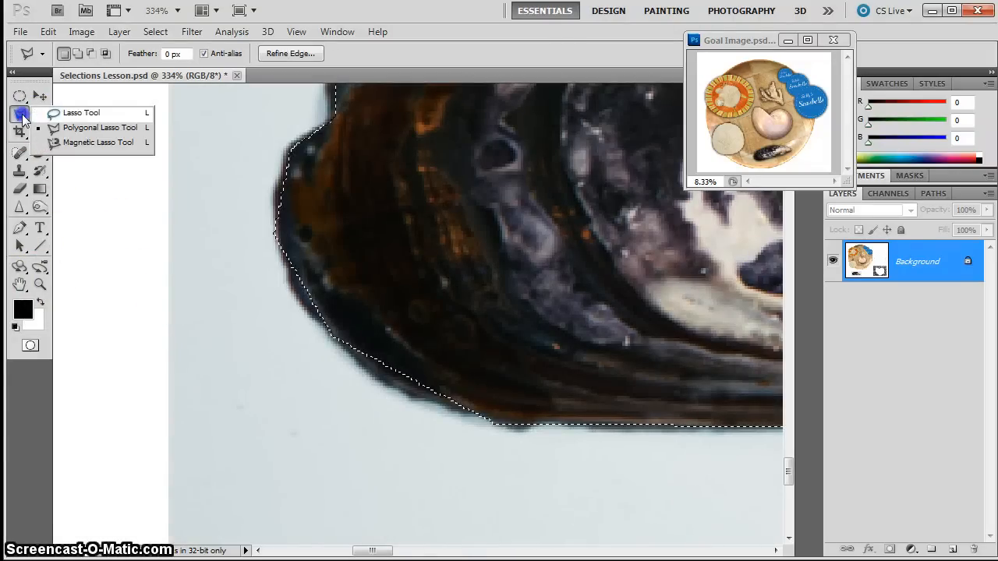
Step: Refine the mussel selection with the Lasso along its lower edge and tip
left_click(81, 113)
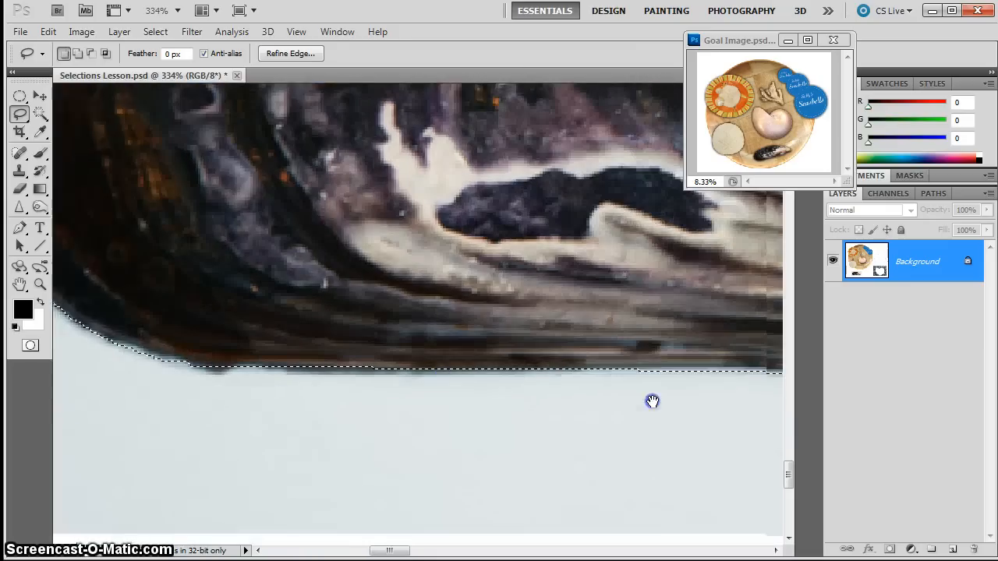
left_click_drag(653, 401, 483, 354)
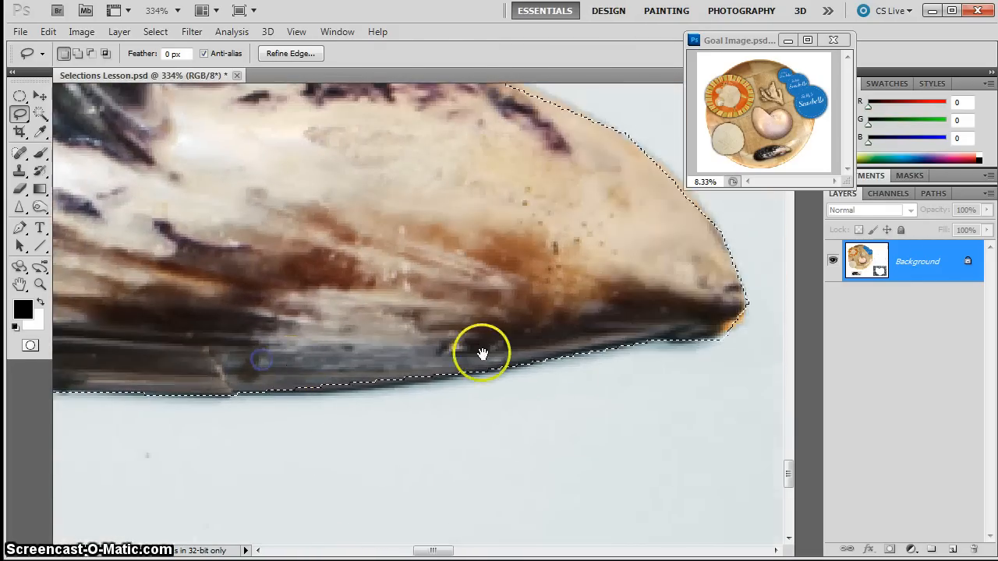
left_click_drag(482, 354, 517, 309)
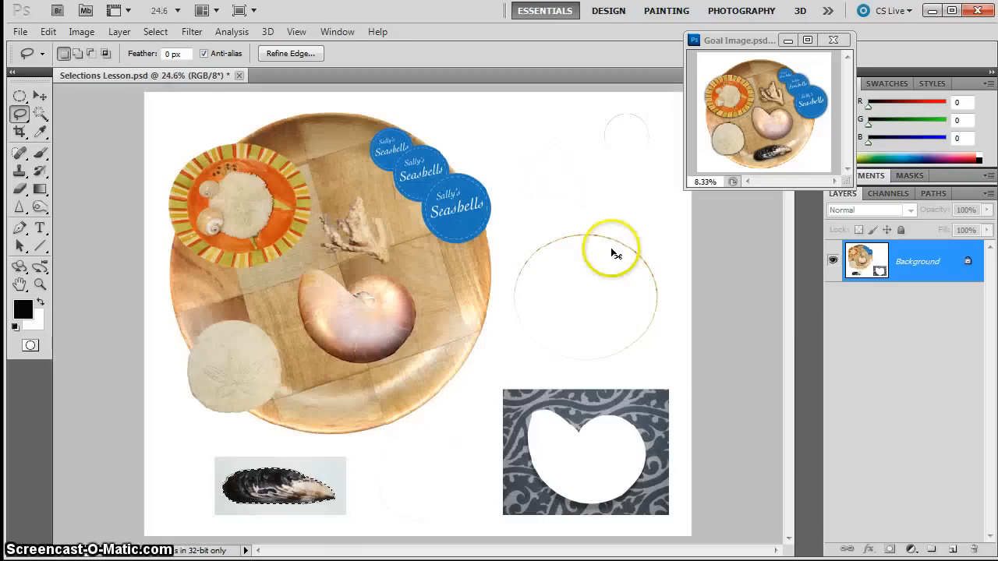
Step: Move the mussel shell onto the bowl, tilt it, and settle it on the lower part
left_click(19, 94)
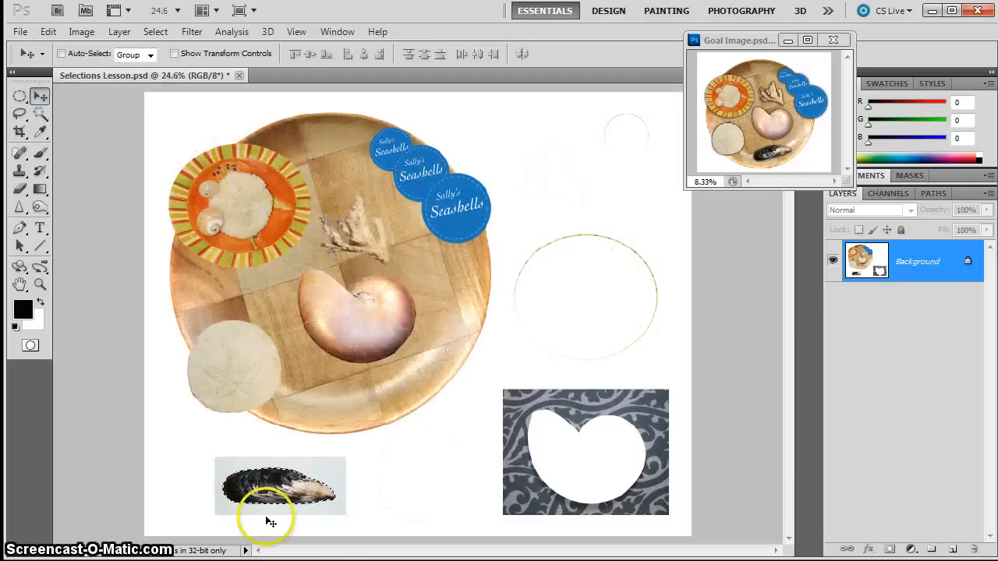
left_click_drag(279, 486, 349, 436)
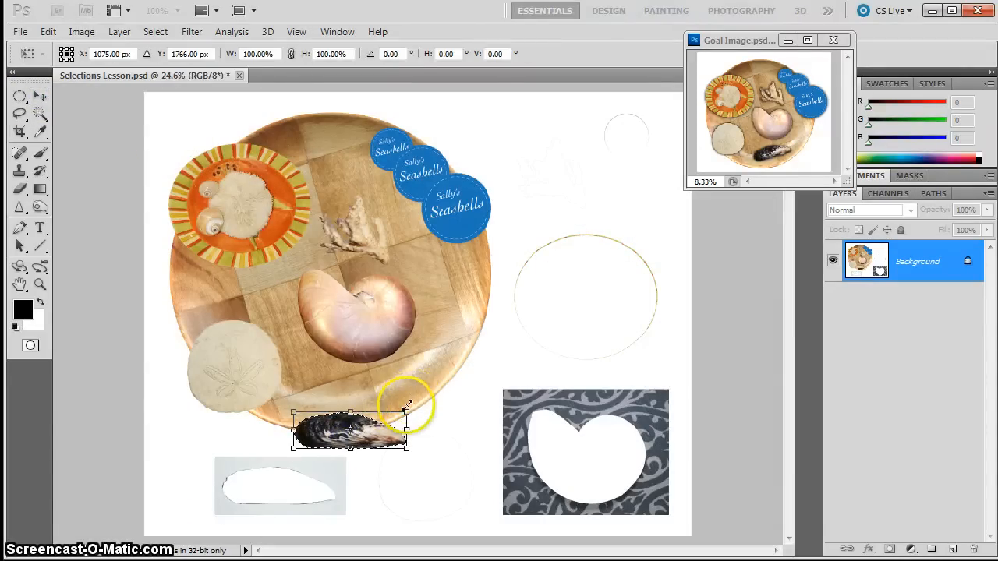
left_click_drag(405, 409, 416, 403)
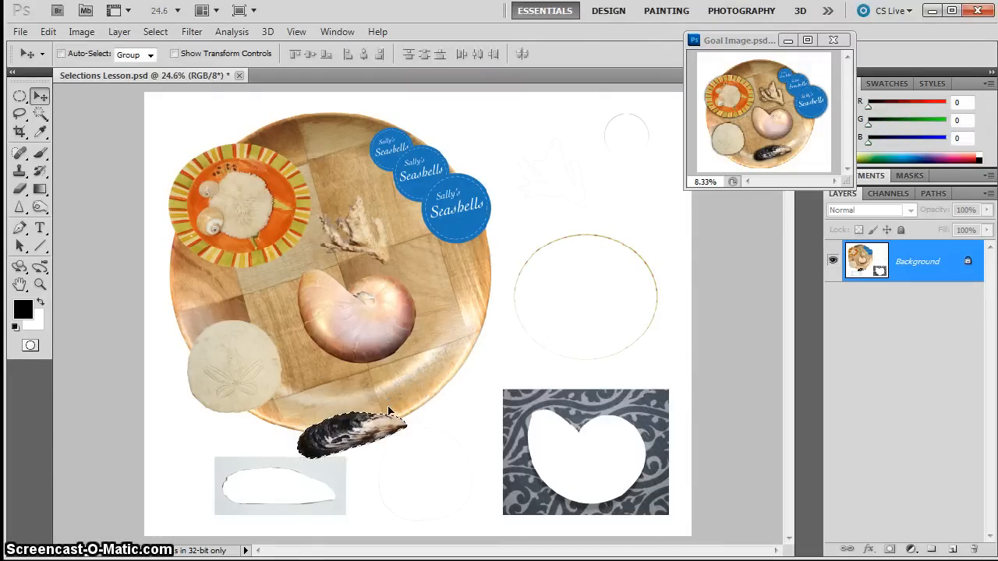
left_click_drag(351, 432, 351, 394)
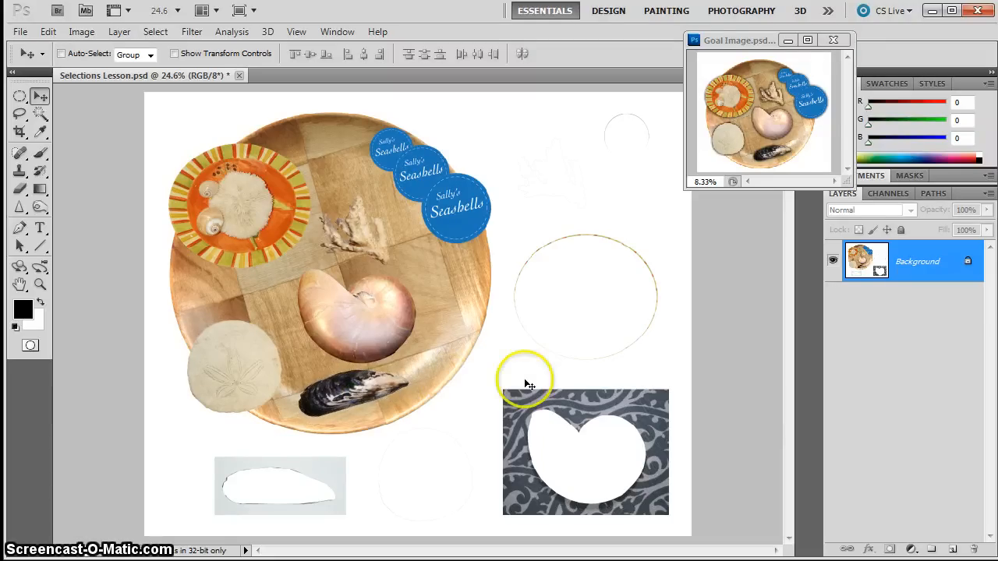
mouse_move(195, 300)
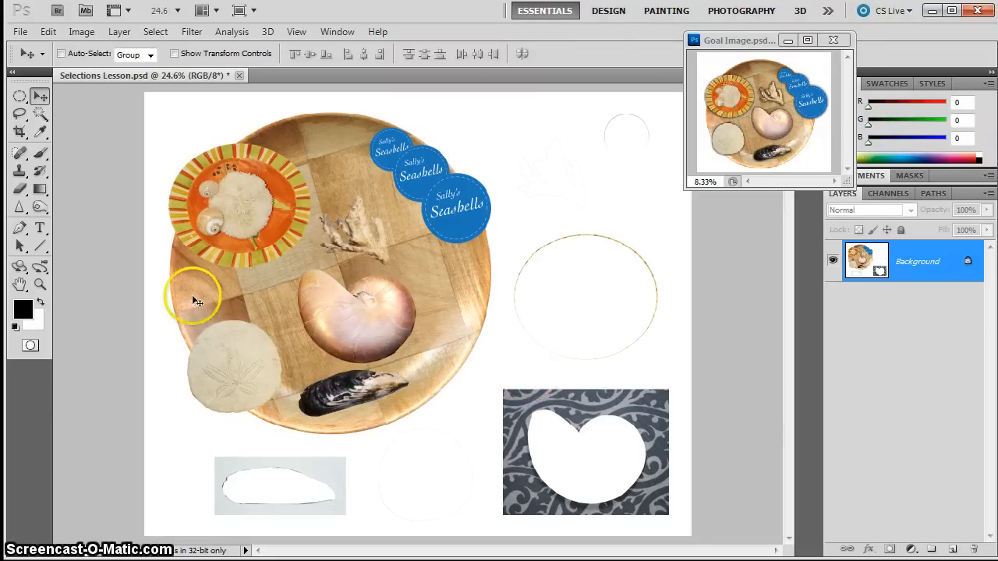
Step: Mark a square crop box around the wooden bowl and its shells
left_click(20, 132)
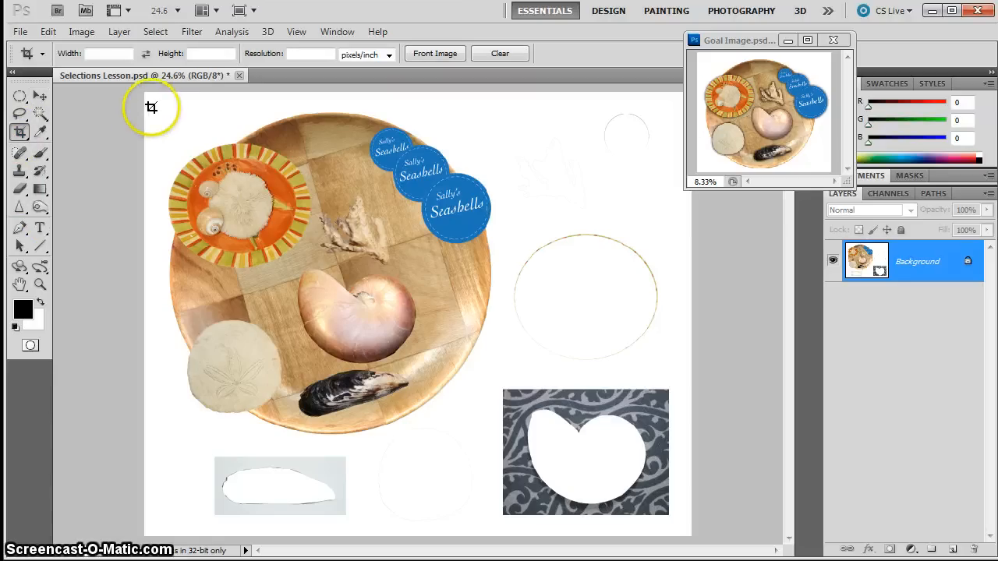
left_click_drag(149, 100, 495, 454)
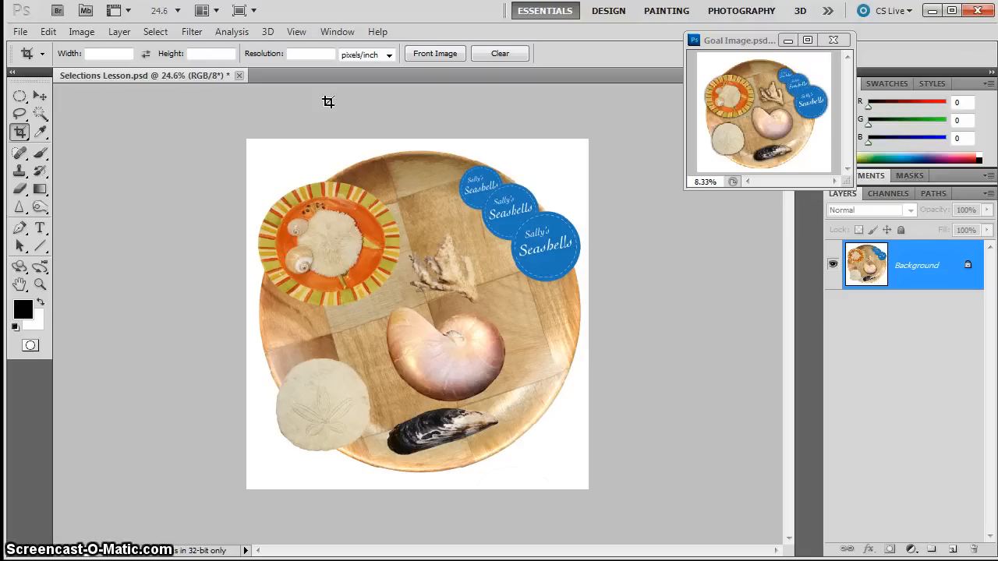
mouse_move(318, 156)
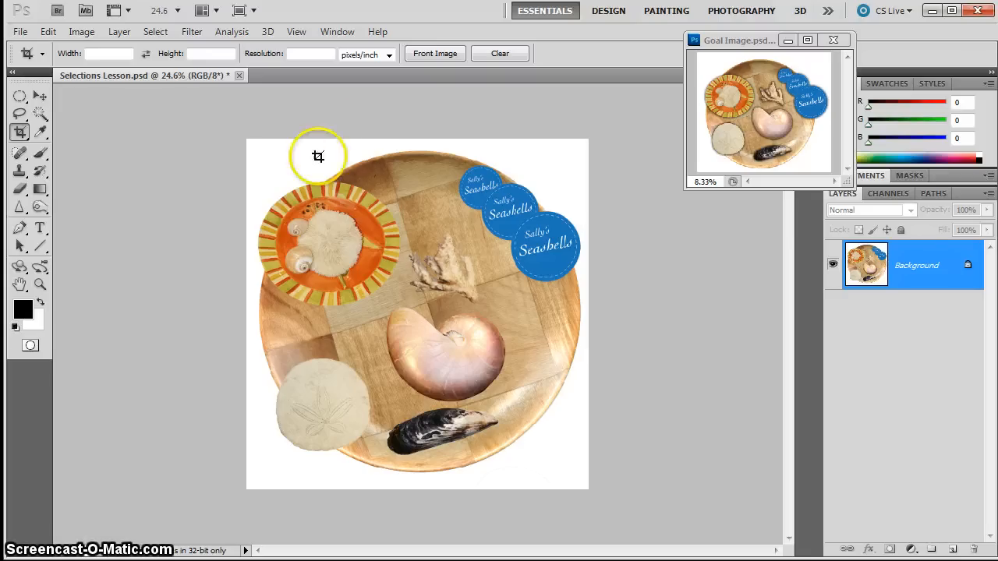